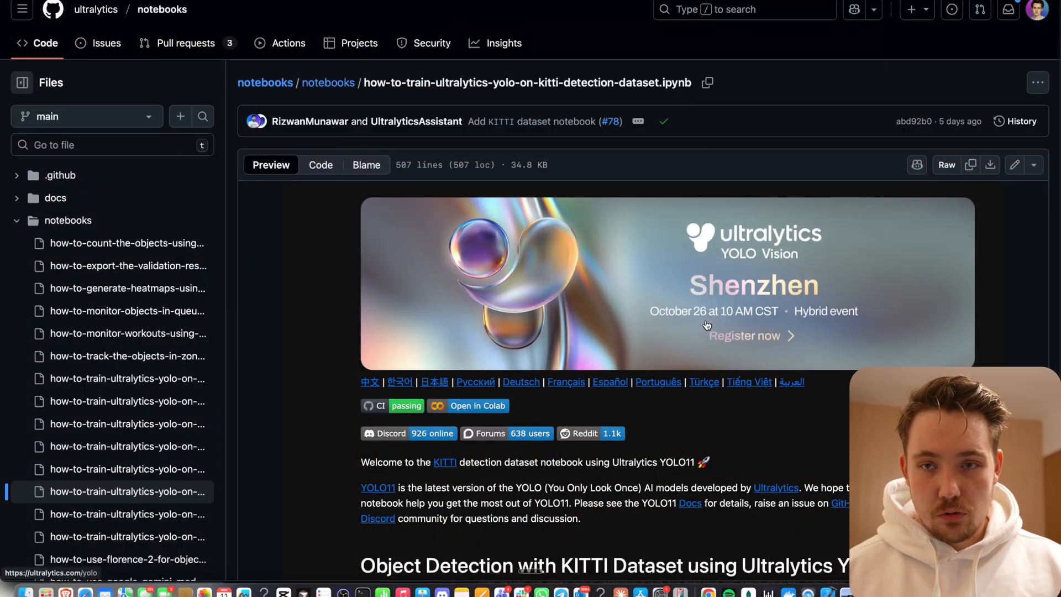
Open the KITTI training notebook in Colab in a new tab from the Ultralytics docs page.
scroll(down, 3)
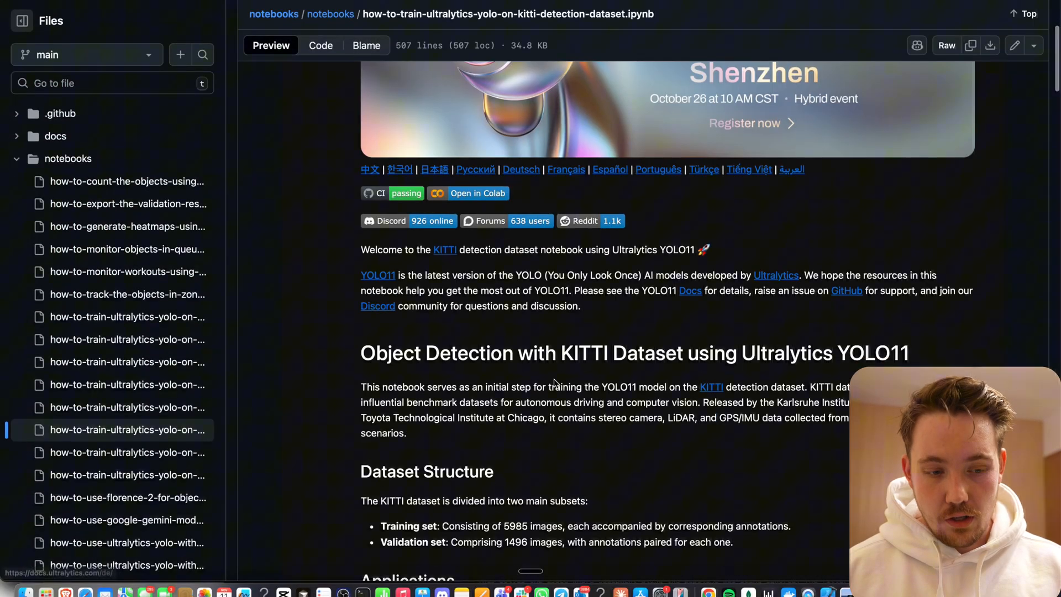
scroll(up, 3)
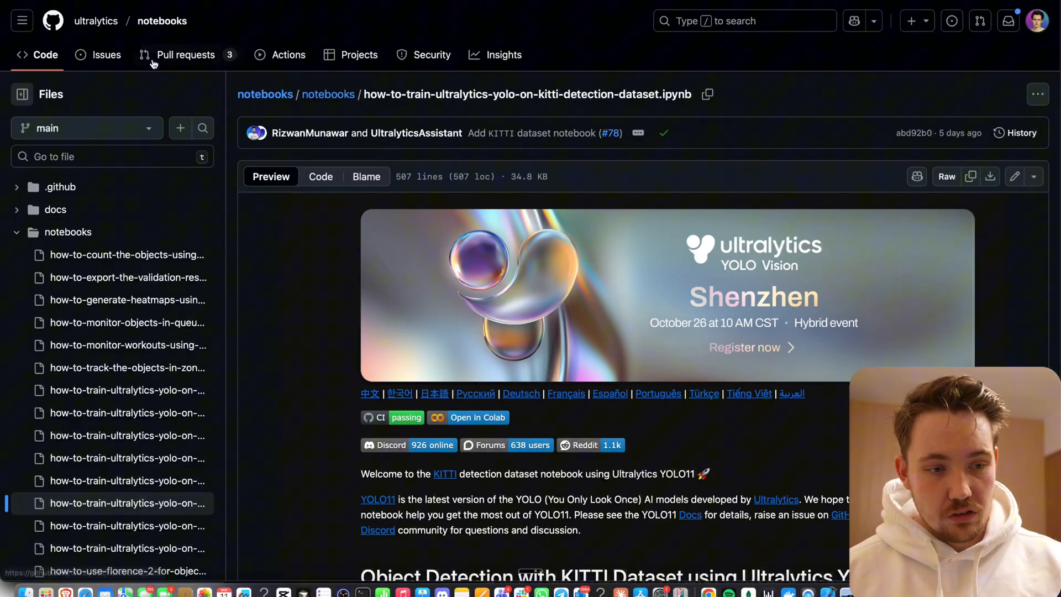
mouse_move(137, 46)
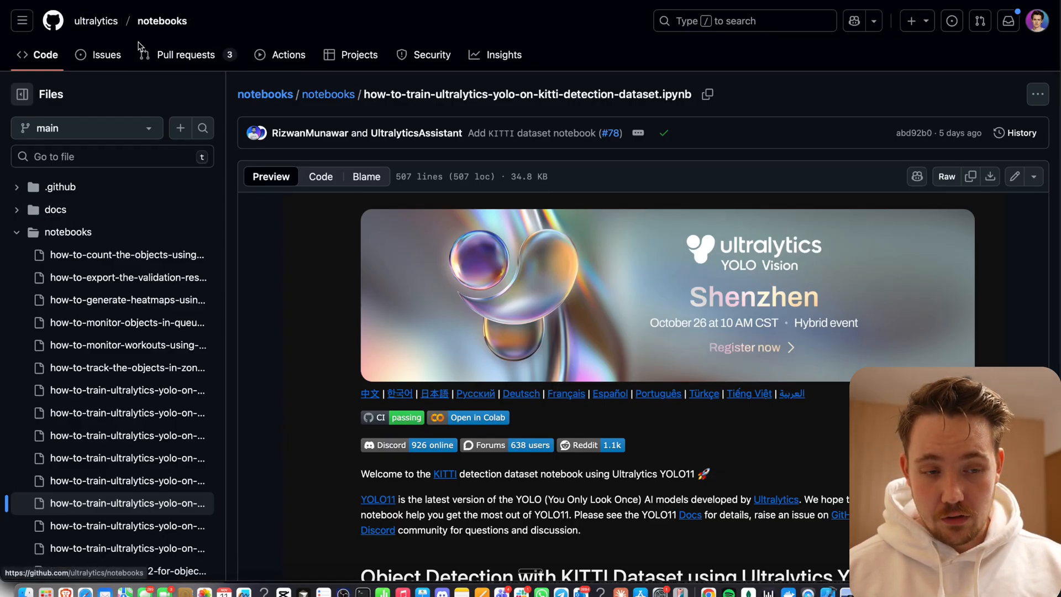
mouse_move(109, 481)
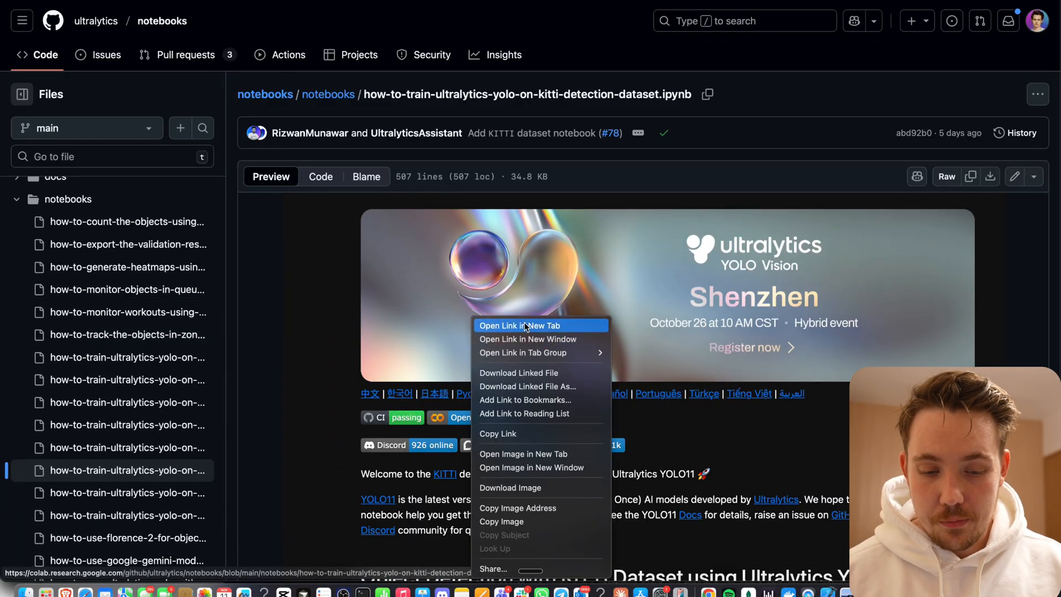
click(646, 302)
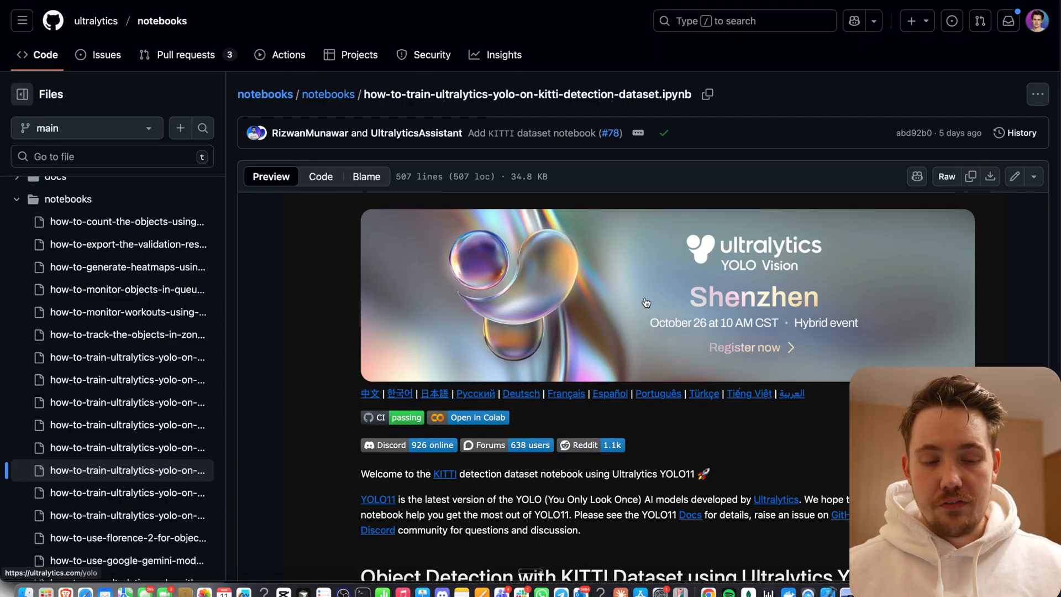
mouse_move(737, 246)
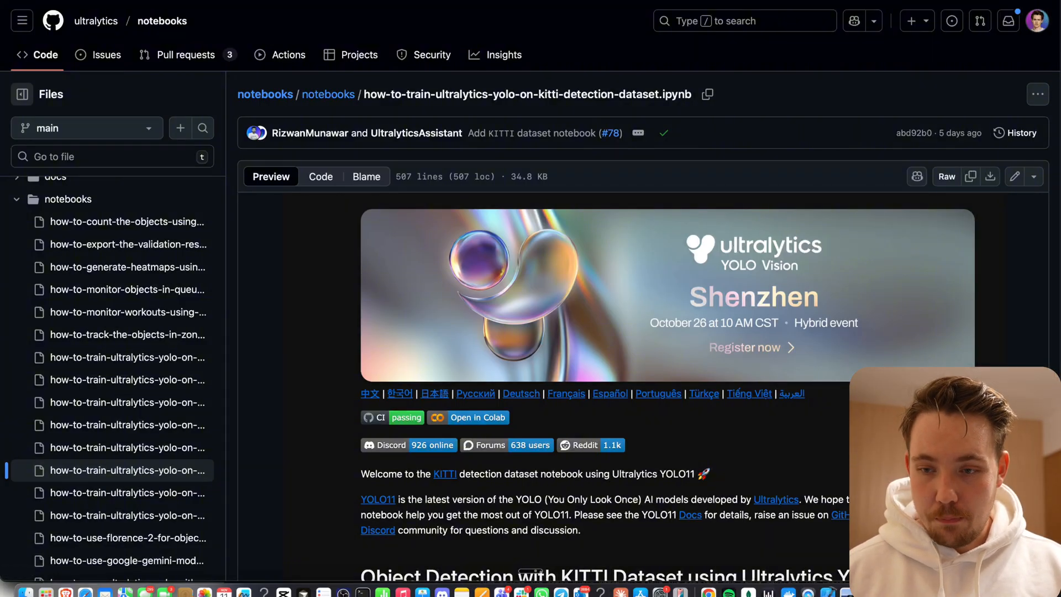
Browse the KITTI Vision Benchmark Suite homepage, trailer and citation section.
click(444, 474)
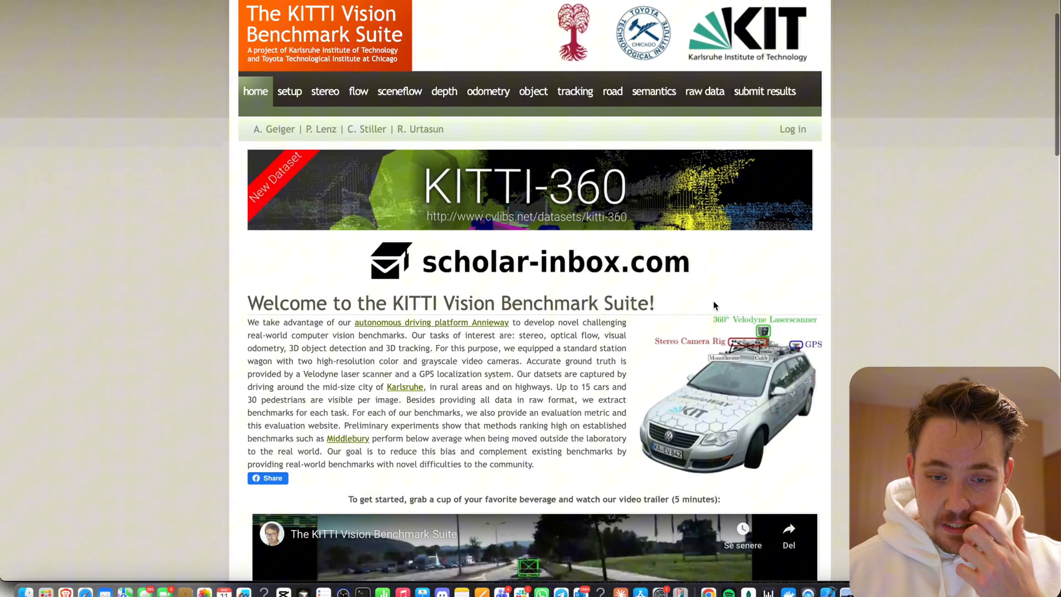
scroll(down, 3)
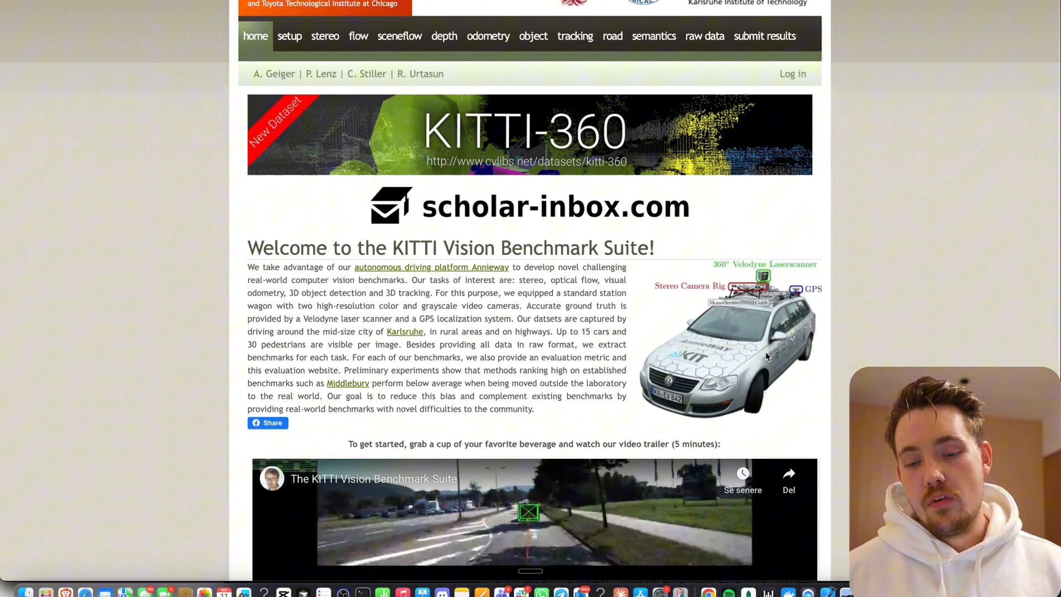
mouse_move(721, 258)
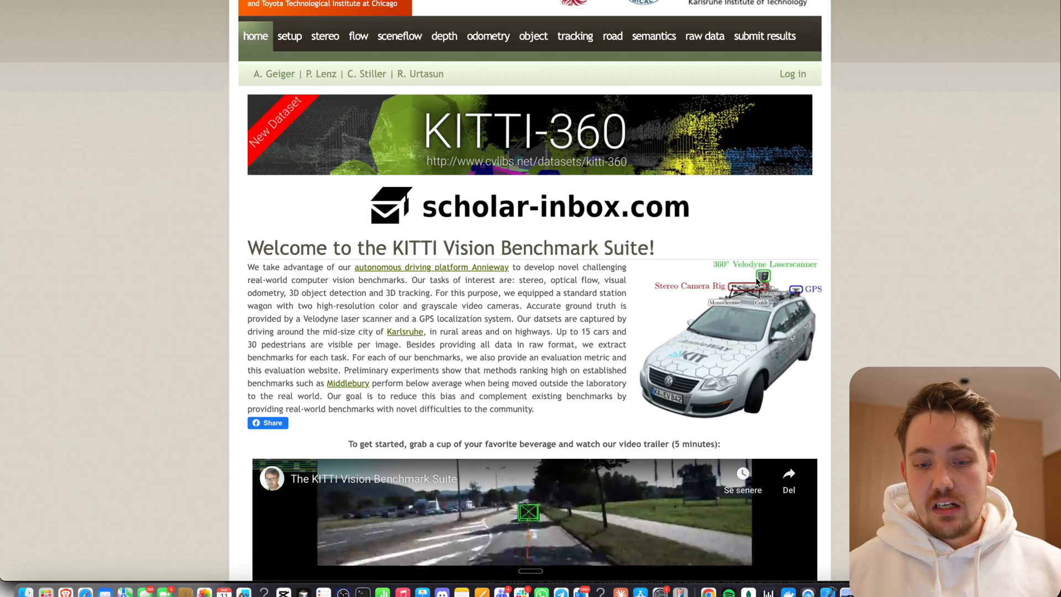
scroll(down, 3)
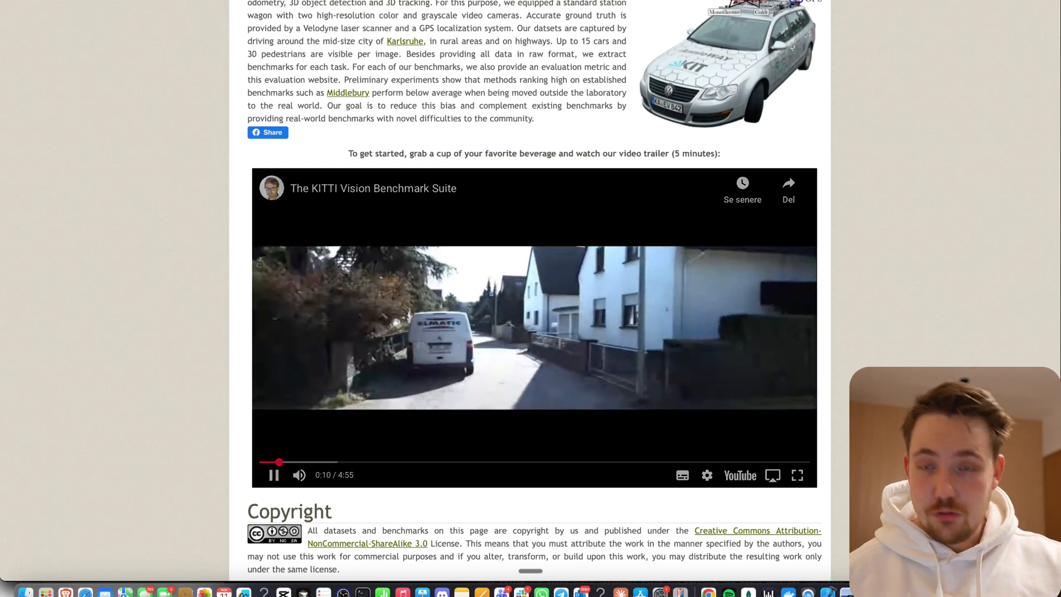
scroll(down, 3)
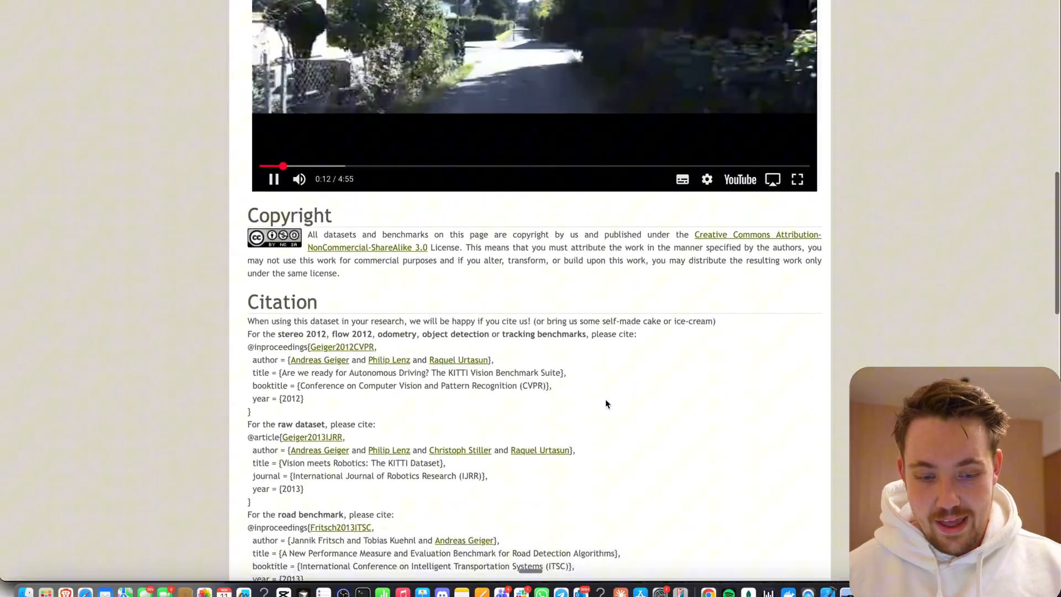
scroll(up, 3)
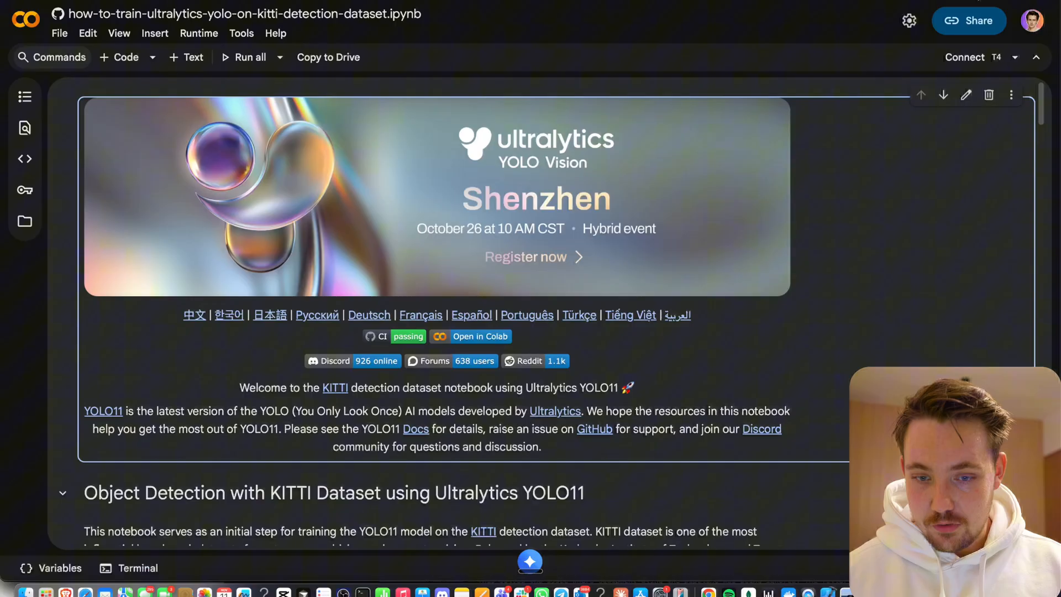
Connect the notebook to a runtime, keeping the T4 GPU hardware accelerator.
scroll(down, 3)
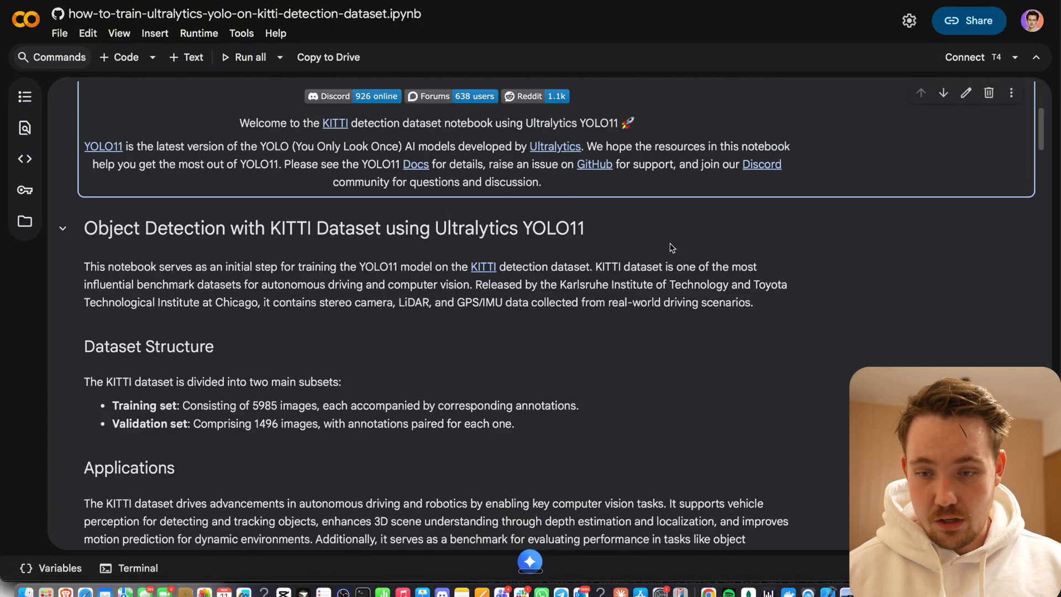
scroll(up, 3)
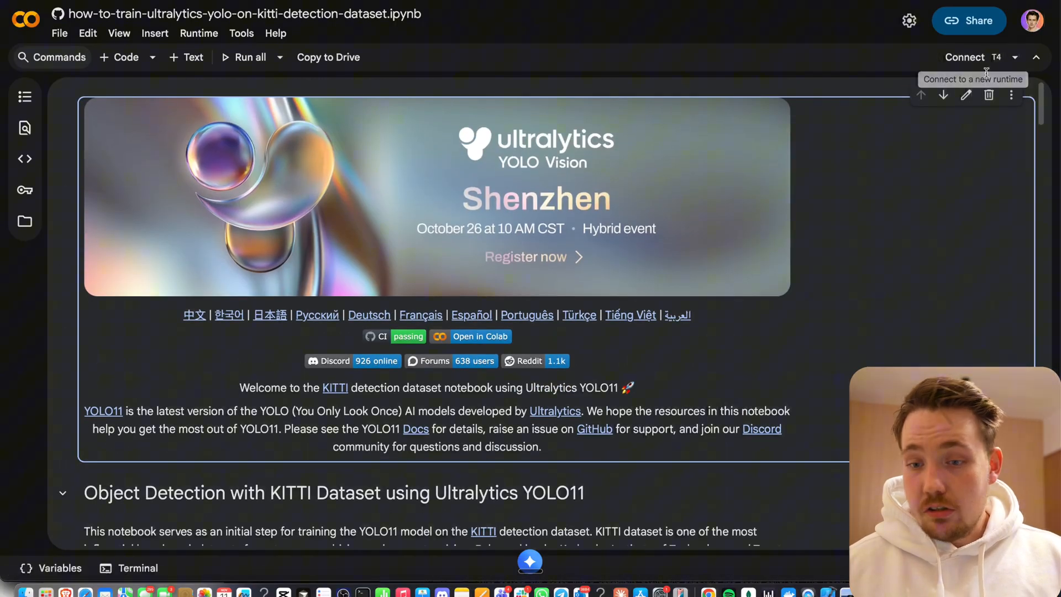
click(197, 33)
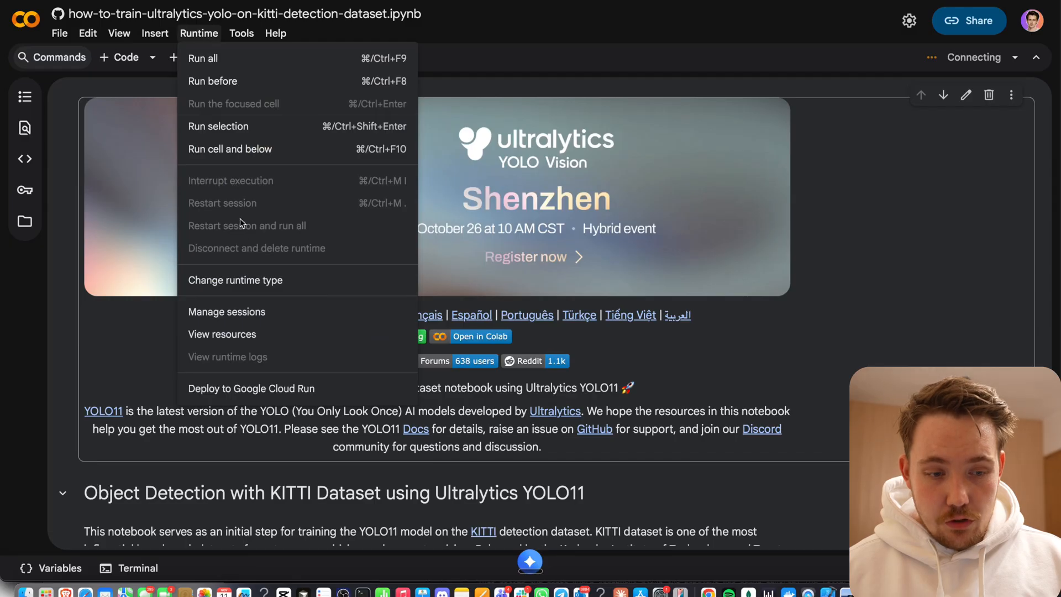
click(235, 279)
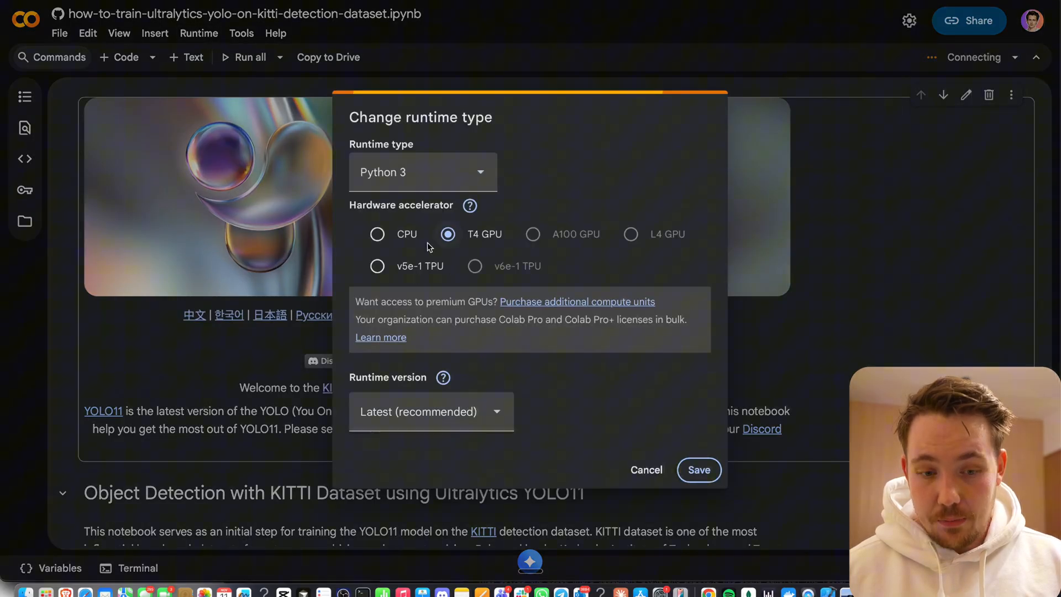
click(644, 470)
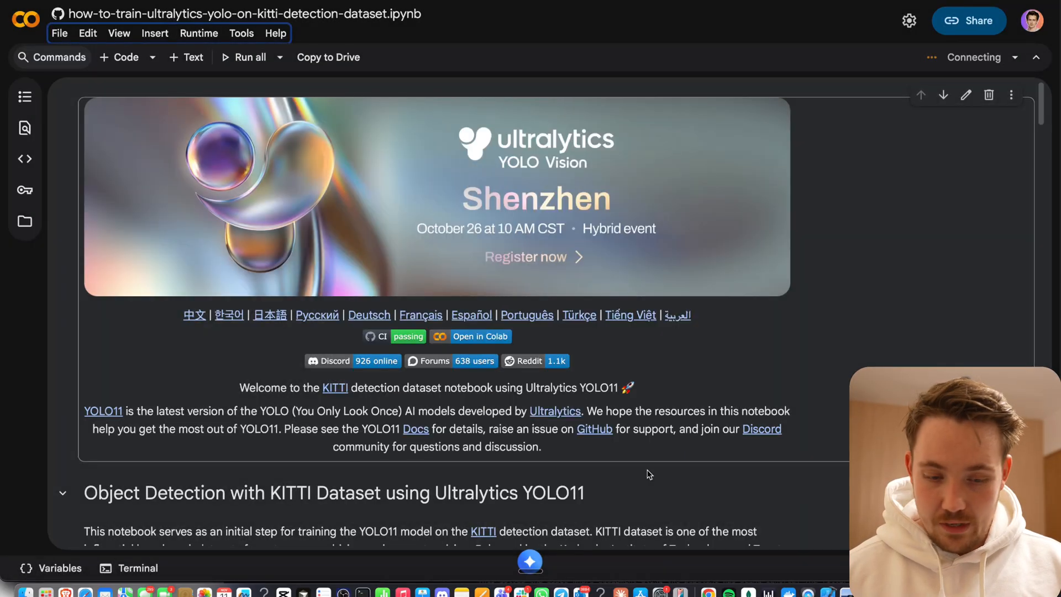
Scroll through the dataset-structure, applications and setup sections while the runtime connects.
scroll(down, 3)
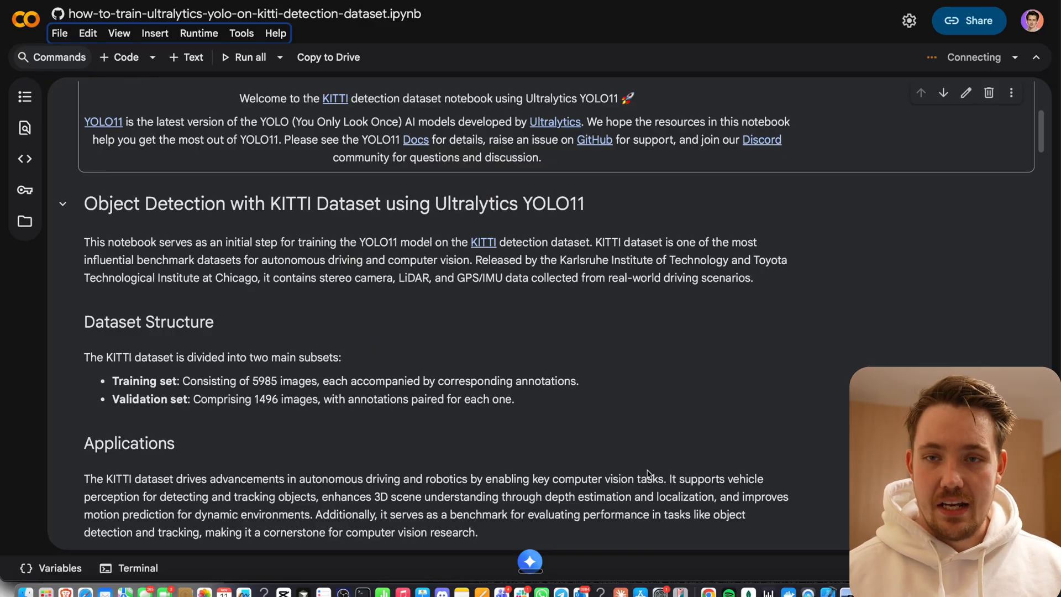
scroll(down, 3)
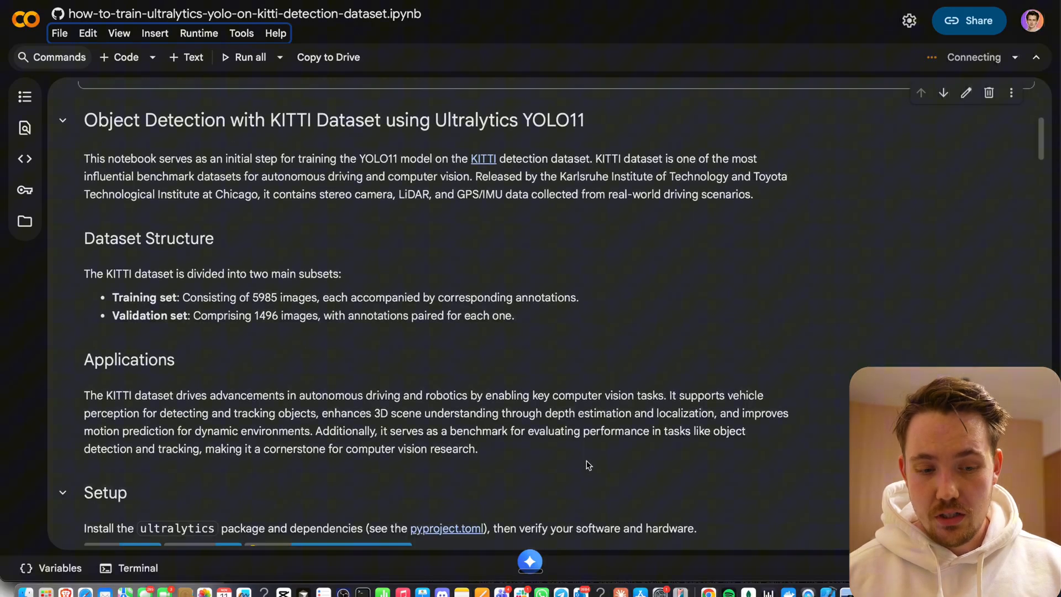
scroll(up, 3)
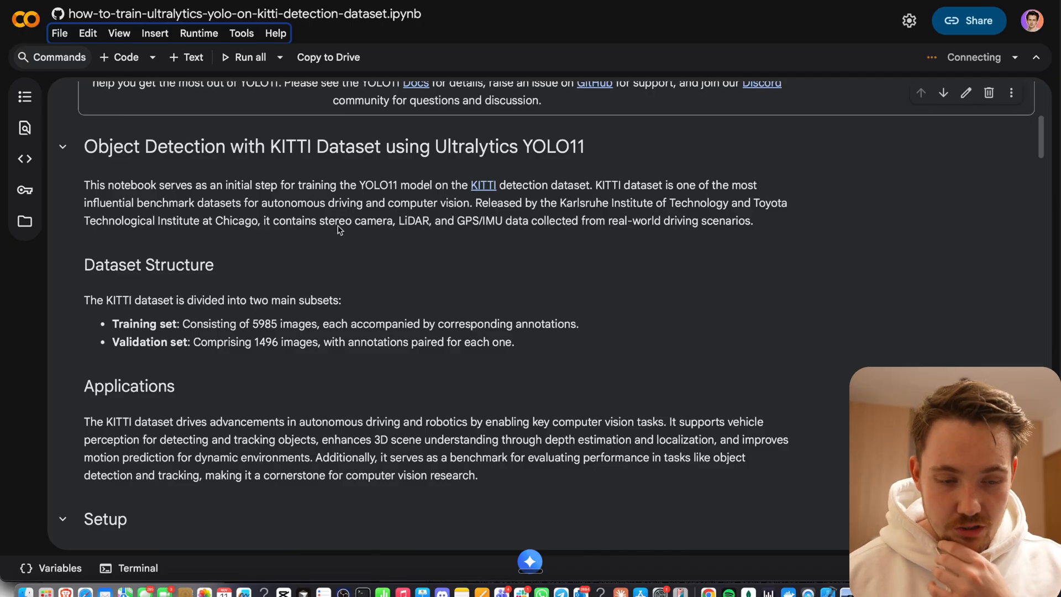
mouse_move(247, 270)
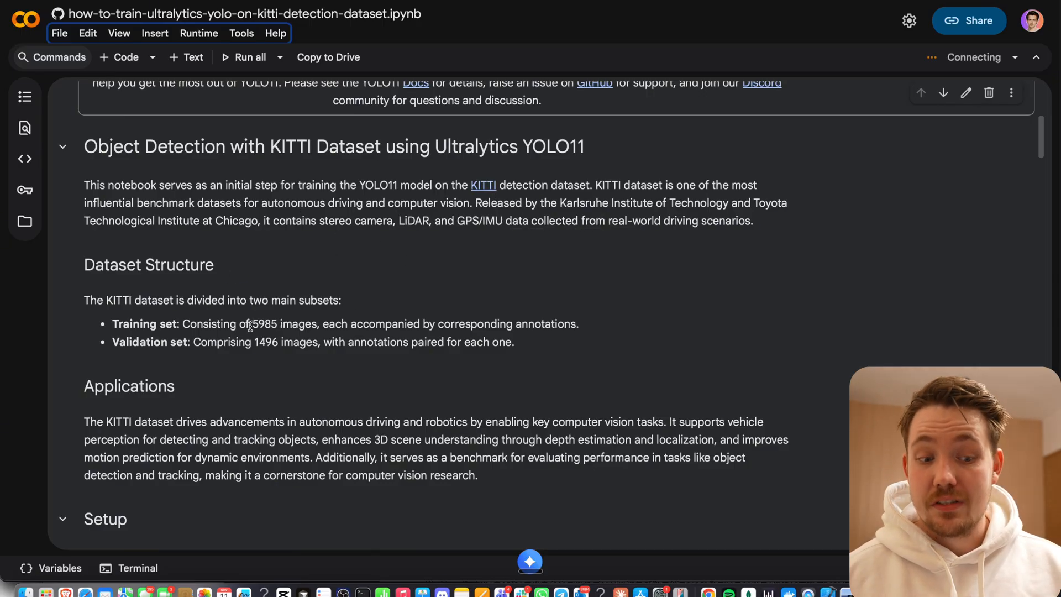
scroll(down, 3)
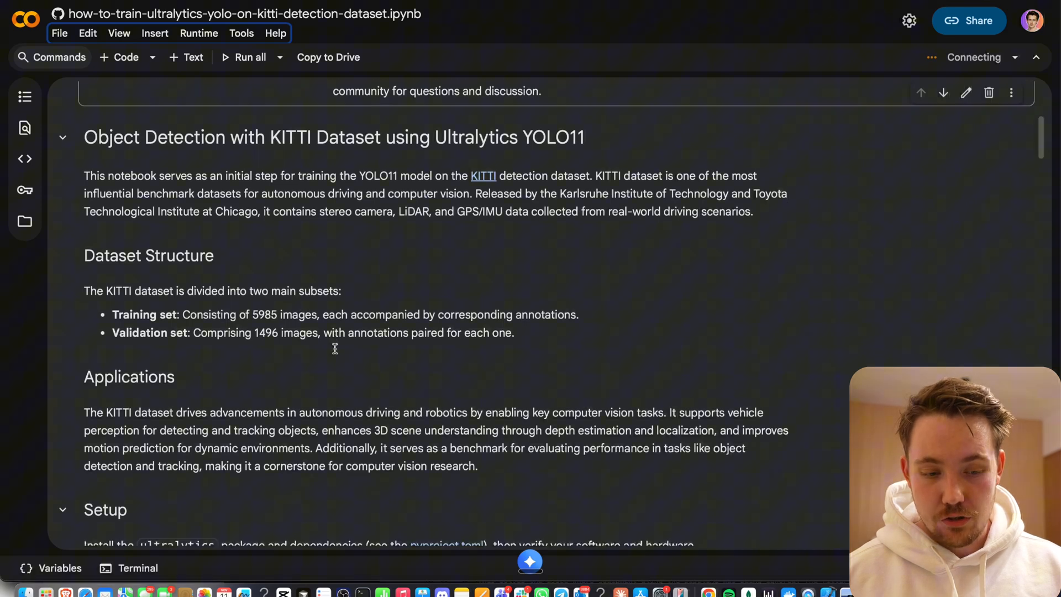
scroll(down, 3)
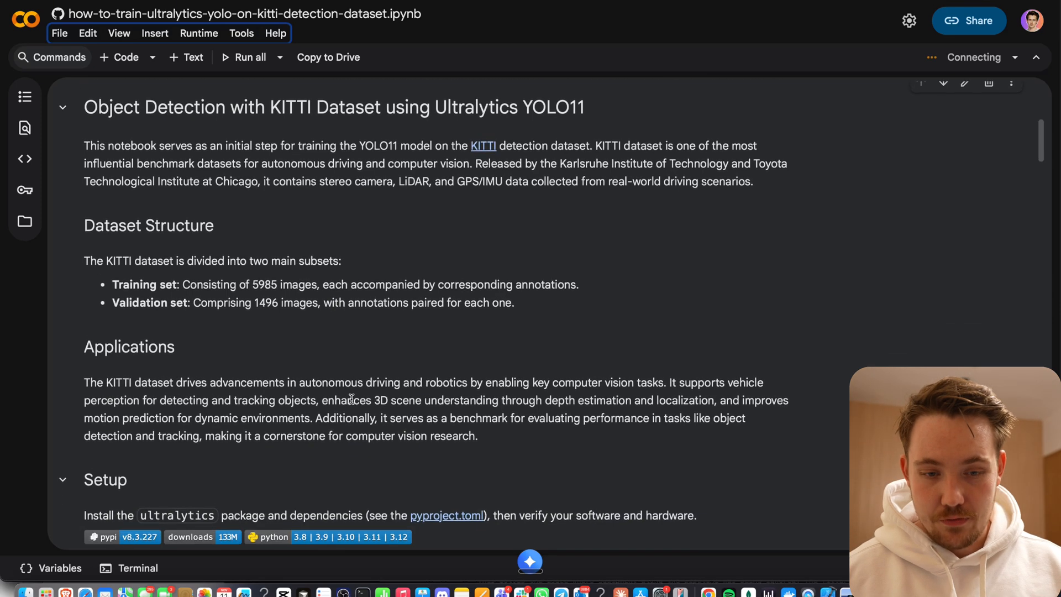
scroll(down, 3)
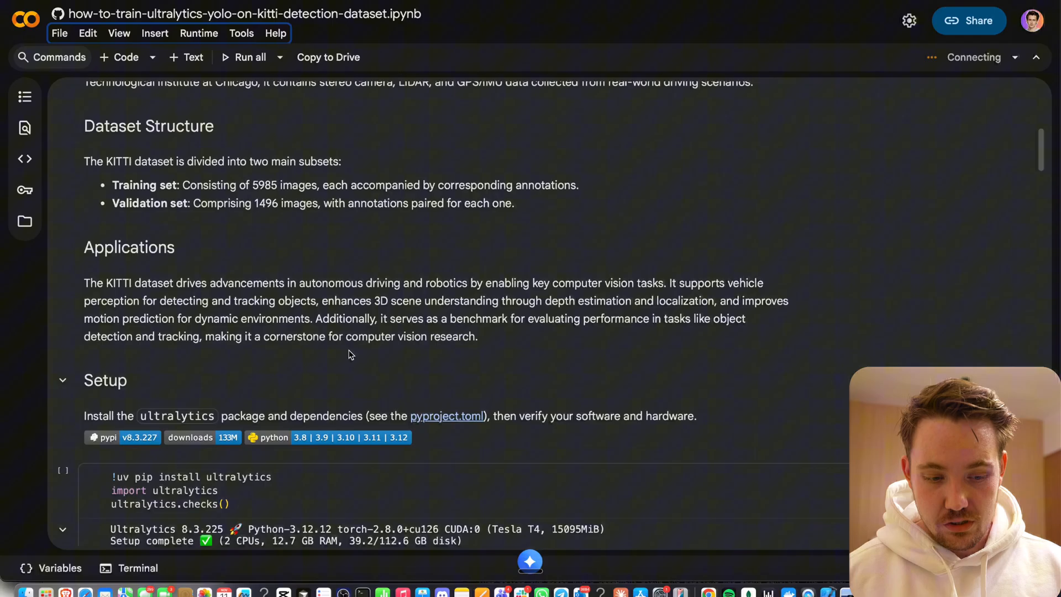
scroll(up, 3)
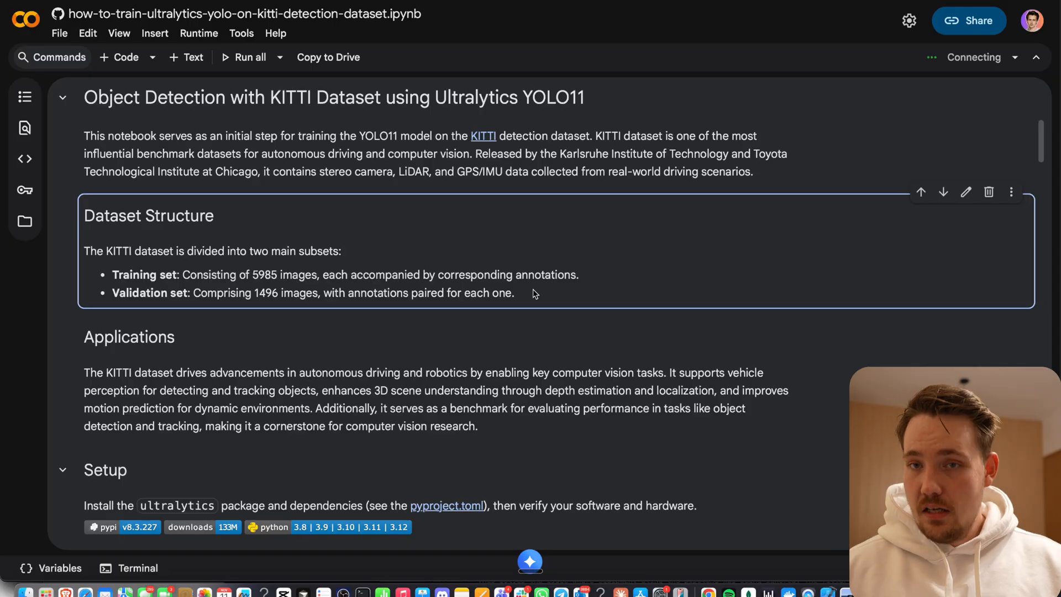
scroll(down, 3)
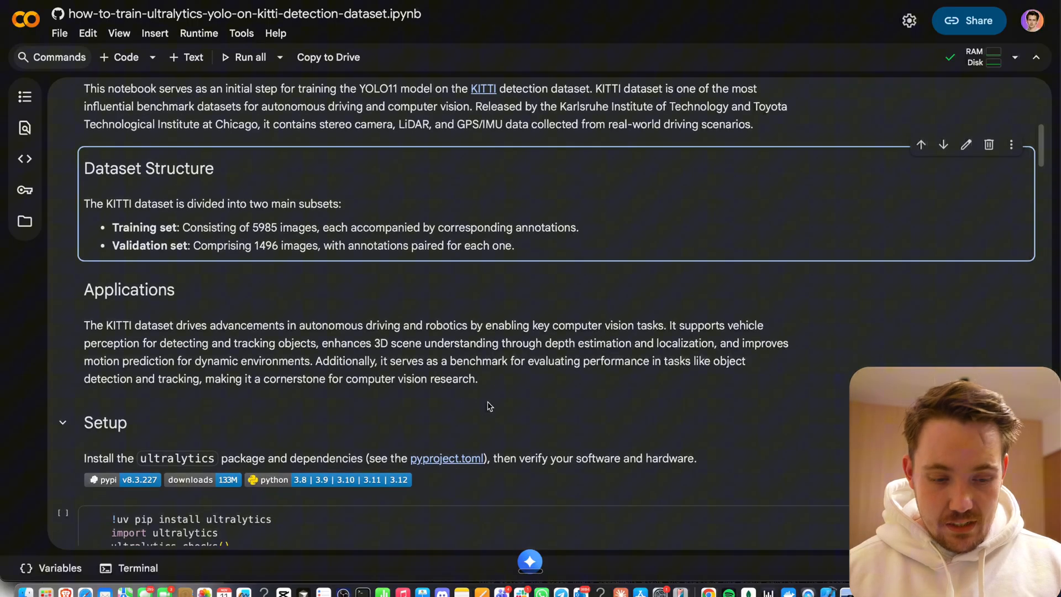
scroll(down, 3)
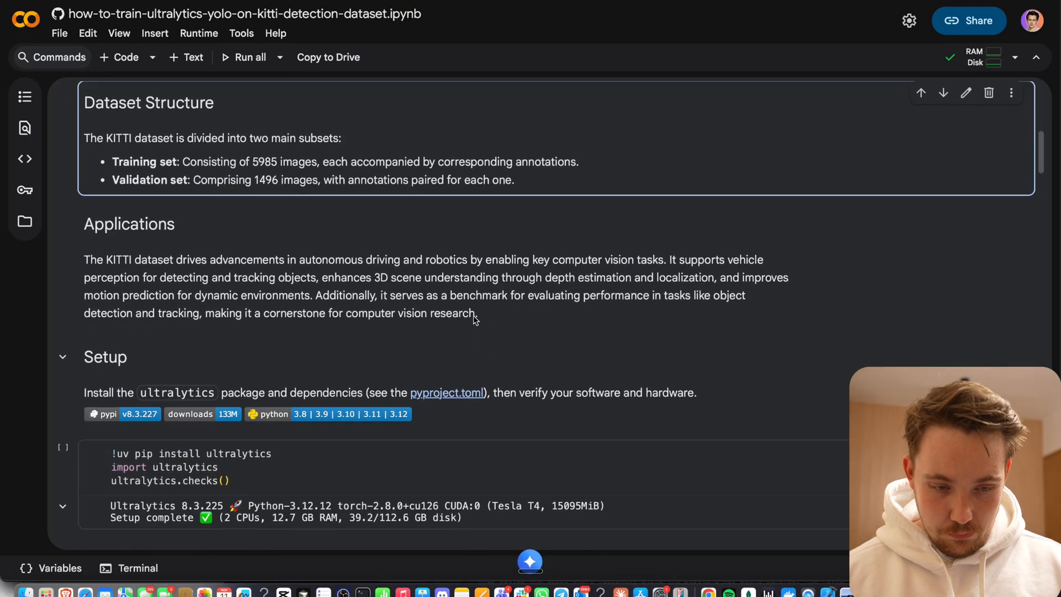
Run the Ultralytics setup cell, confirming 'Run anyway' for the GitHub notebook warning.
click(93, 231)
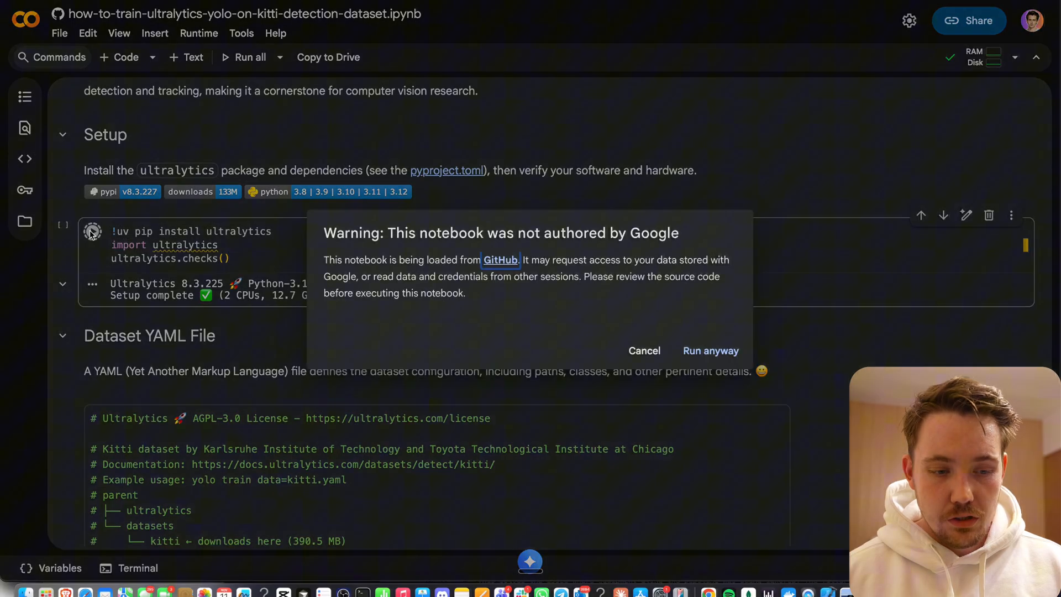
click(710, 350)
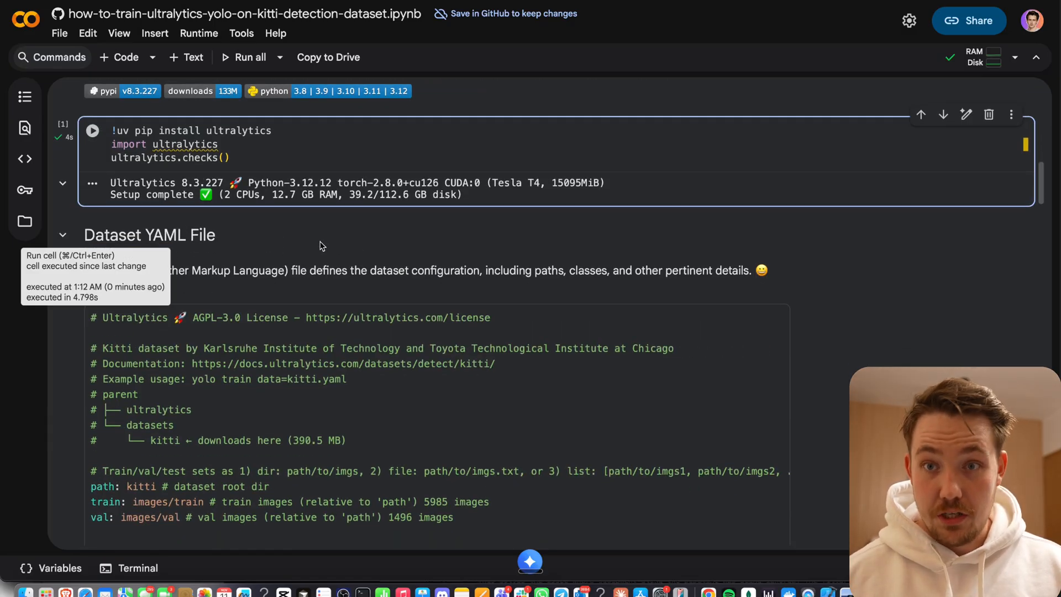
mouse_move(381, 224)
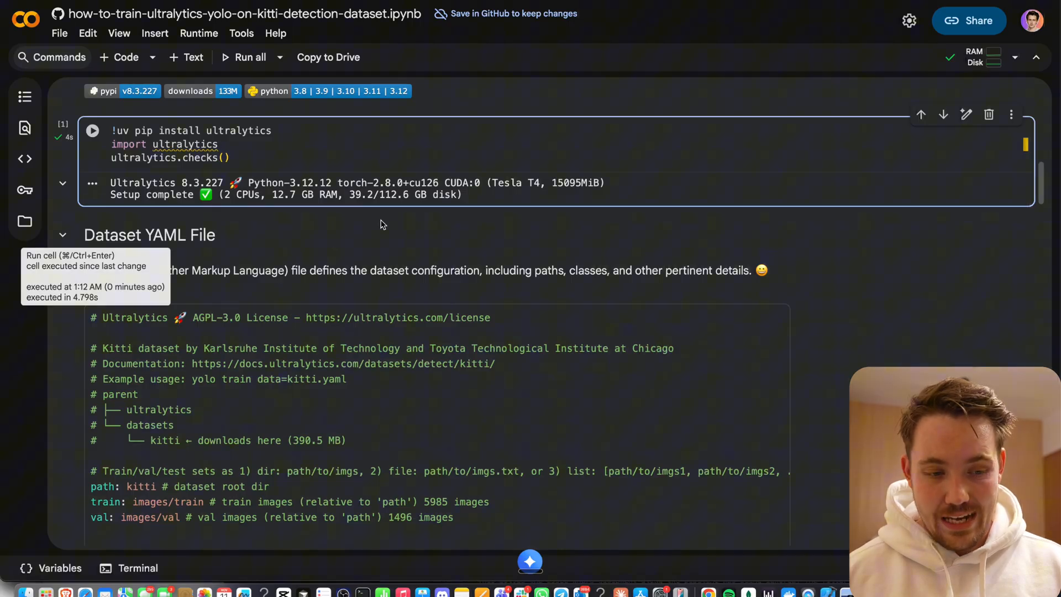
scroll(down, 3)
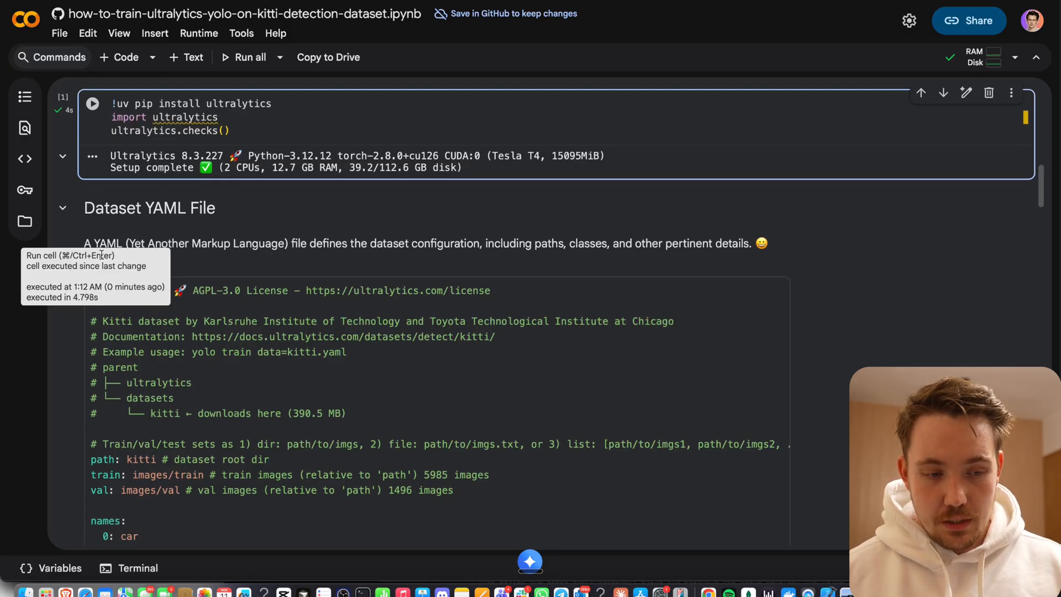
click(25, 221)
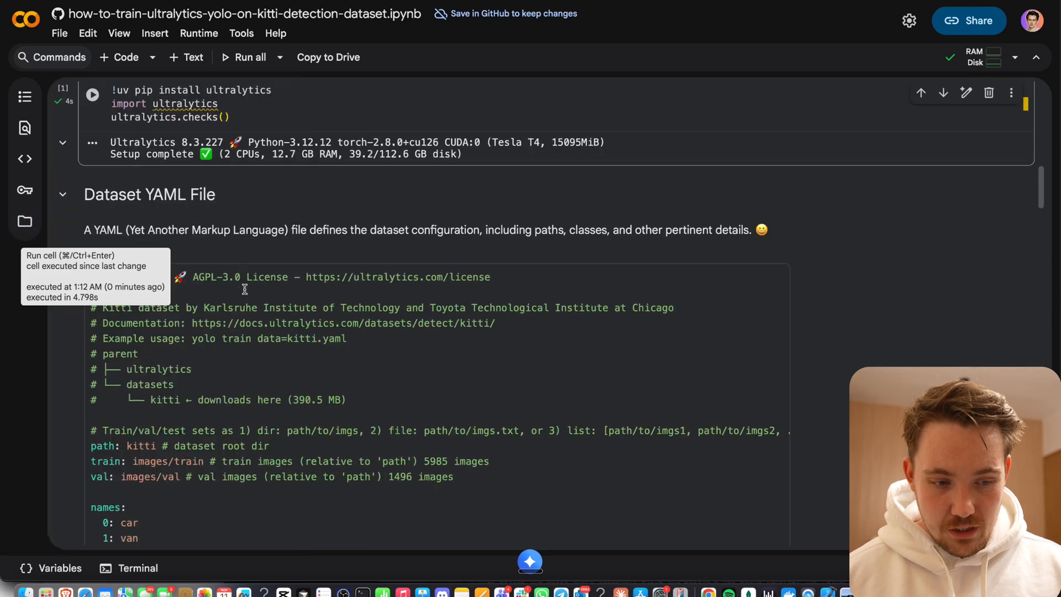
Scroll past the Dataset YAML cell down to the Train section.
scroll(down, 3)
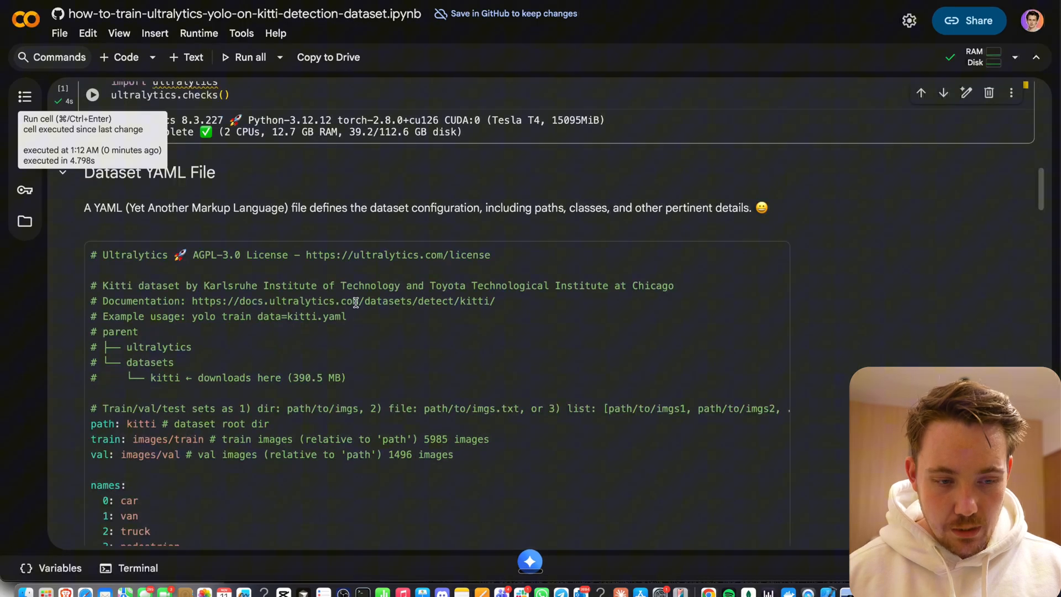
scroll(down, 3)
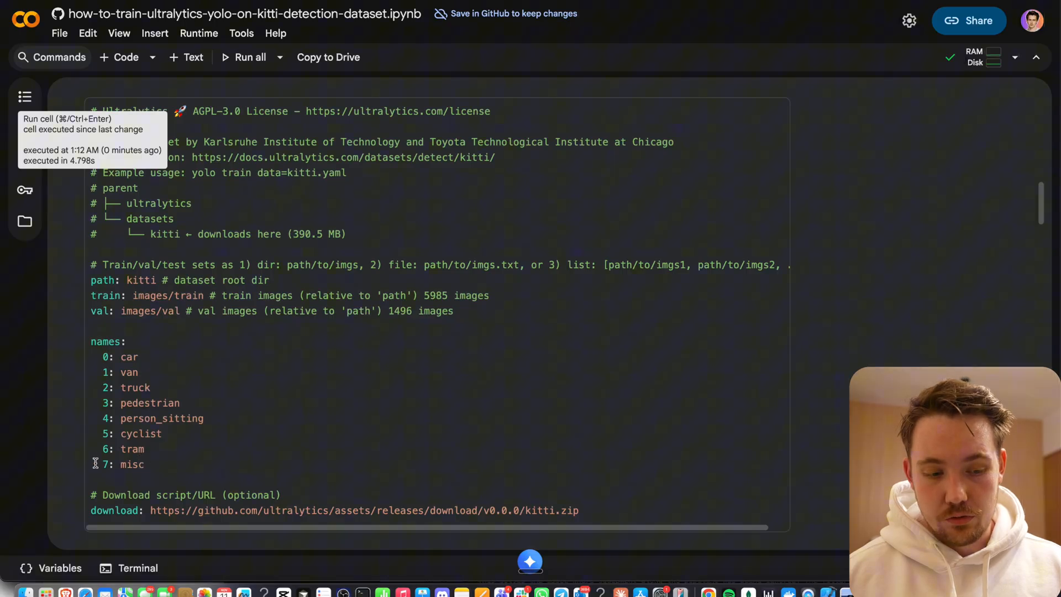
mouse_move(180, 456)
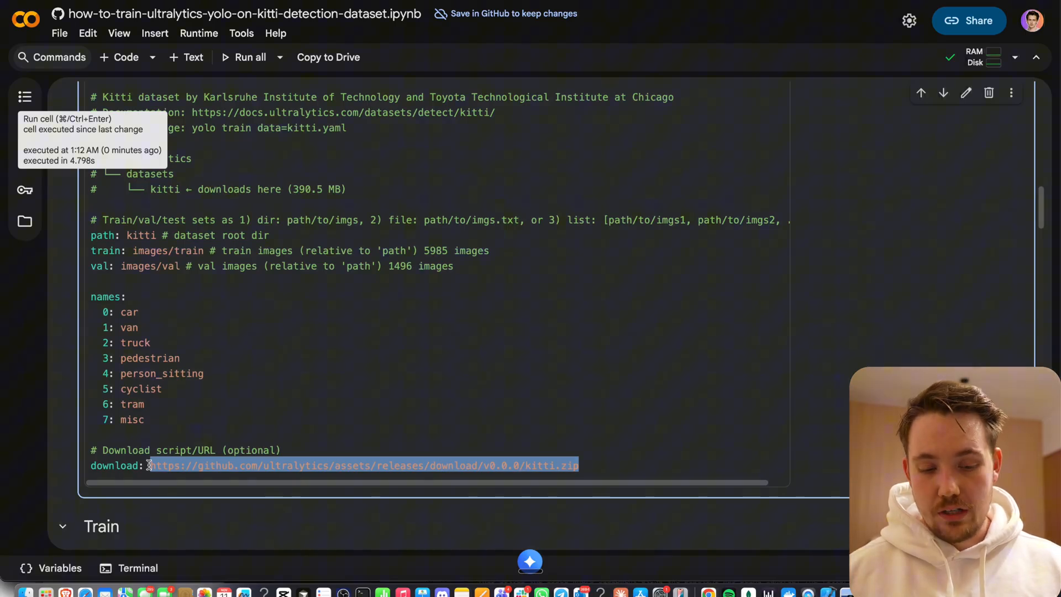
scroll(down, 3)
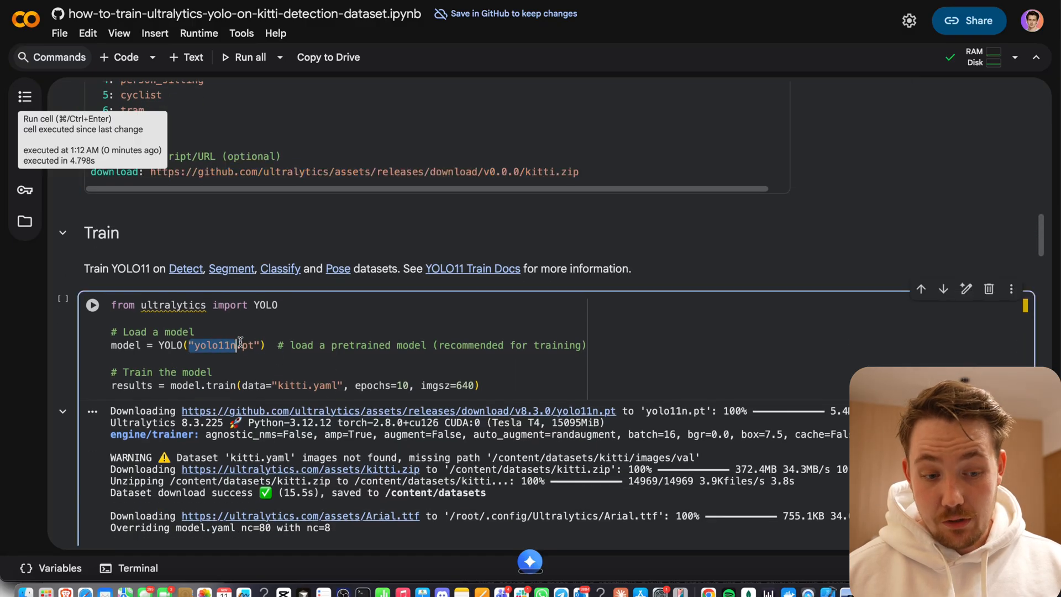
Scroll through the training cell's output, weight and dataset downloads and the sample mosaic images.
scroll(down, 3)
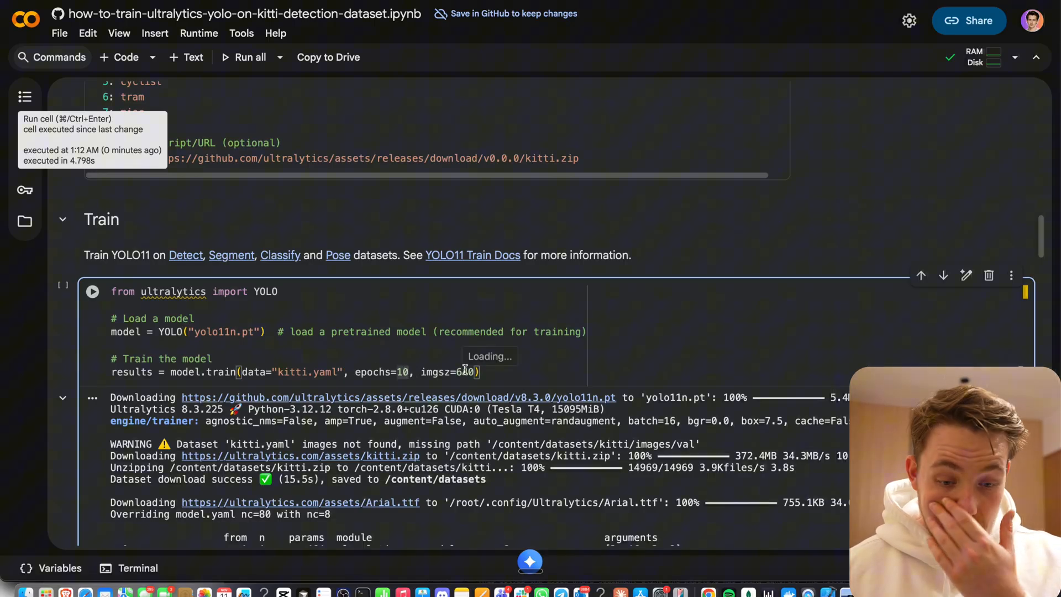
scroll(down, 3)
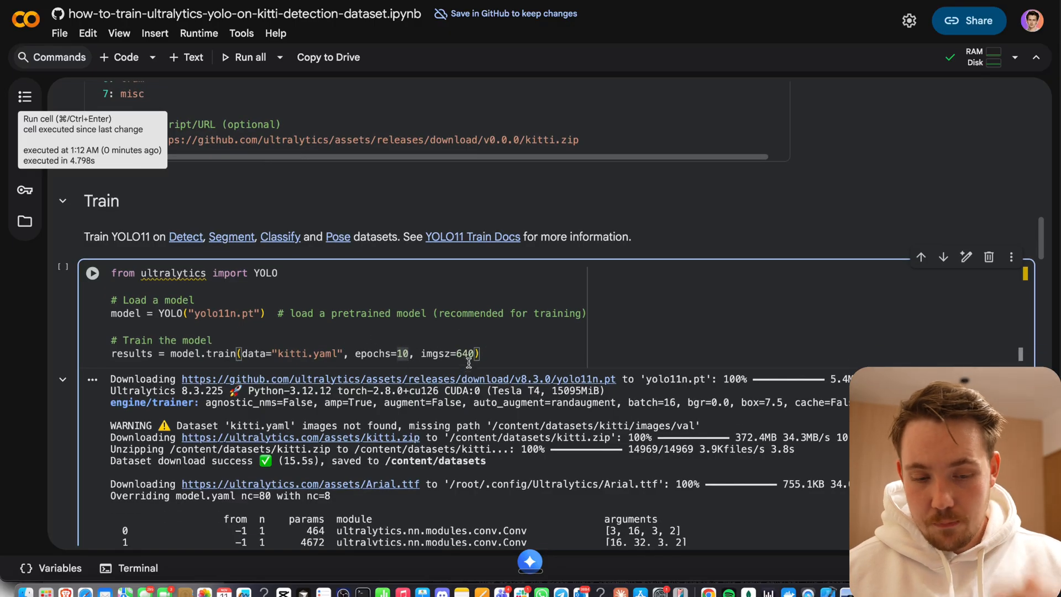
scroll(down, 3)
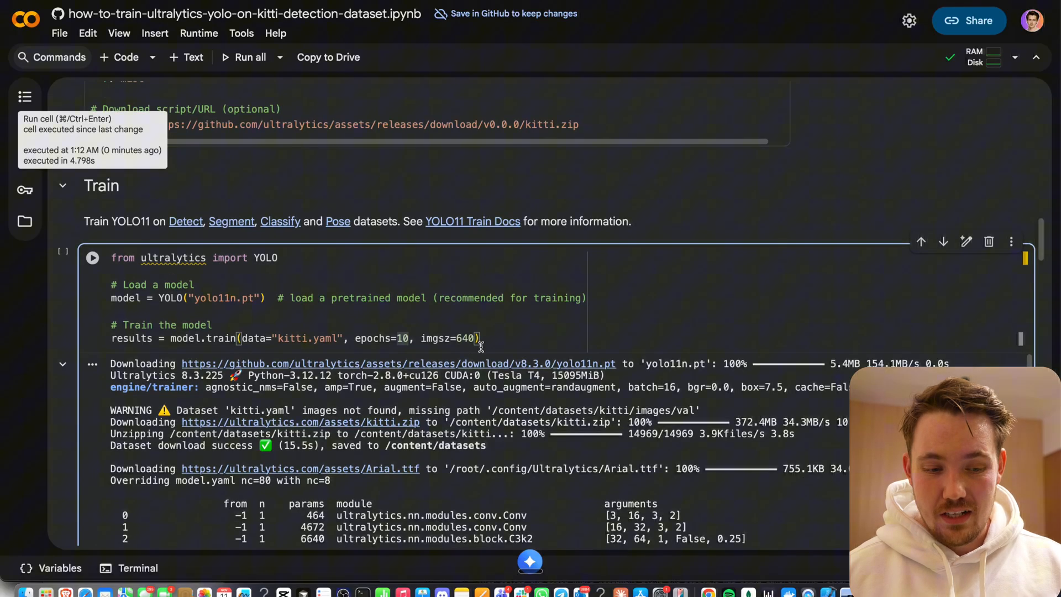
scroll(up, 3)
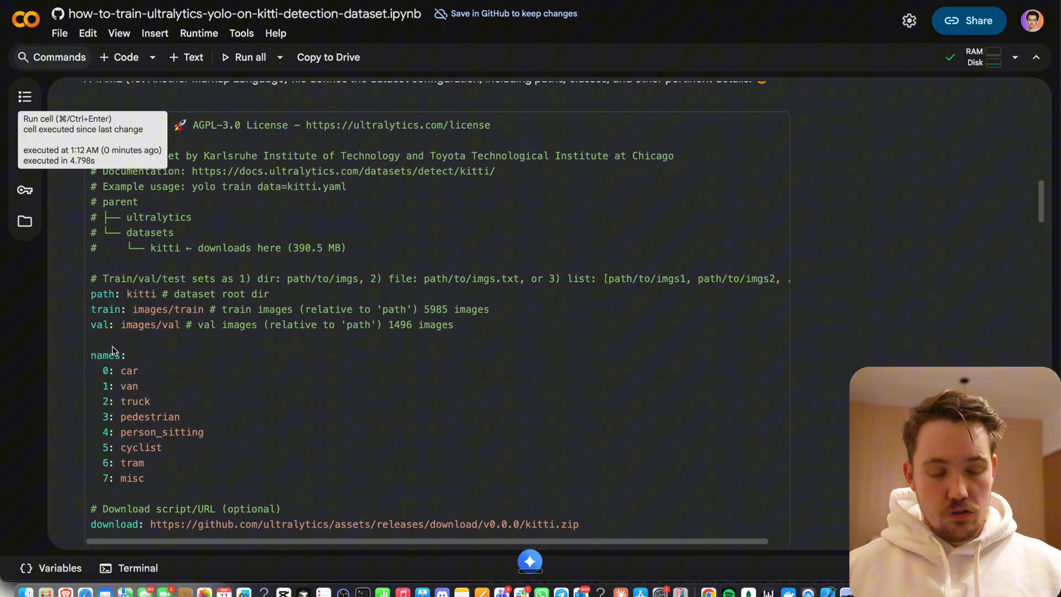
mouse_move(218, 435)
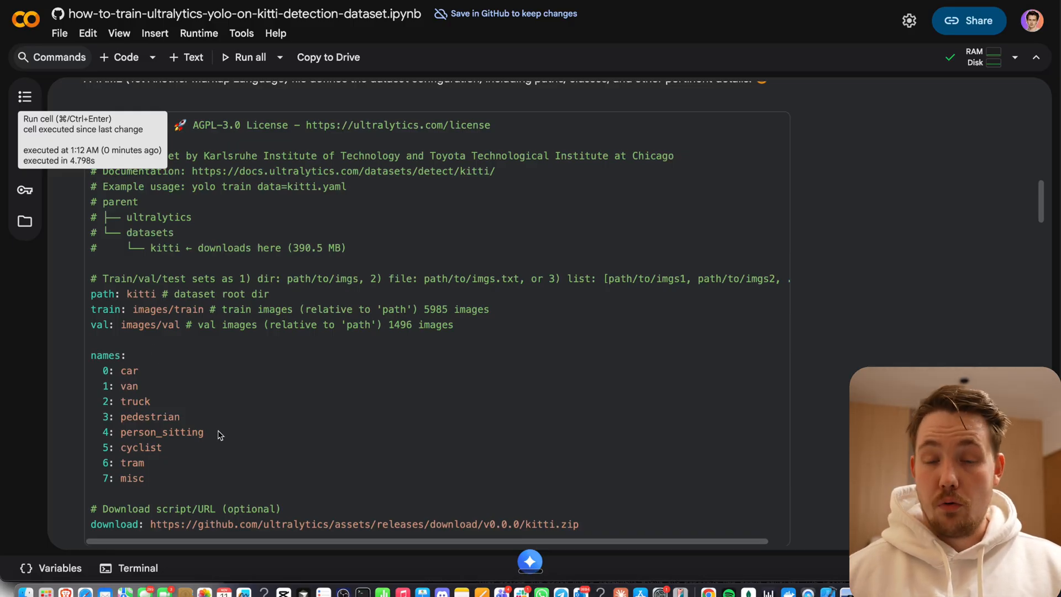
mouse_move(156, 456)
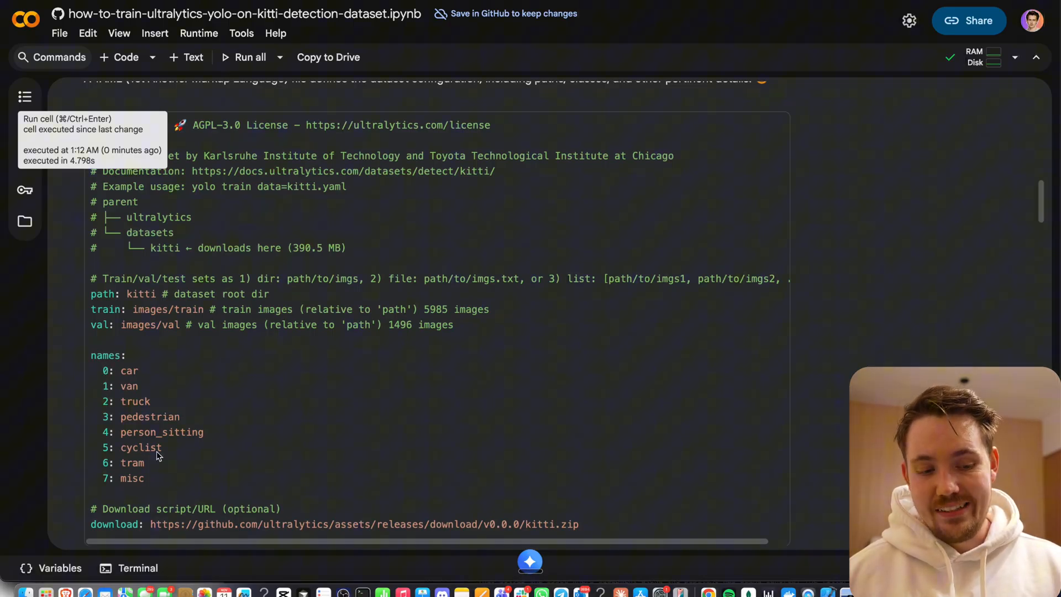
scroll(down, 3)
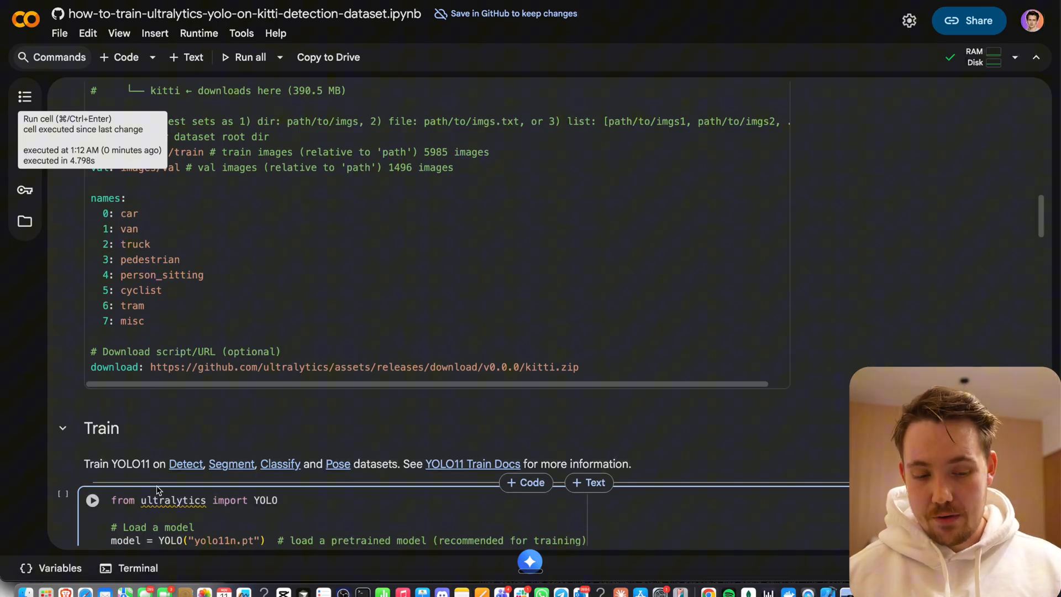
mouse_move(263, 442)
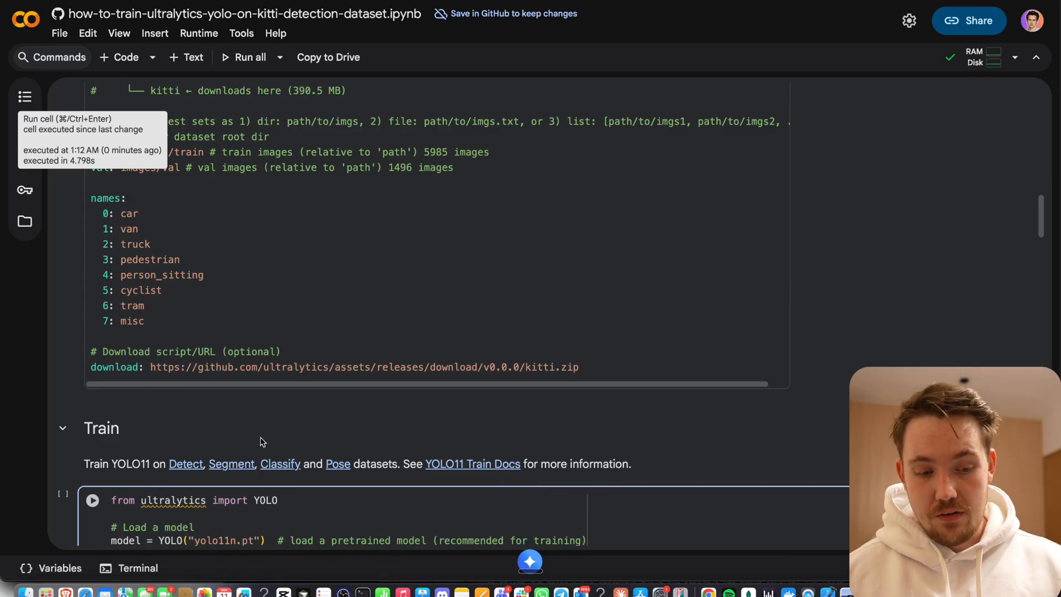
scroll(down, 3)
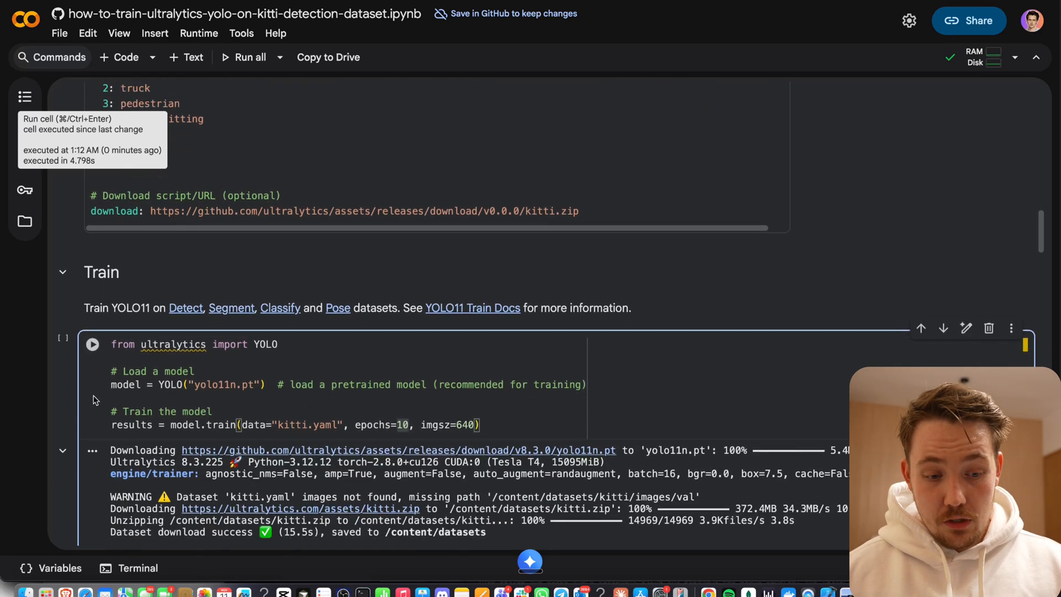
scroll(down, 3)
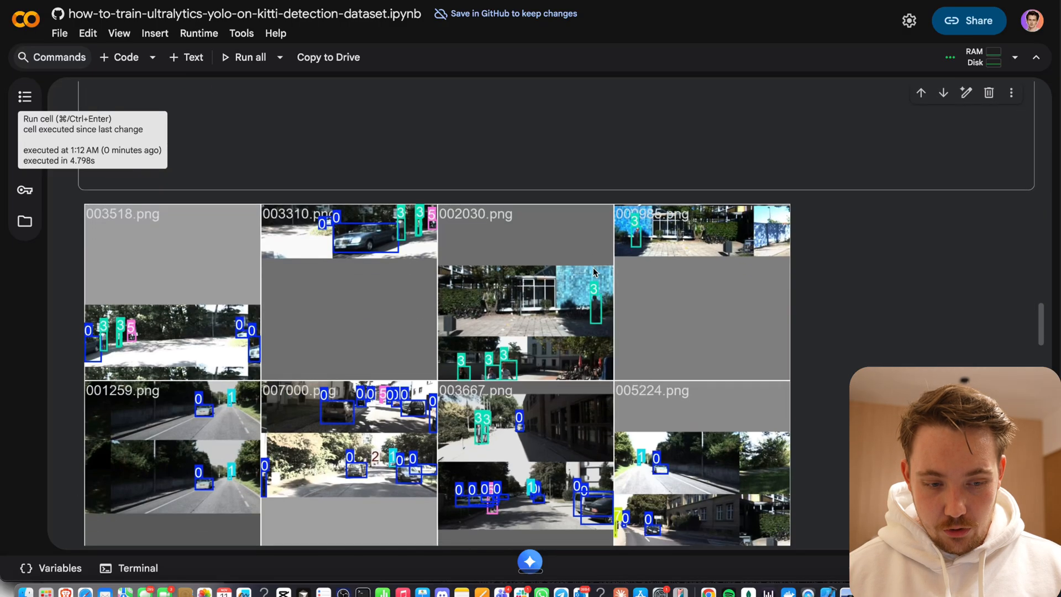
scroll(down, 3)
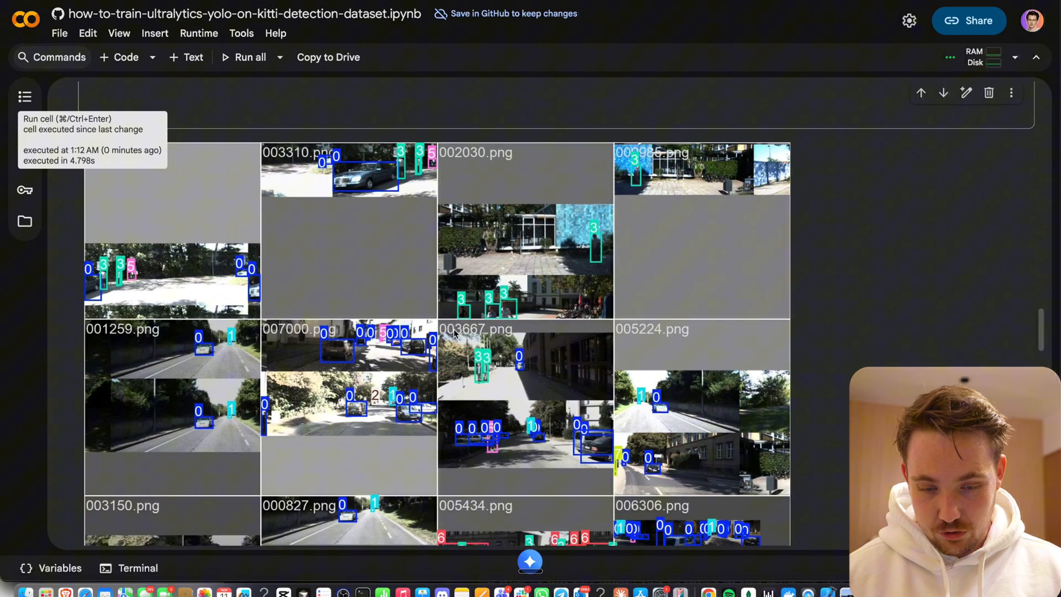
mouse_move(592, 239)
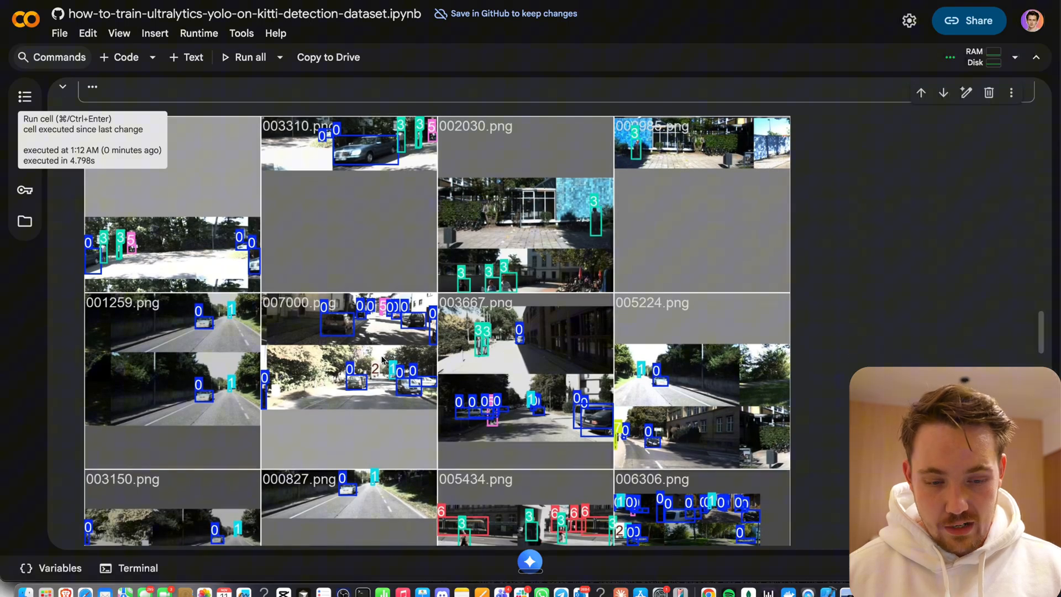
scroll(down, 3)
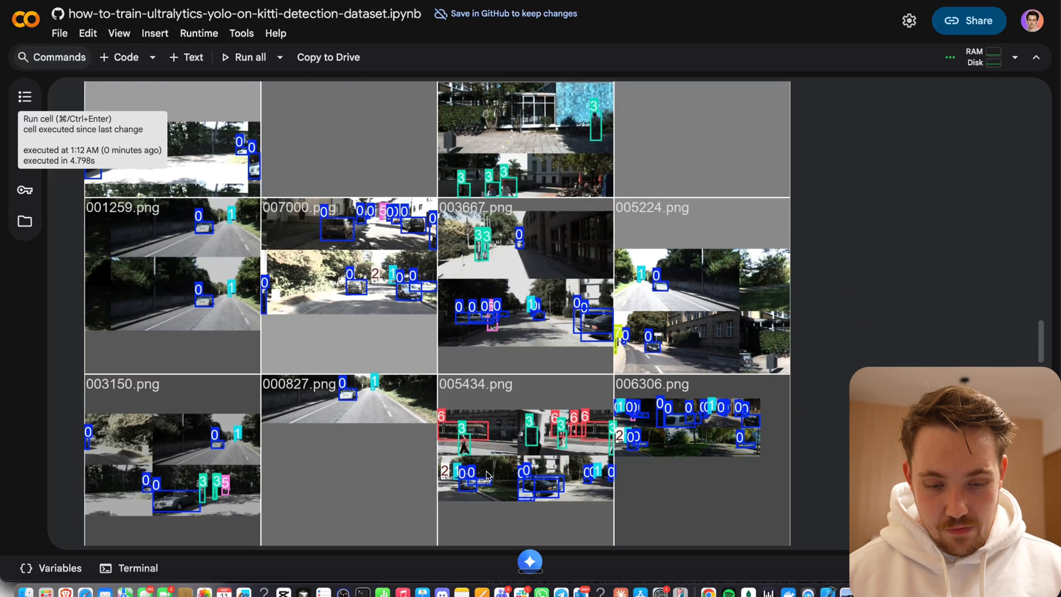
scroll(down, 3)
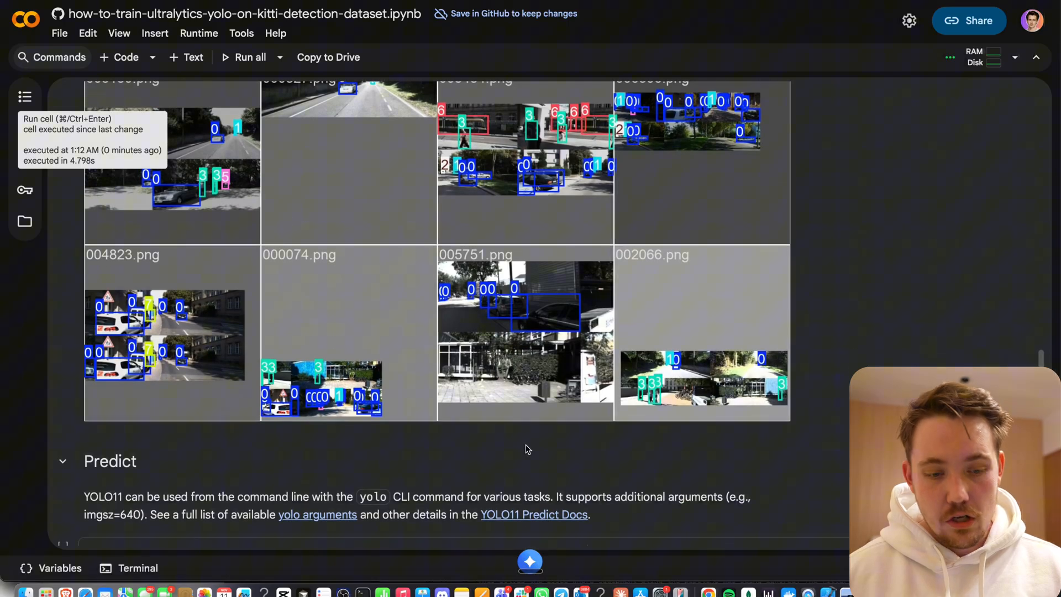
scroll(down, 3)
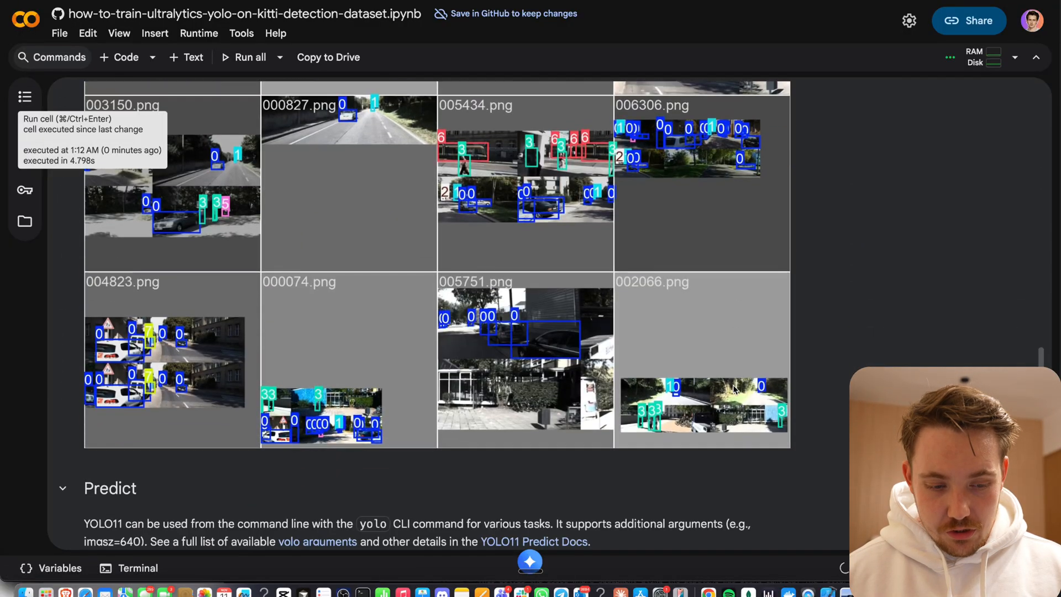
scroll(down, 3)
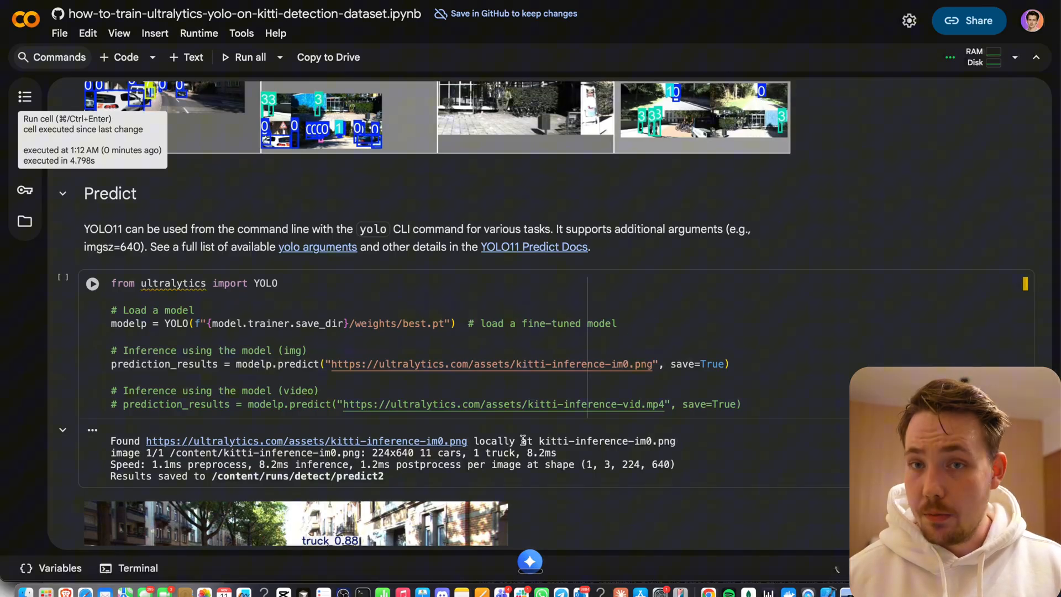
mouse_move(388, 484)
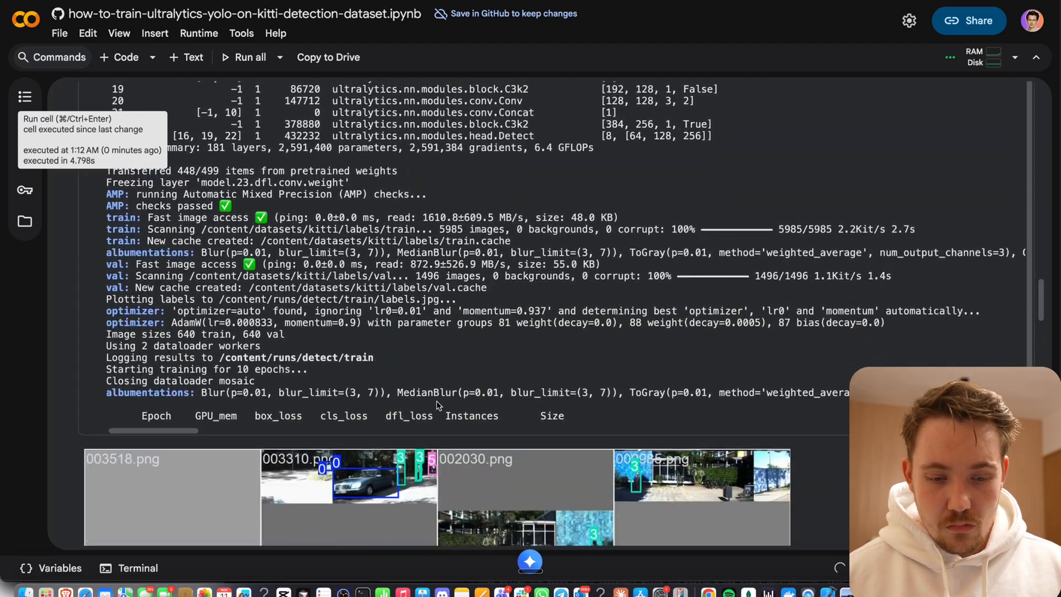
scroll(down, 3)
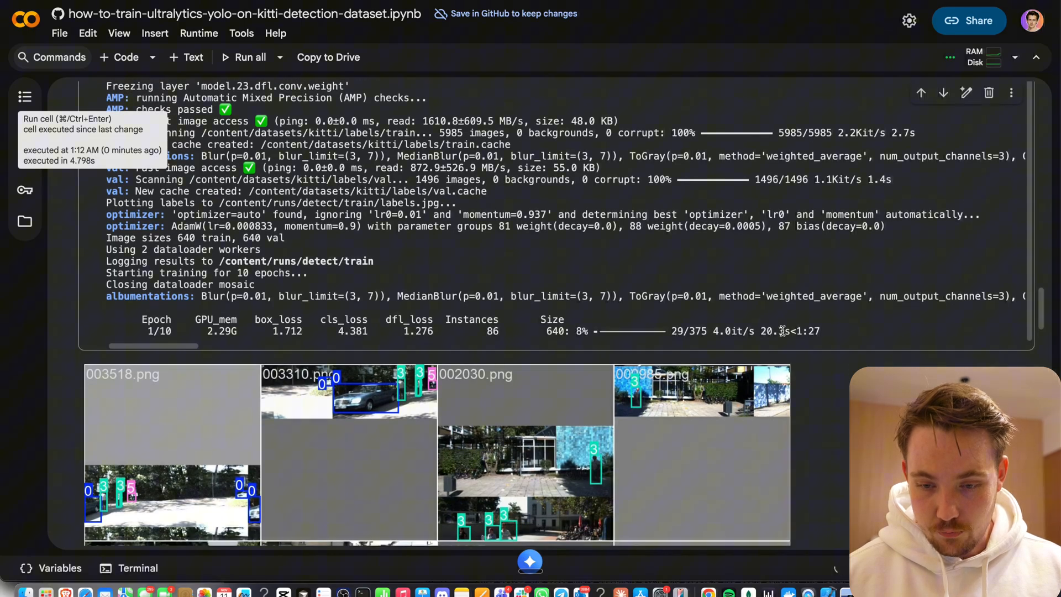
scroll(down, 3)
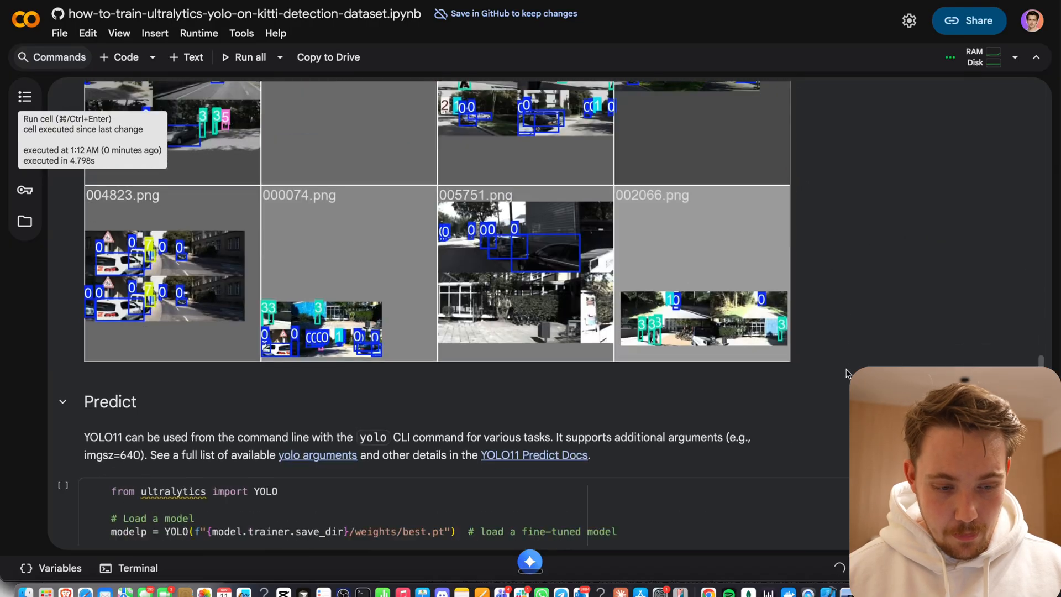
scroll(down, 3)
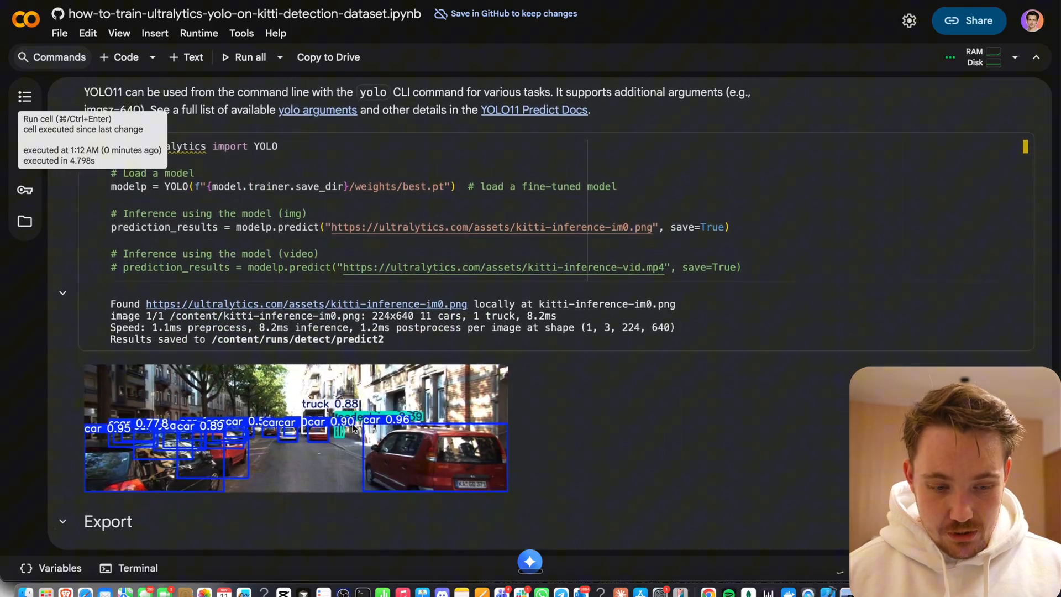
scroll(down, 3)
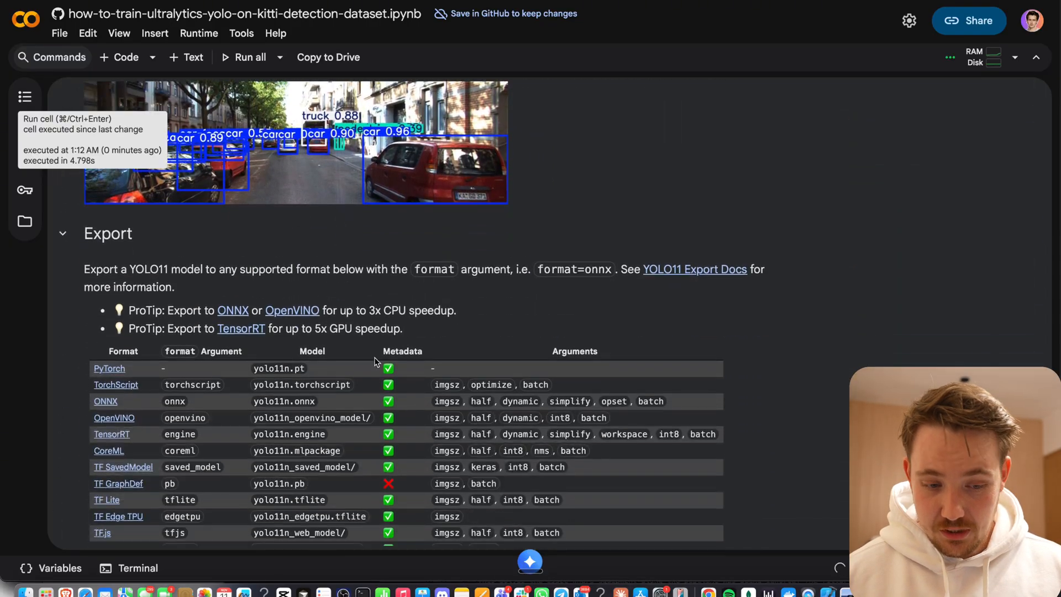
scroll(down, 3)
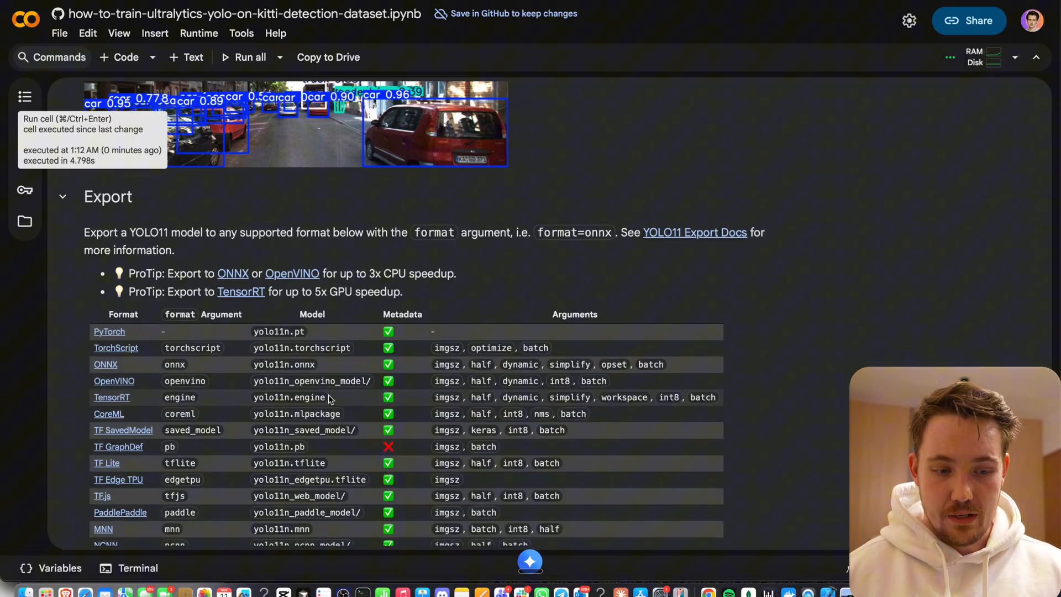
scroll(down, 3)
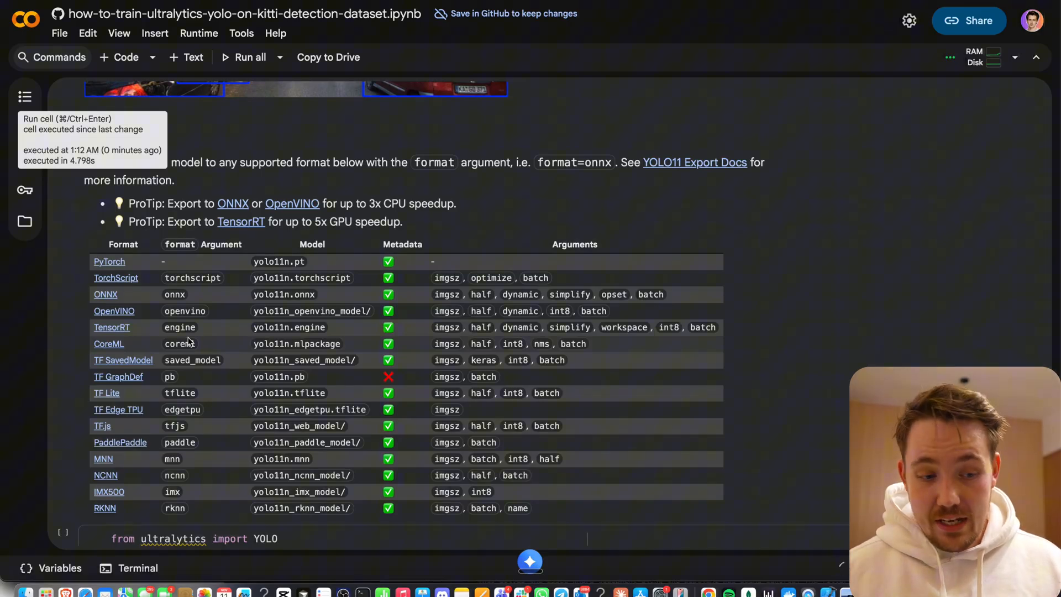
mouse_move(106, 293)
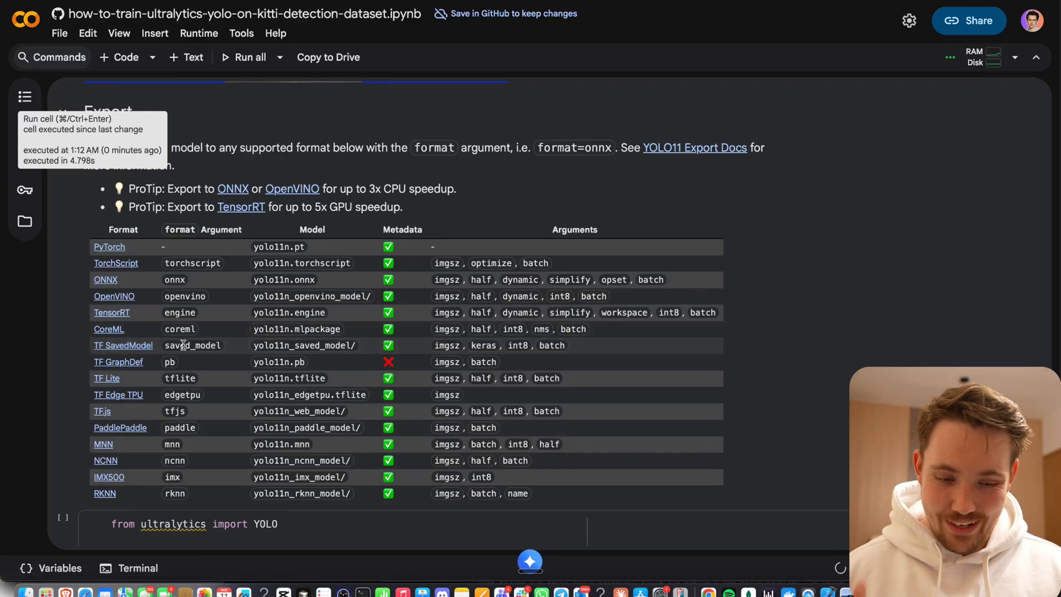
scroll(down, 3)
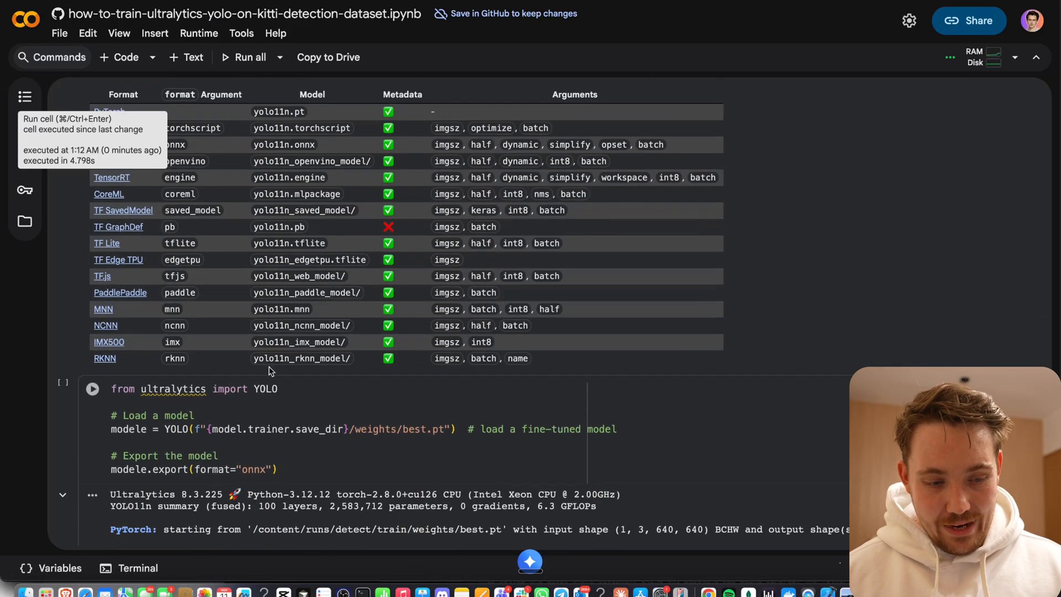
scroll(up, 3)
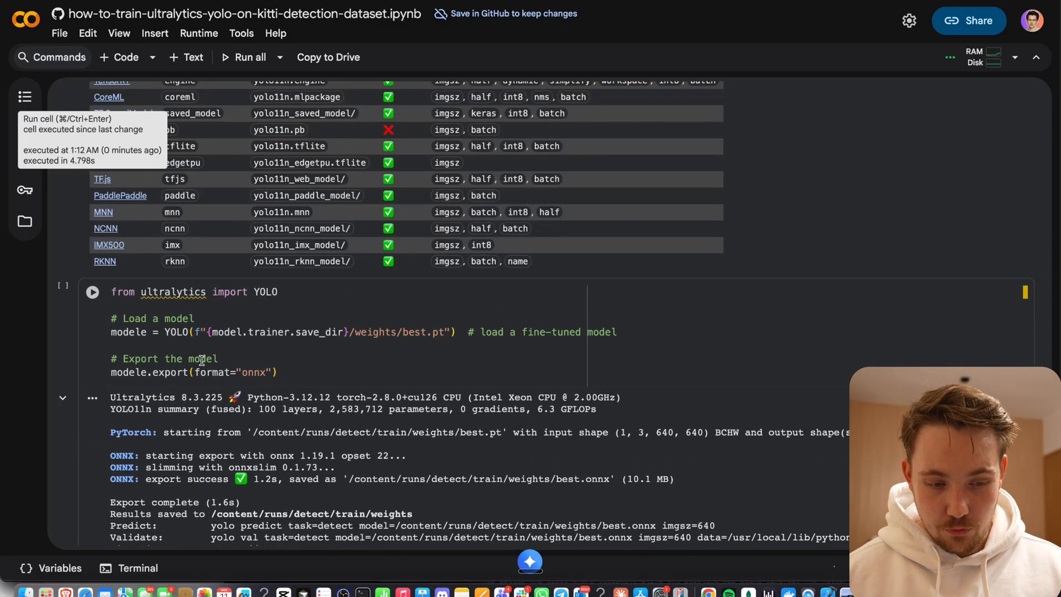
click(280, 372)
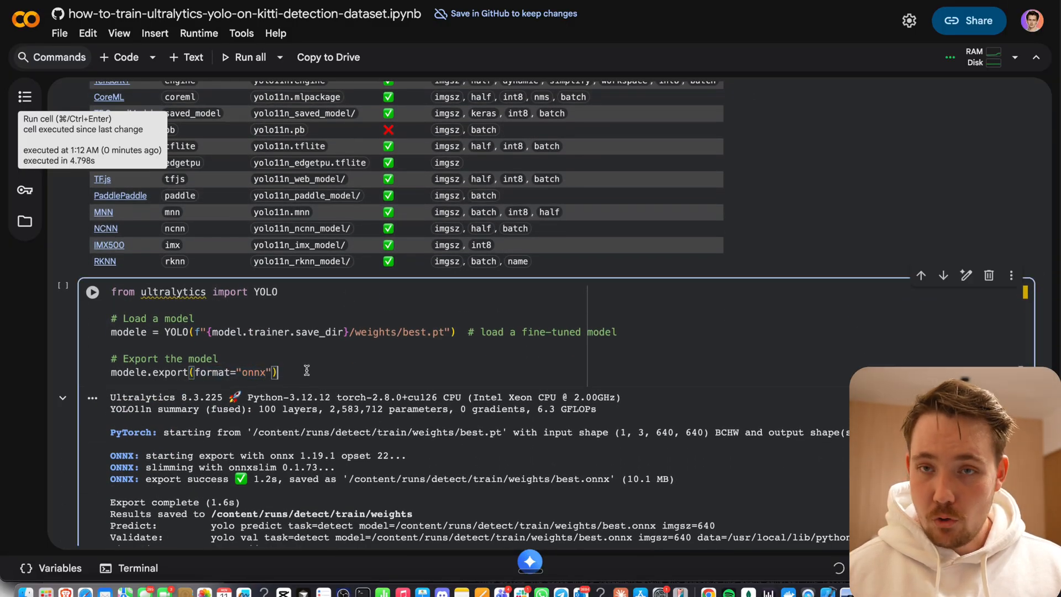
scroll(down, 3)
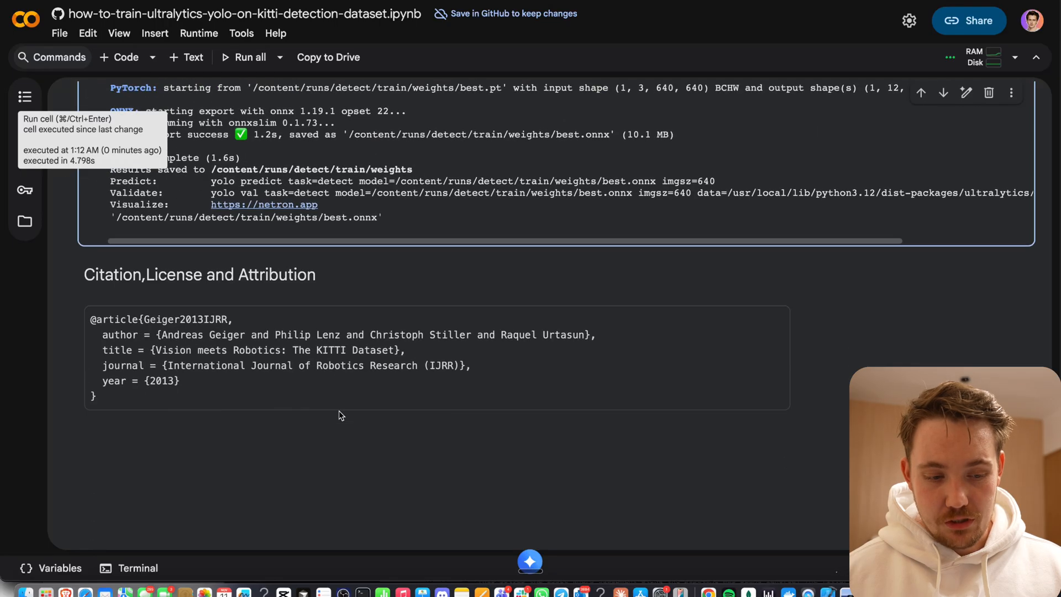
scroll(up, 3)
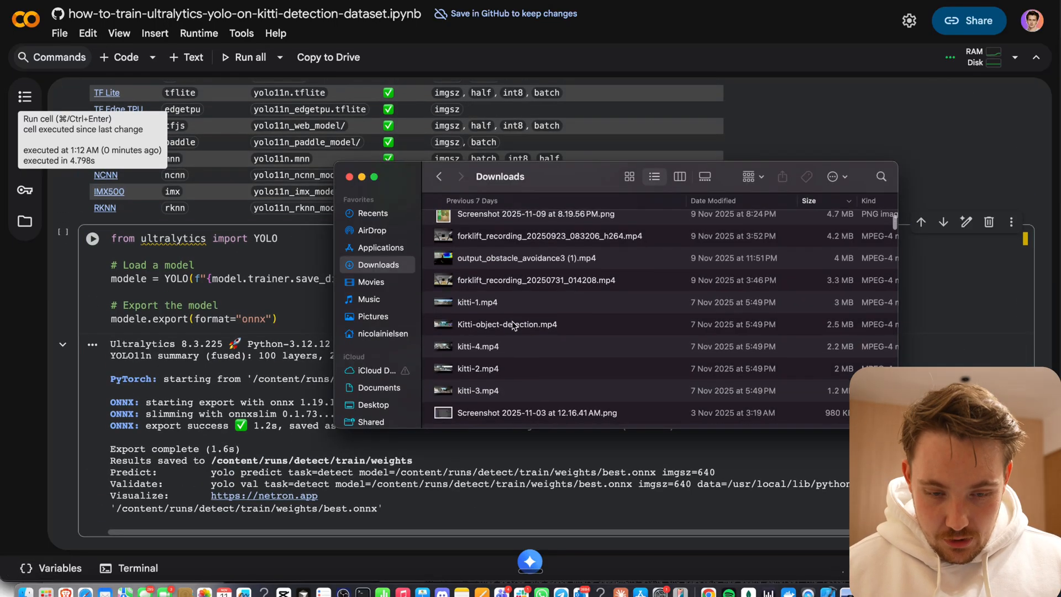
Play Kitti-object-detection.mp4 from Downloads in QuickTime Player, replay it, then close the window.
double_click(506, 324)
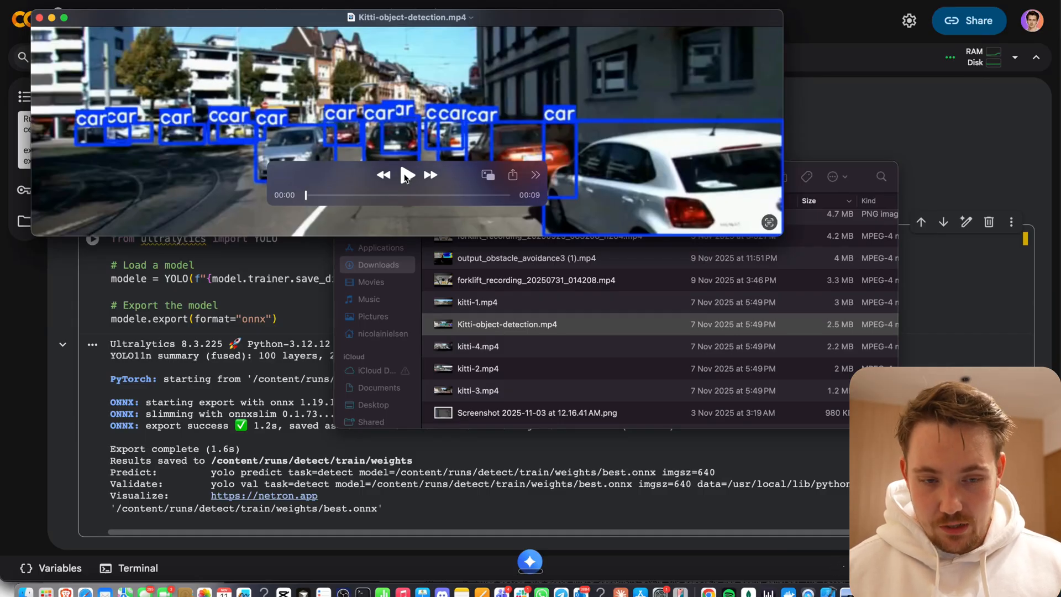
click(405, 175)
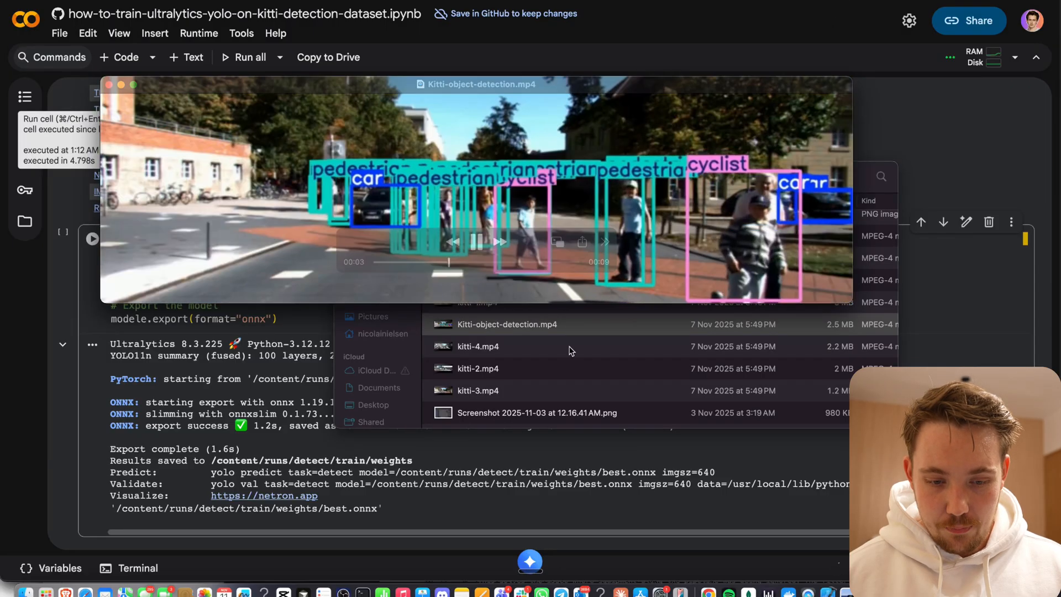
click(475, 242)
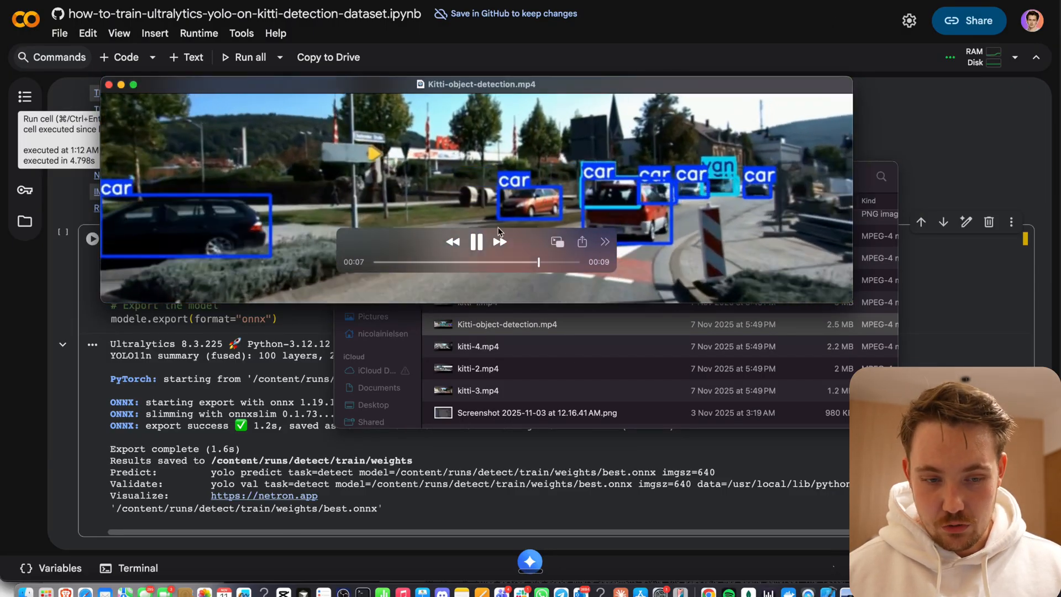
click(475, 242)
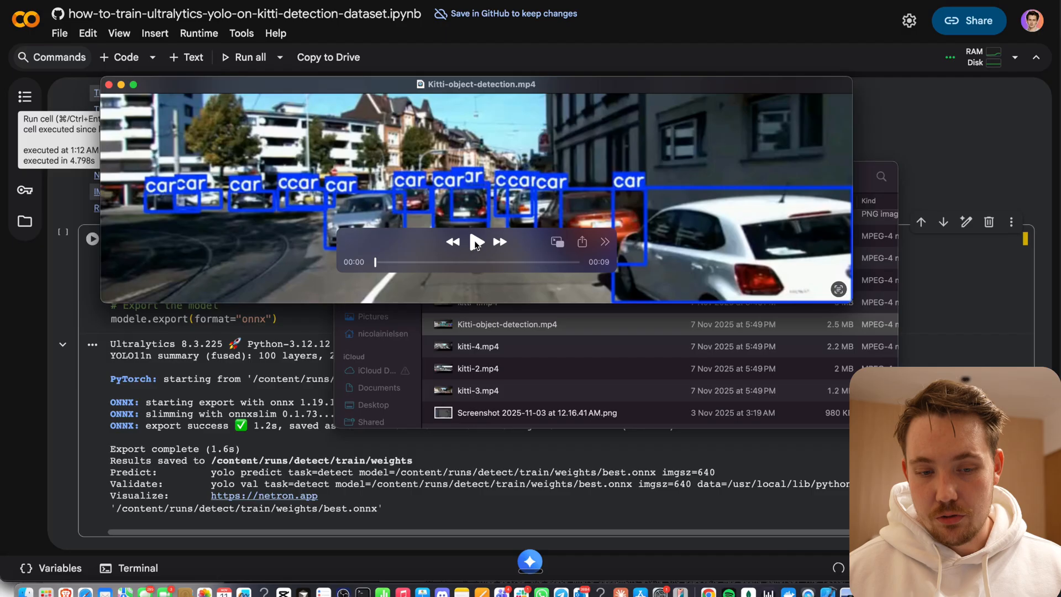
click(475, 242)
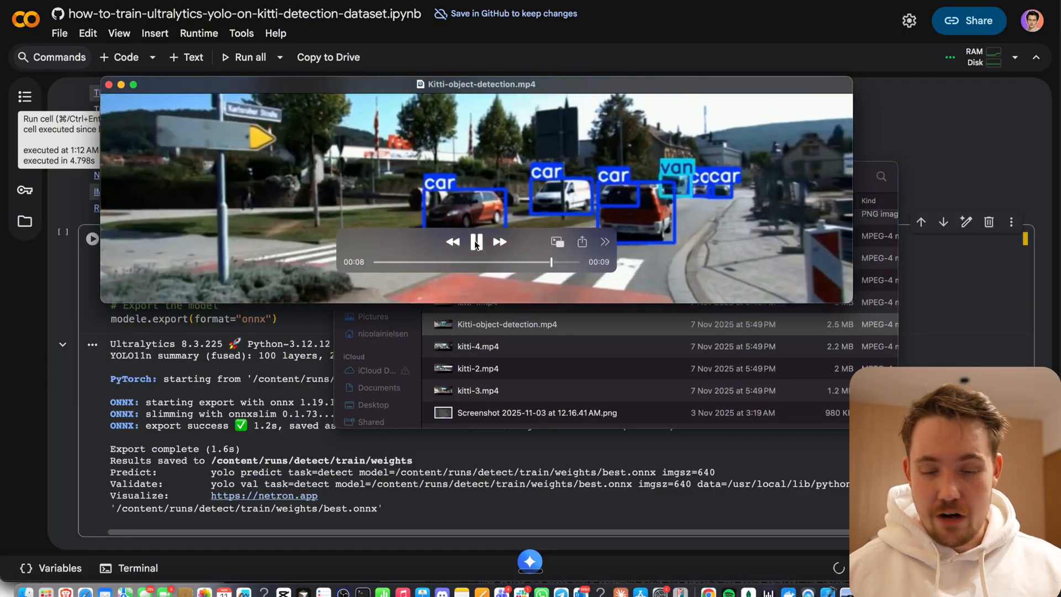
click(475, 242)
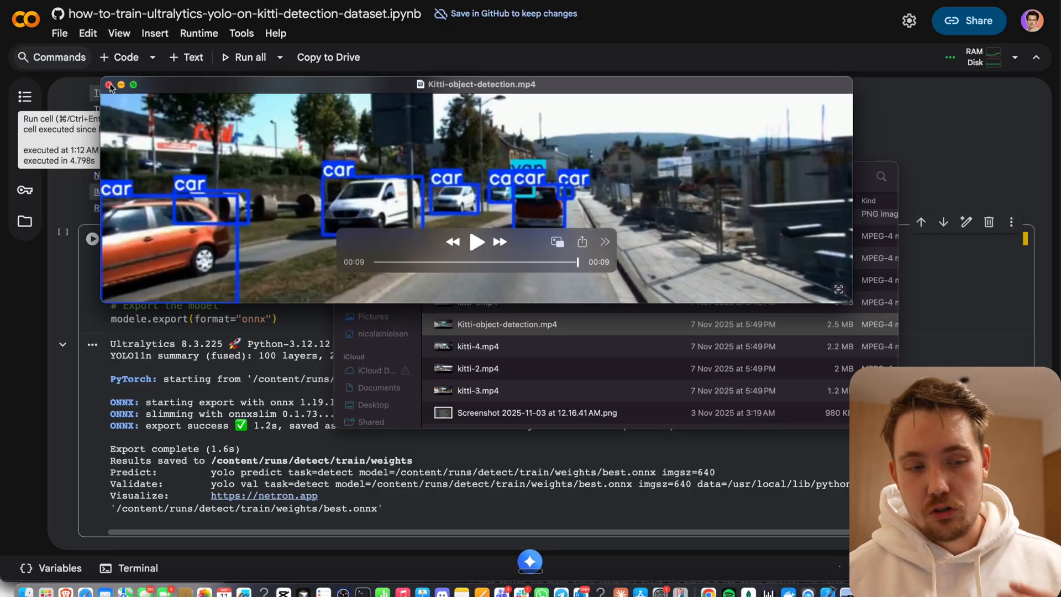
click(108, 84)
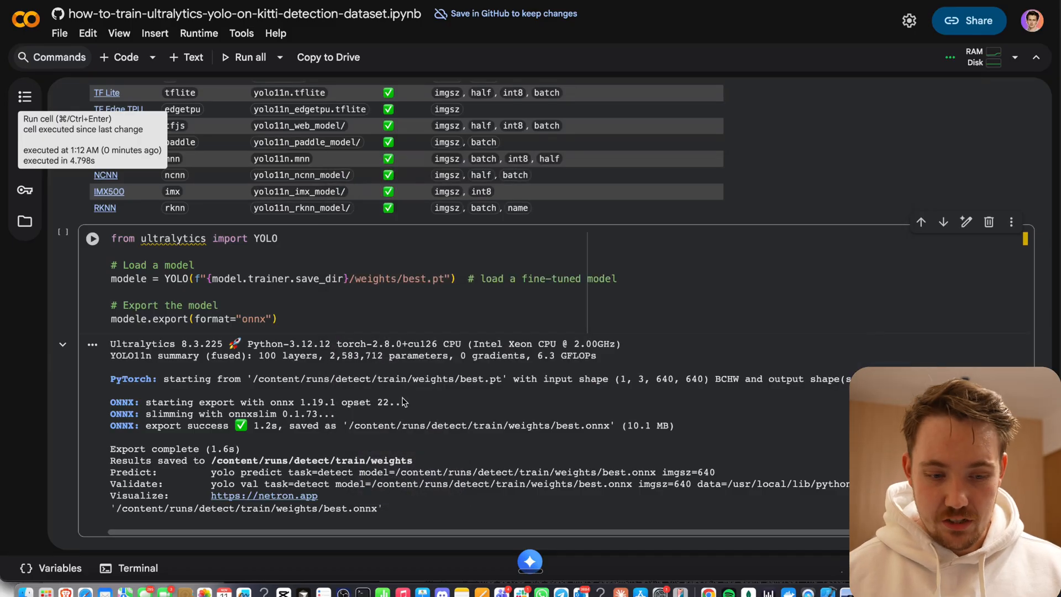
scroll(down, 3)
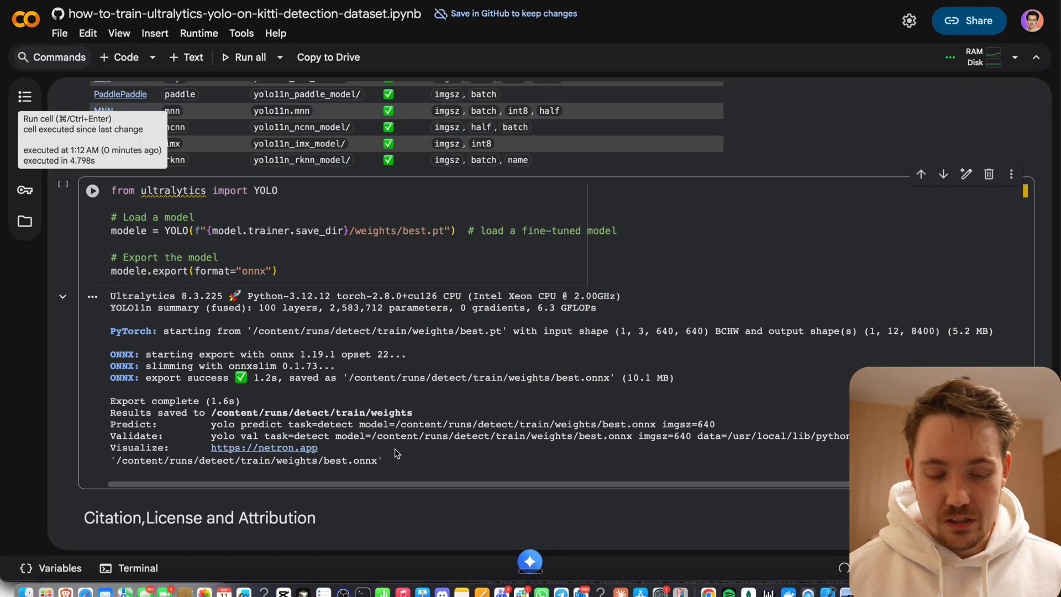
scroll(up, 3)
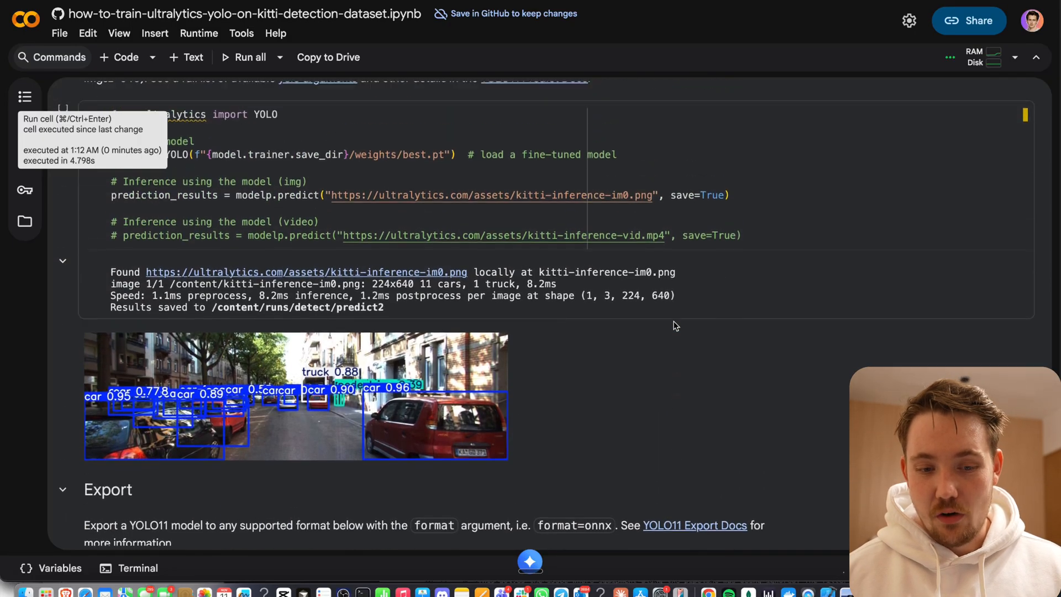
scroll(up, 3)
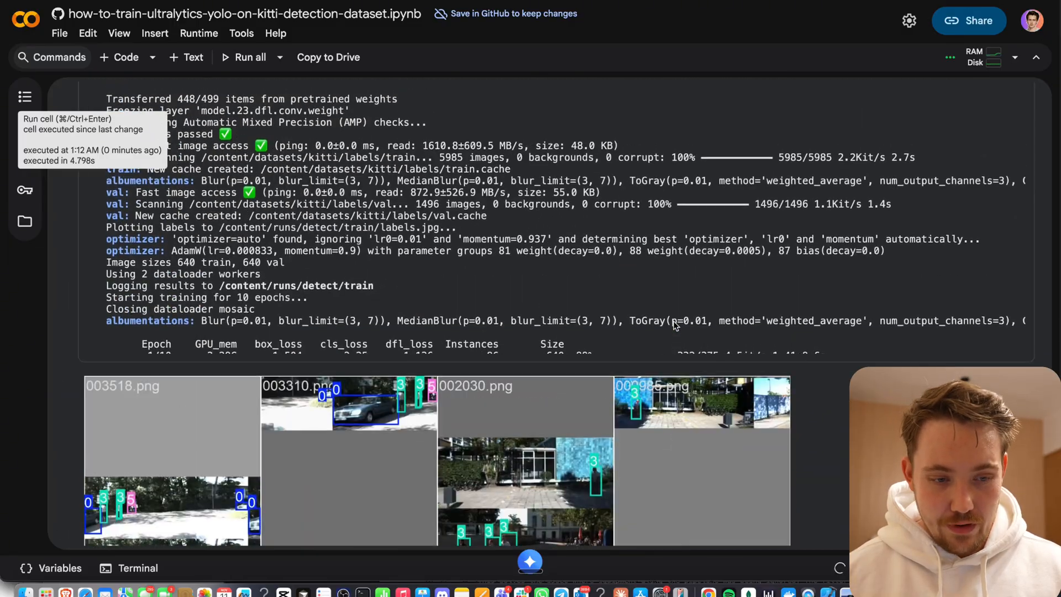
scroll(down, 3)
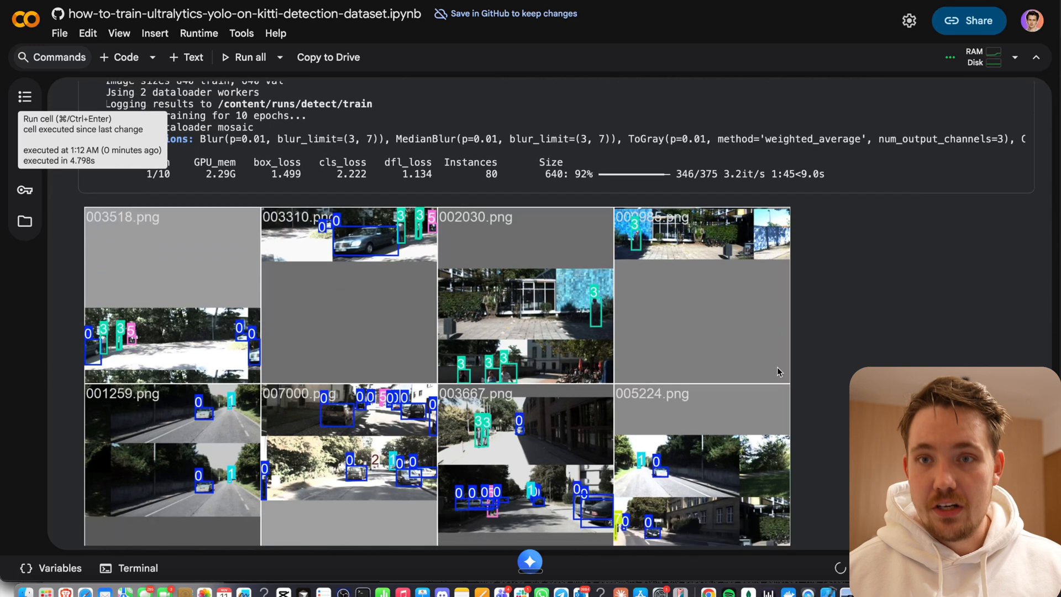
scroll(down, 3)
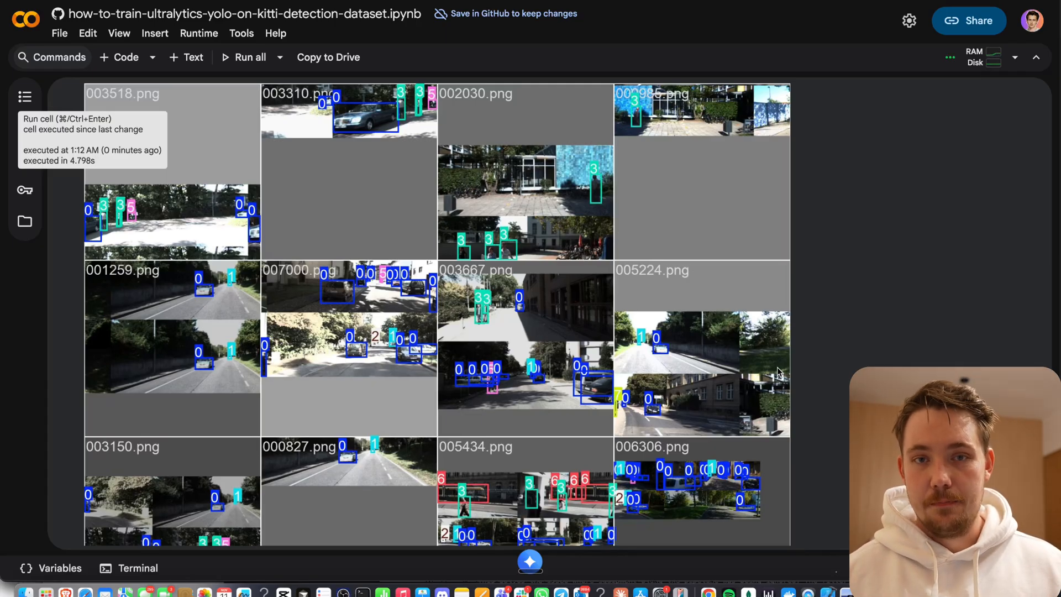
scroll(up, 3)
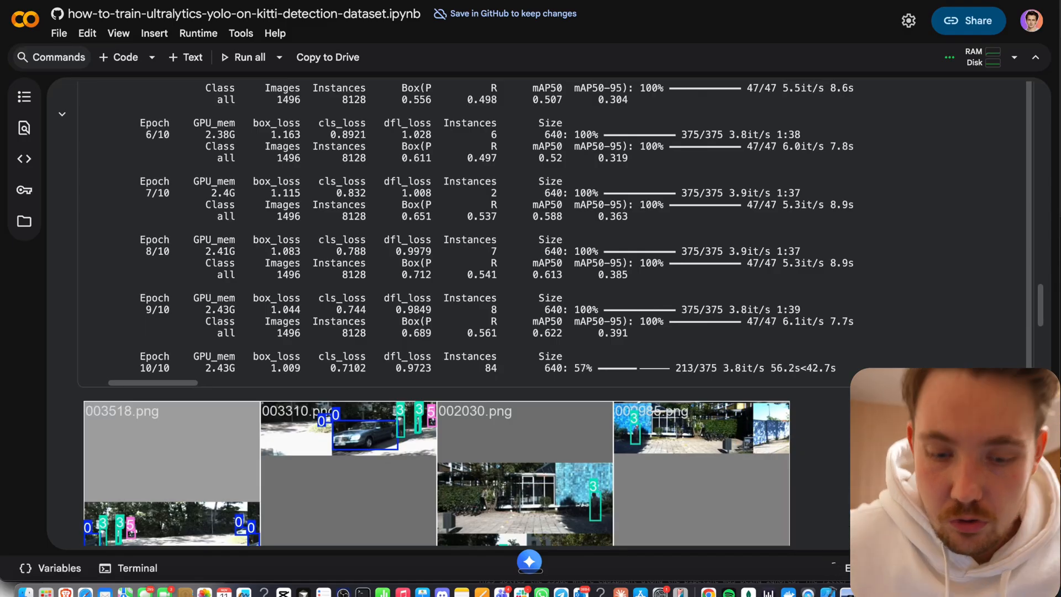
mouse_move(692, 226)
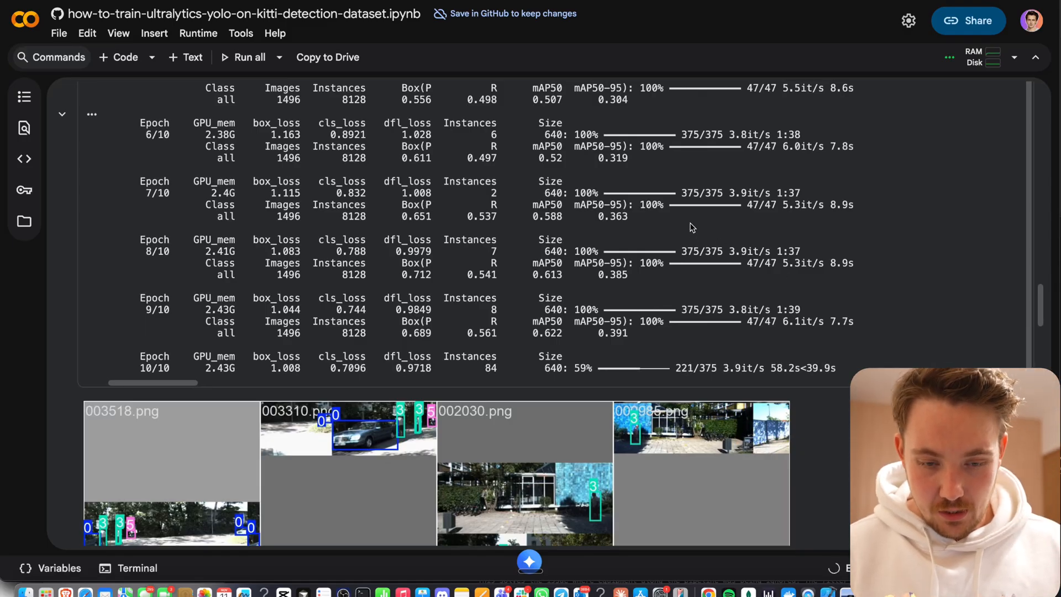
scroll(up, 3)
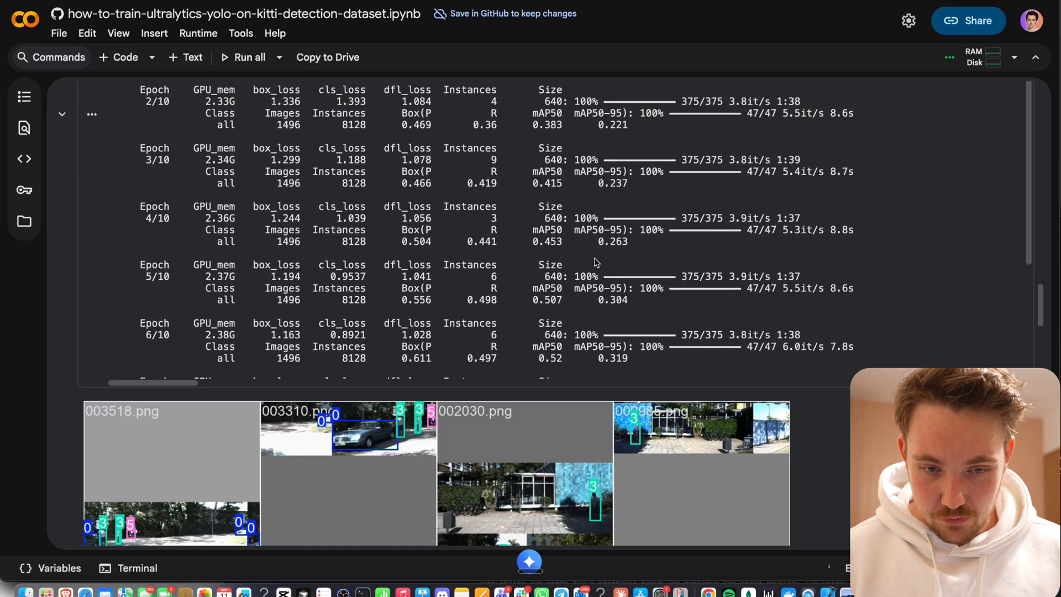
scroll(up, 3)
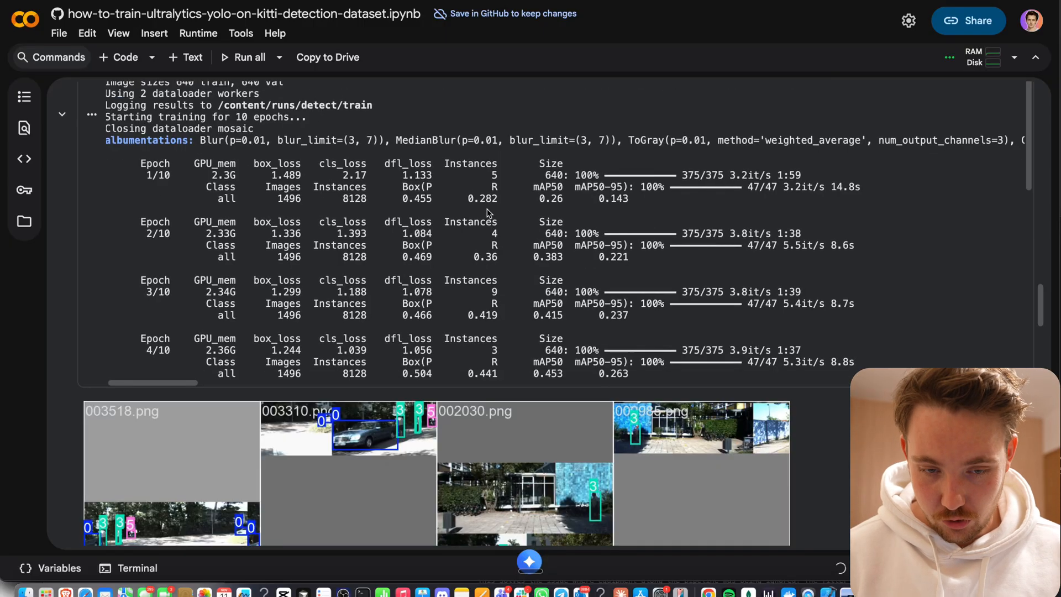
scroll(up, 3)
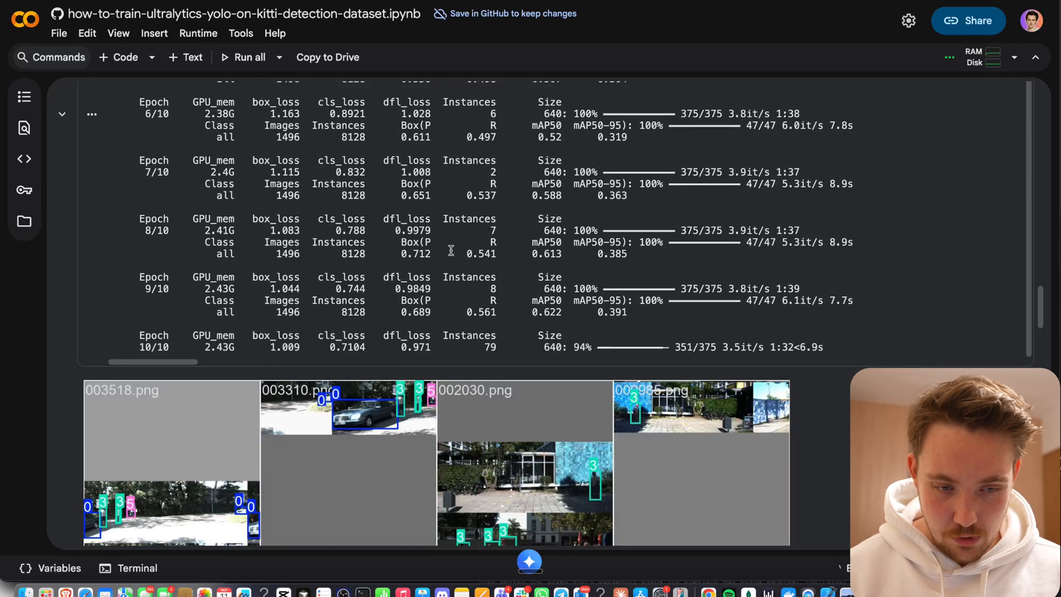
scroll(down, 3)
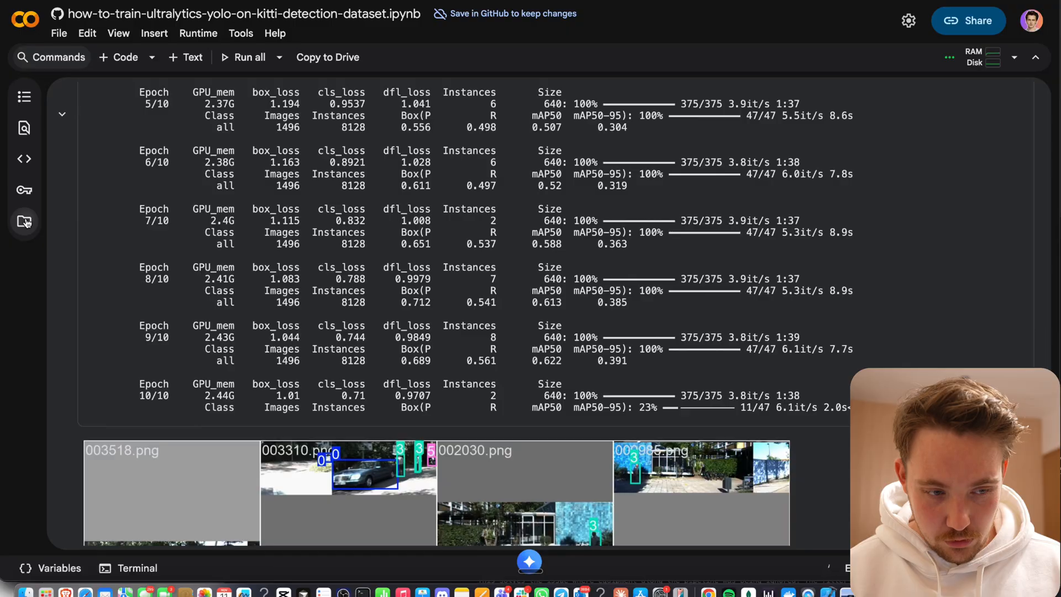
Expand runs > detect > train in the Files sidebar to list the training run files.
click(23, 221)
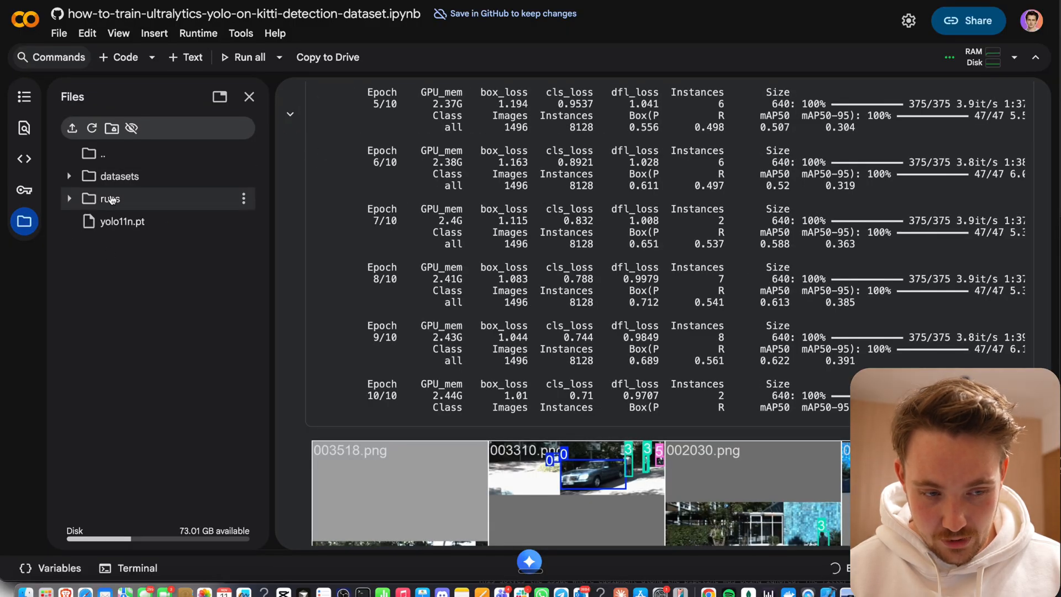
click(70, 197)
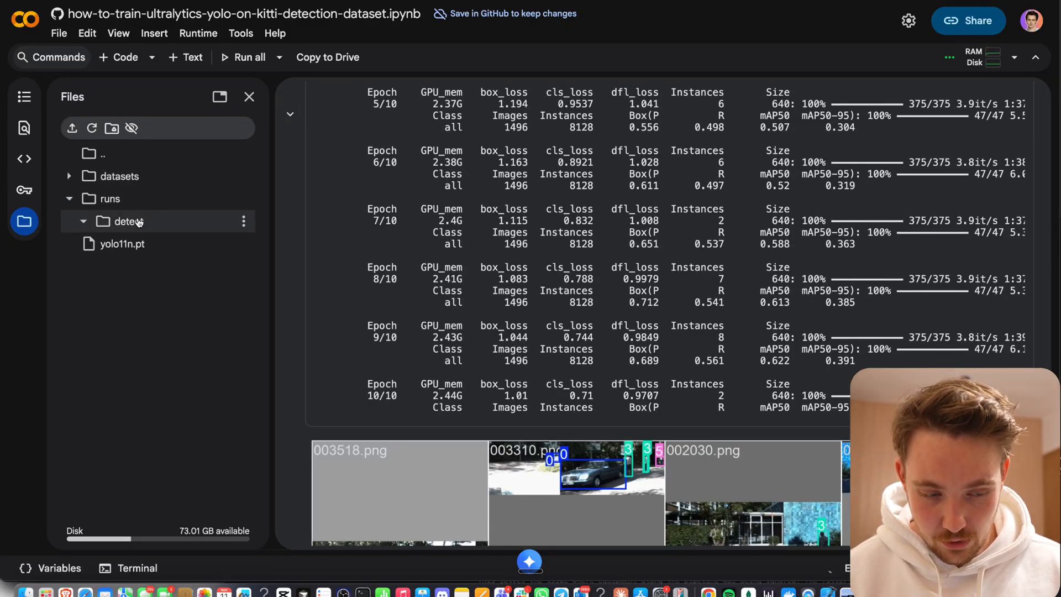
click(83, 221)
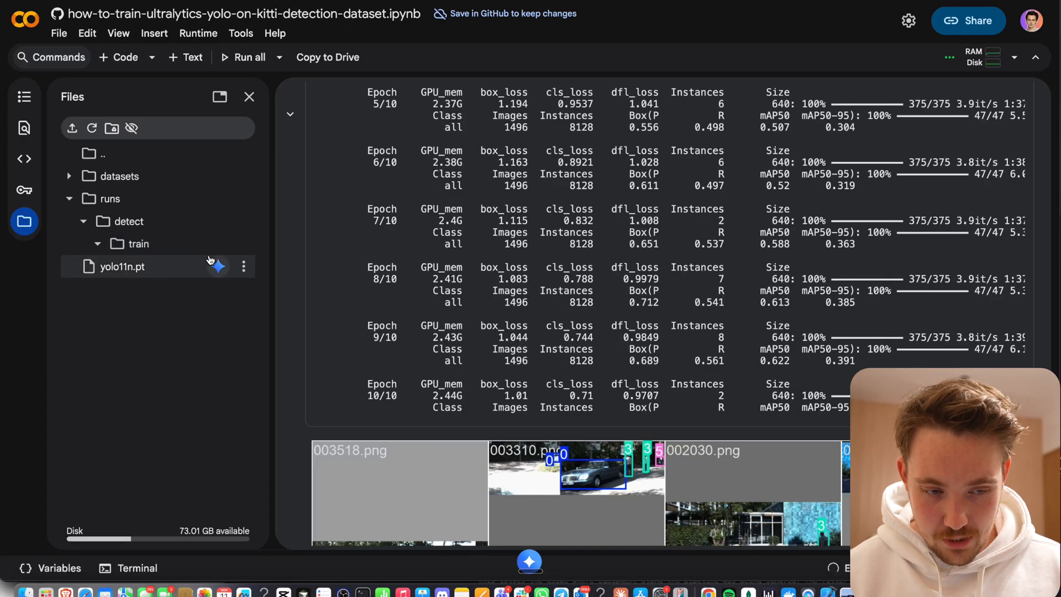
click(137, 243)
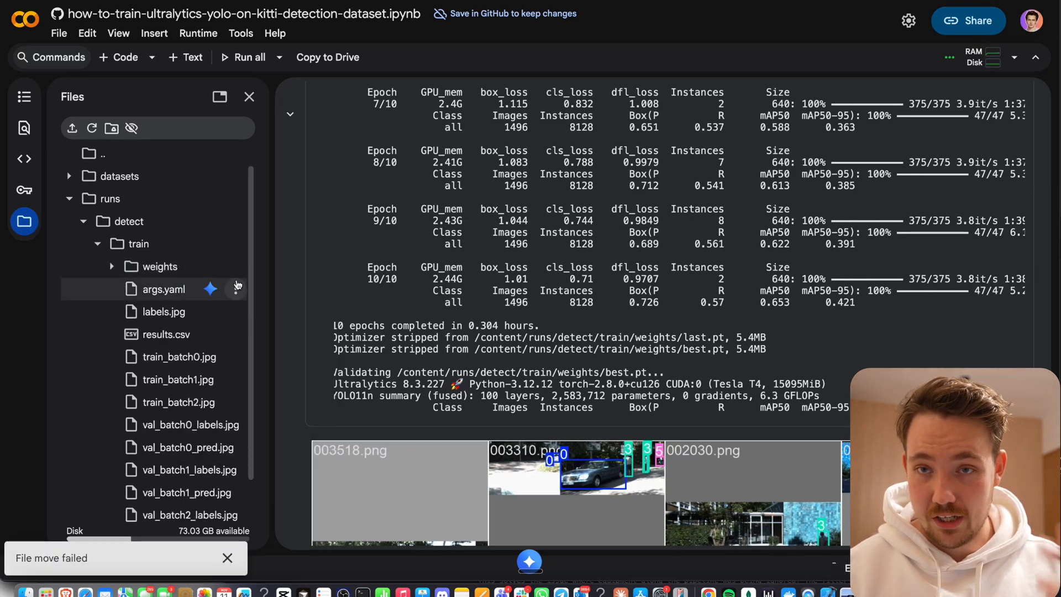
Preview val_batch1_pred.jpg, then open results.png with the training curves.
click(228, 557)
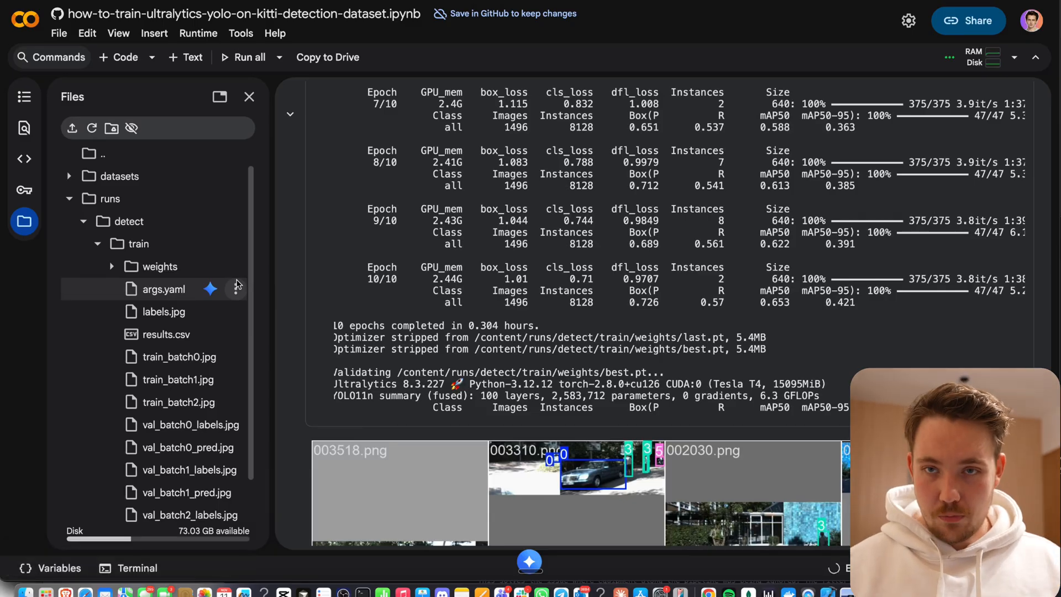
scroll(down, 3)
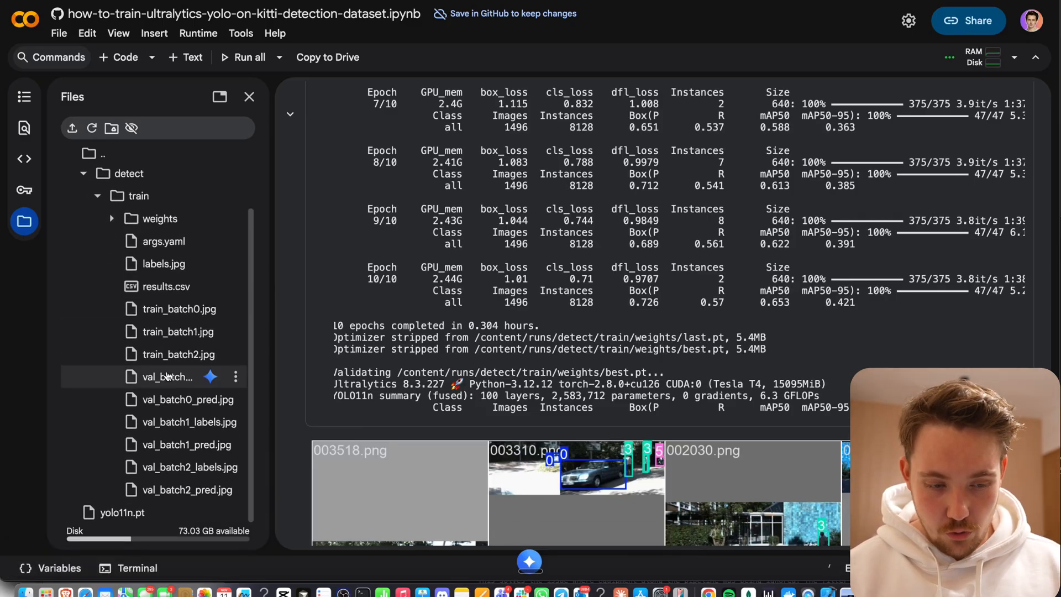
scroll(down, 3)
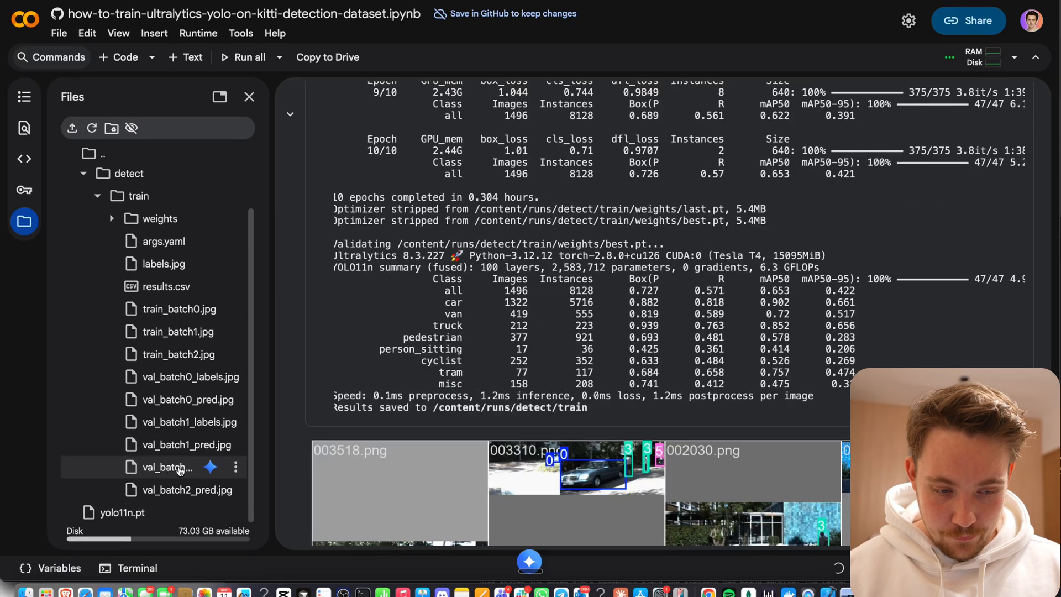
click(187, 445)
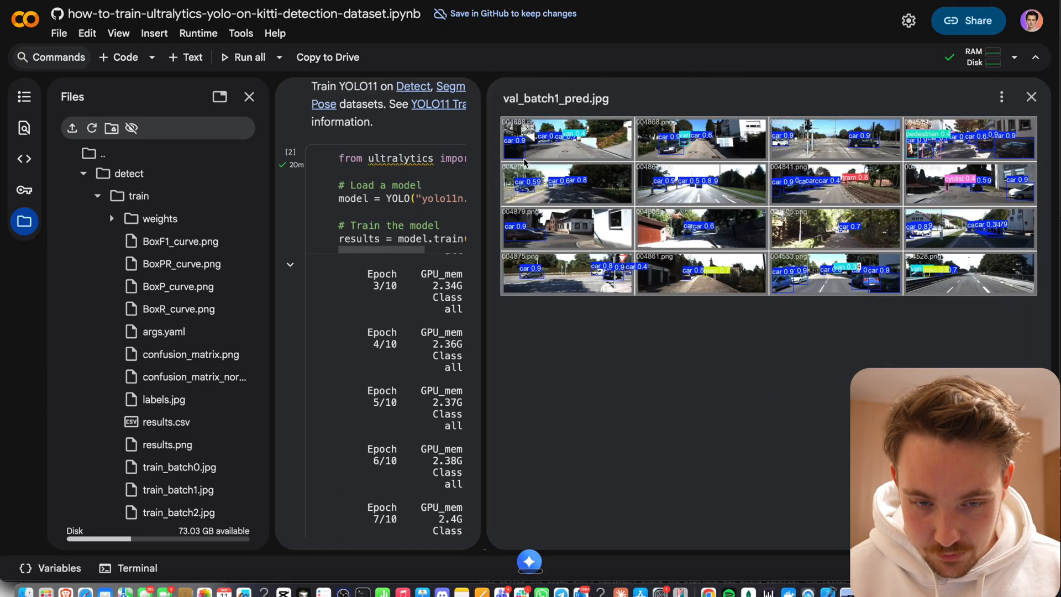
mouse_move(704, 284)
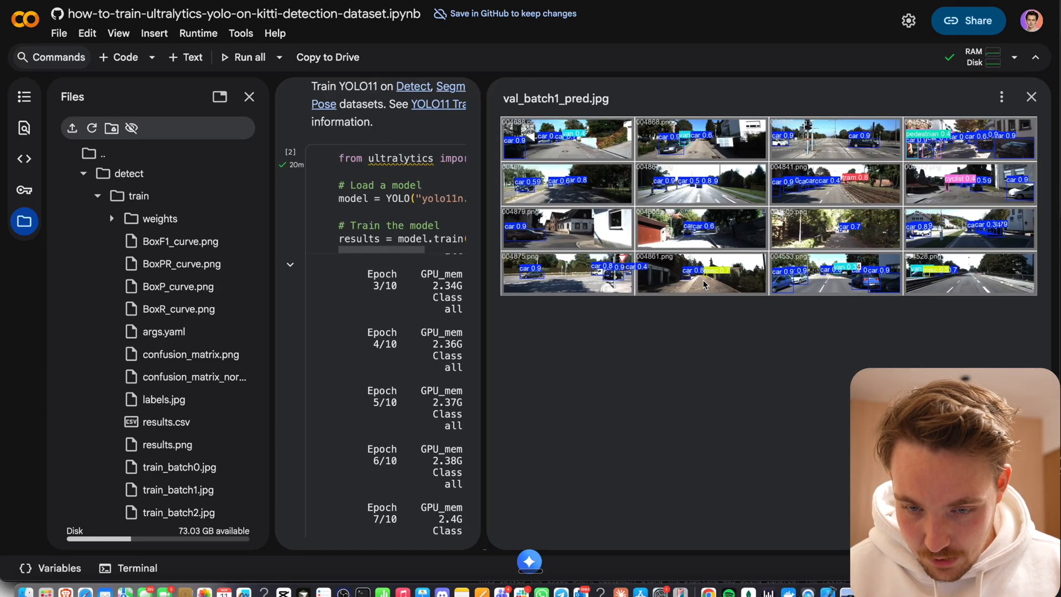
mouse_move(927, 230)
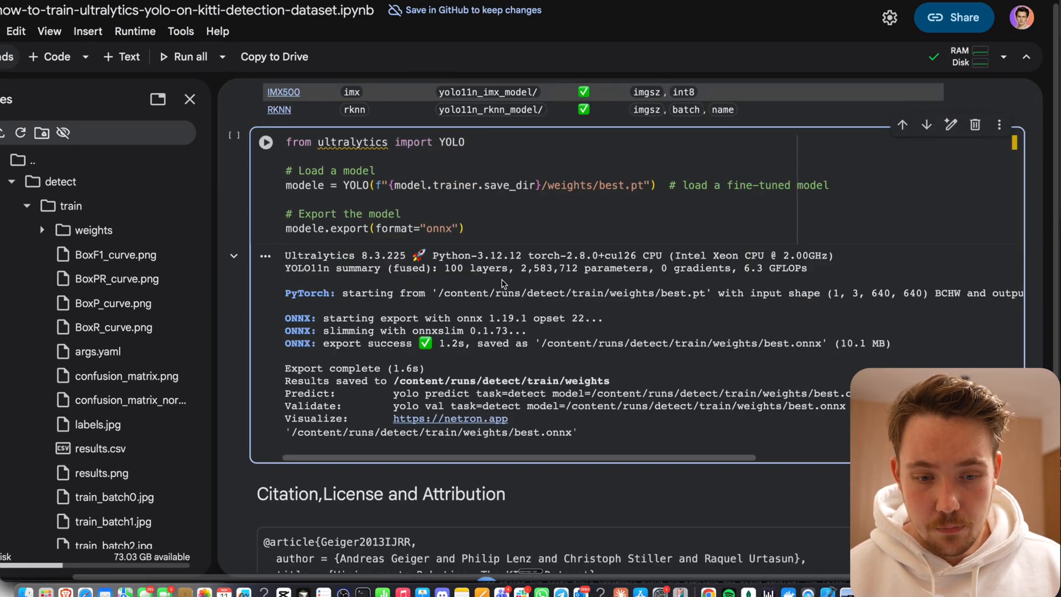
mouse_move(101, 400)
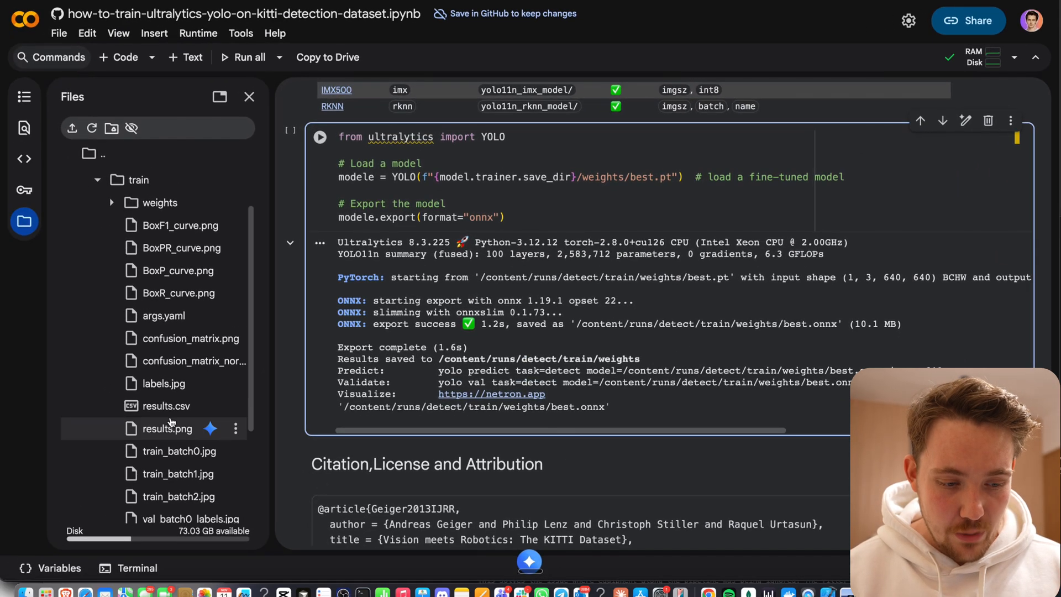
scroll(up, 3)
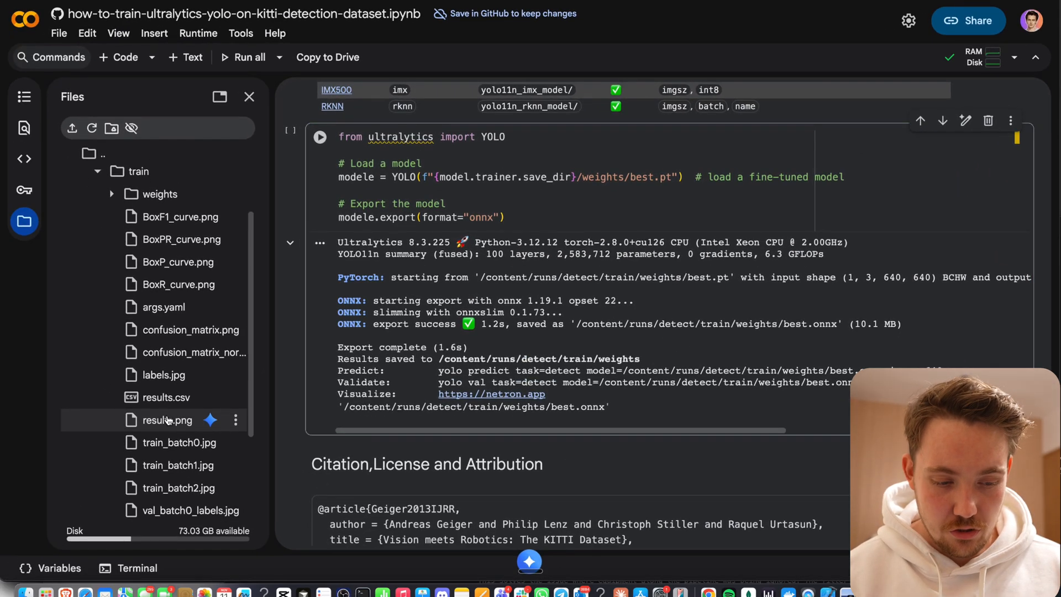
click(166, 420)
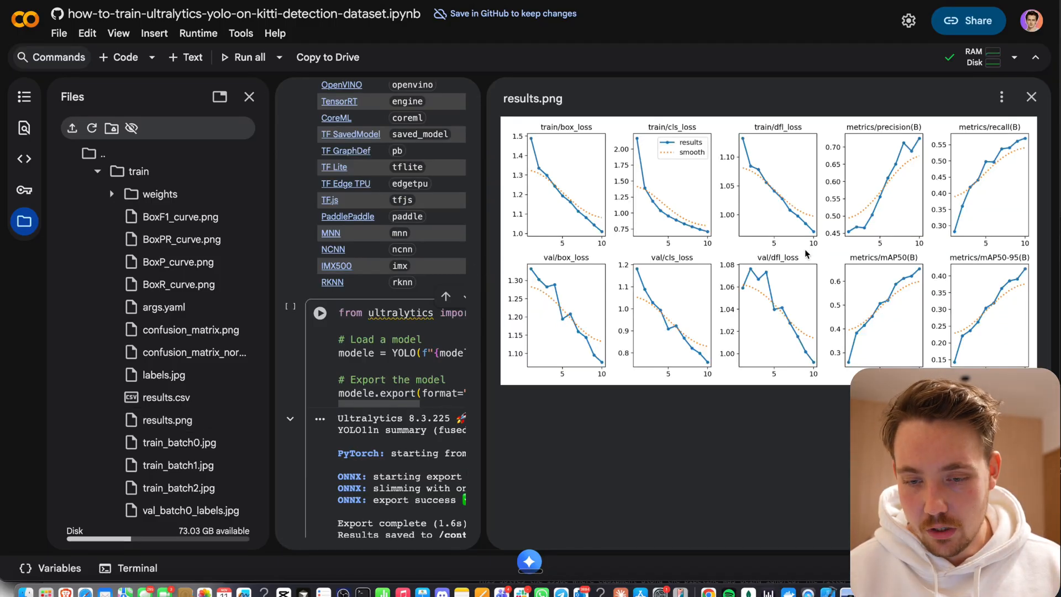
mouse_move(928, 176)
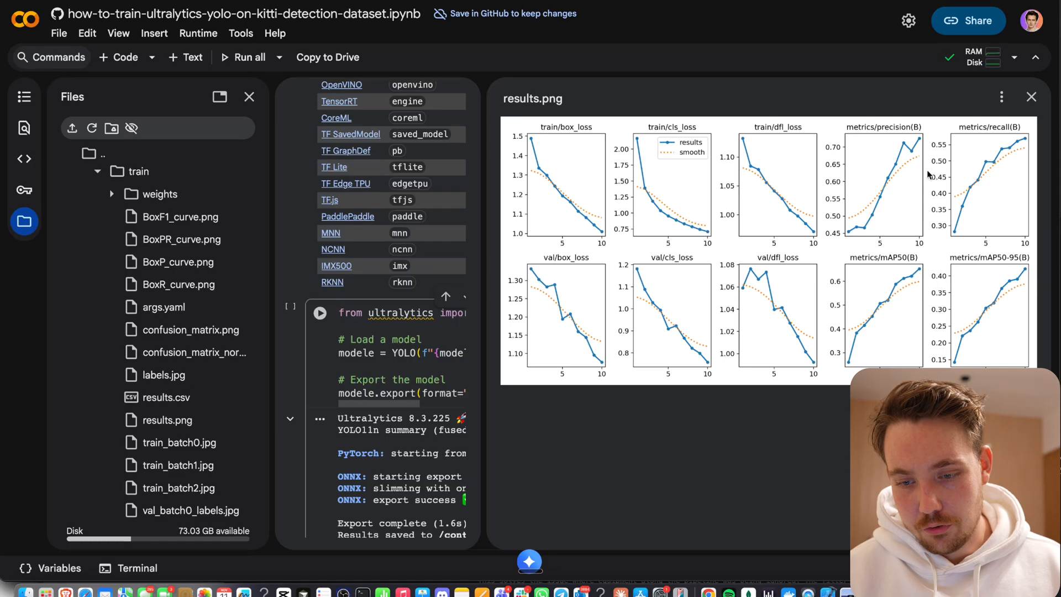
mouse_move(929, 266)
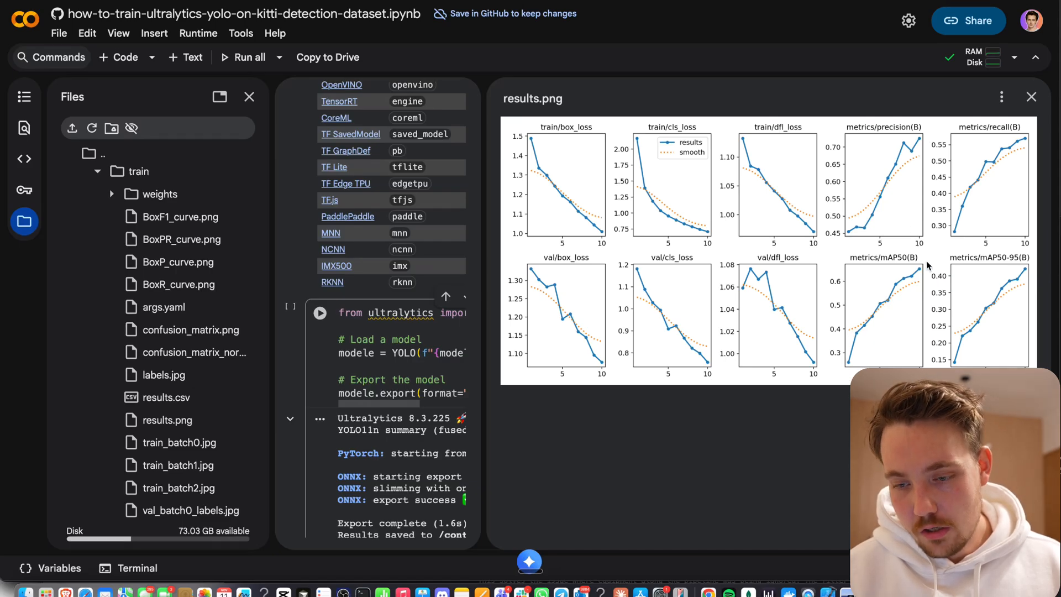
mouse_move(531, 271)
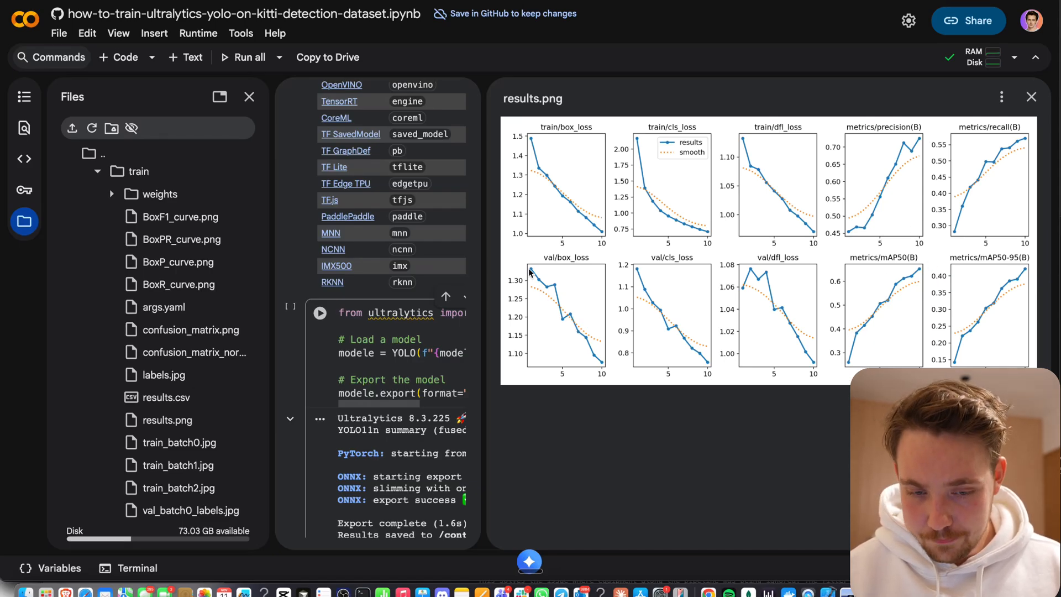
mouse_move(604, 310)
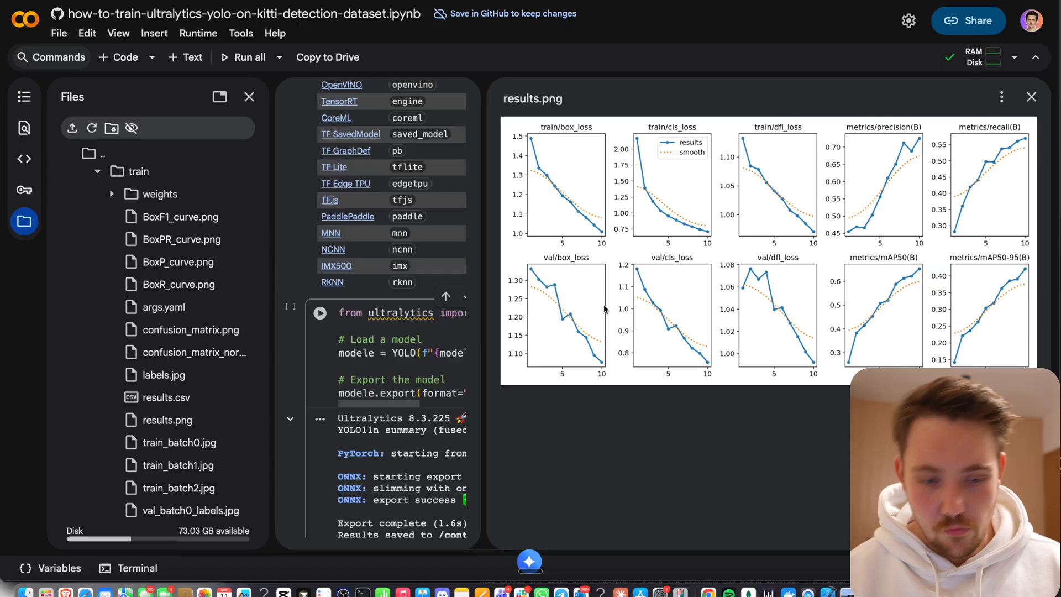
mouse_move(1030, 97)
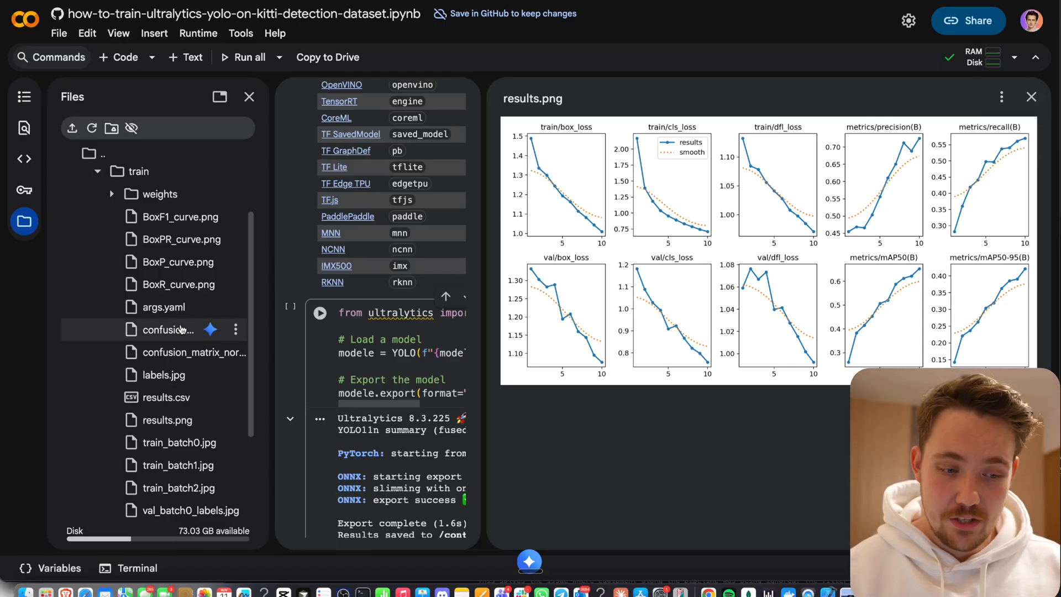
Open confusion_matrix.png beside the results plots to review per-class counts.
click(168, 329)
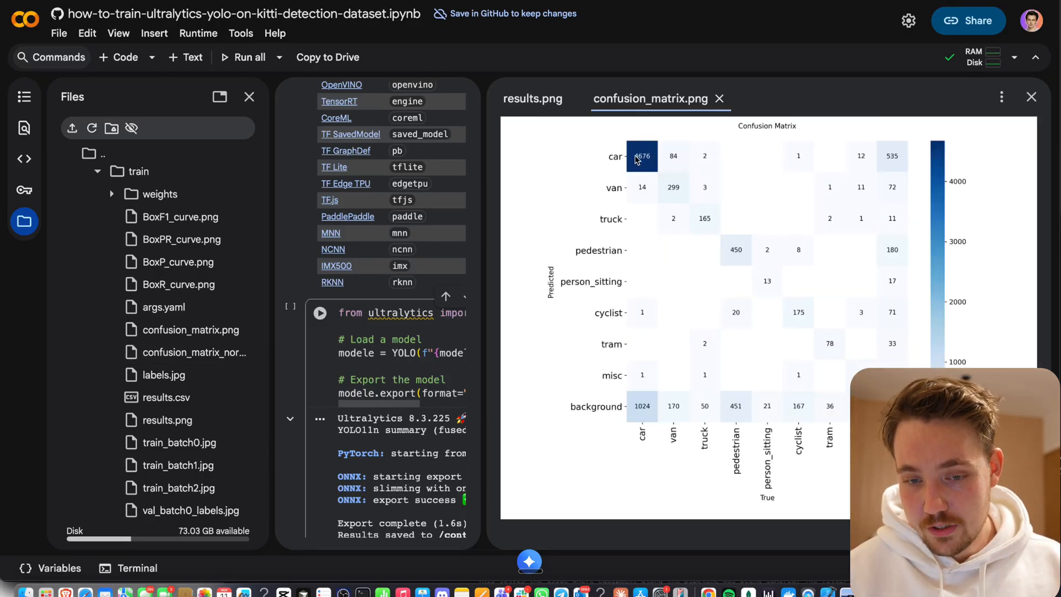
mouse_move(656, 207)
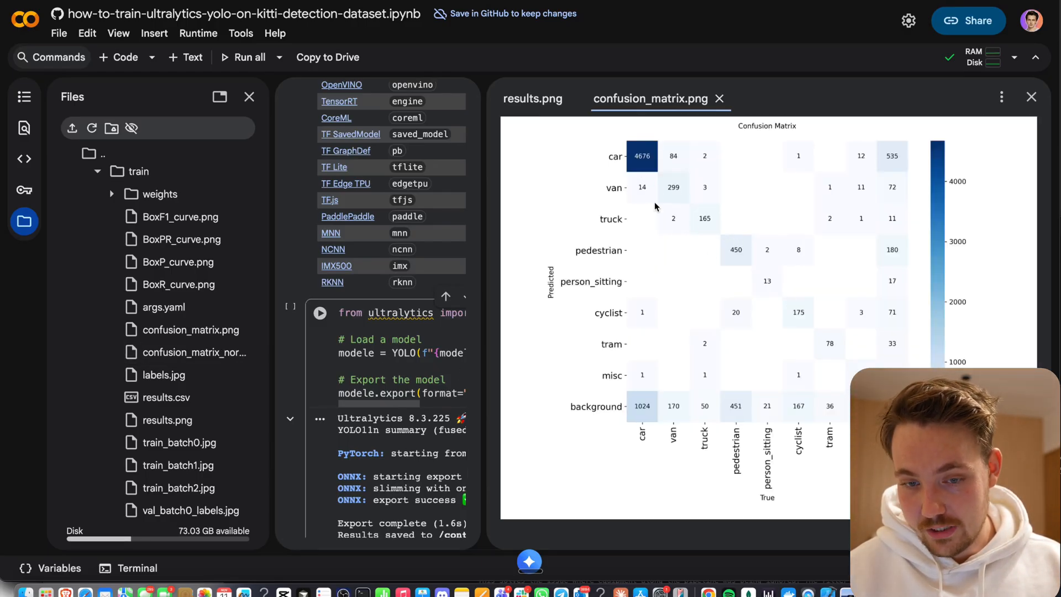
mouse_move(655, 149)
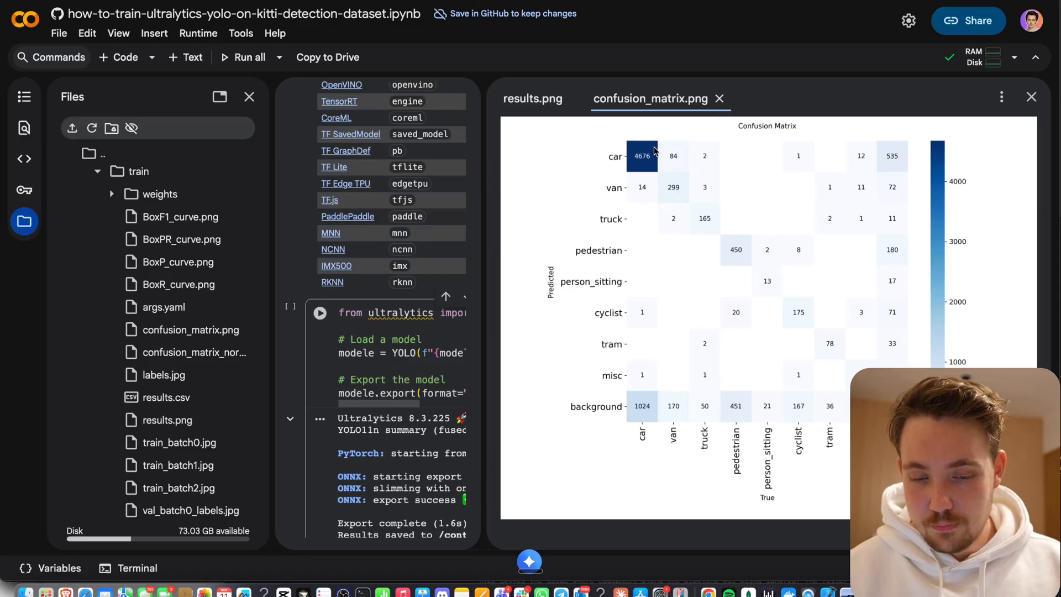
mouse_move(643, 412)
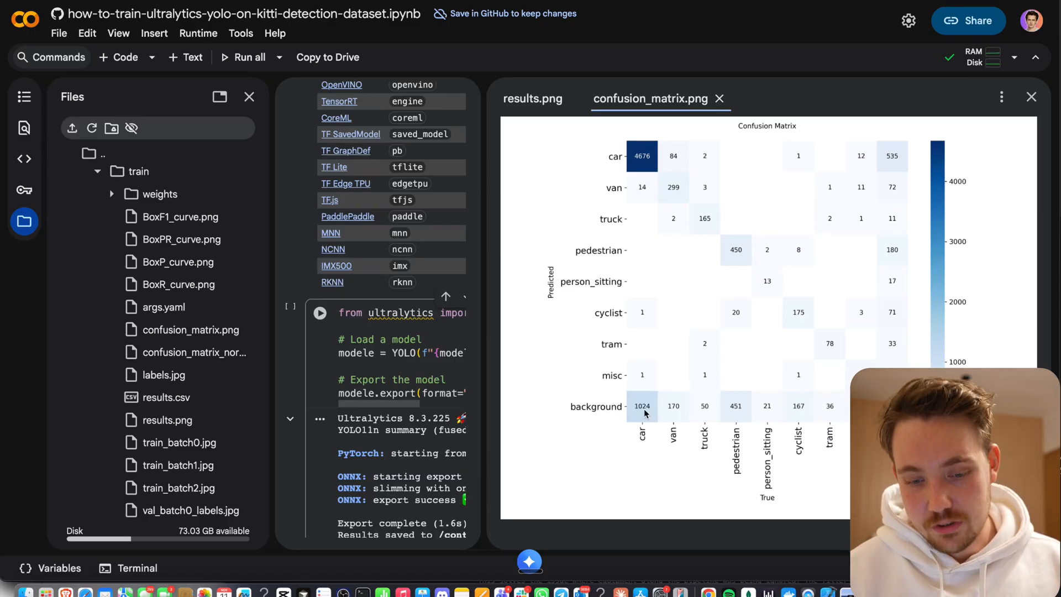
mouse_move(830, 270)
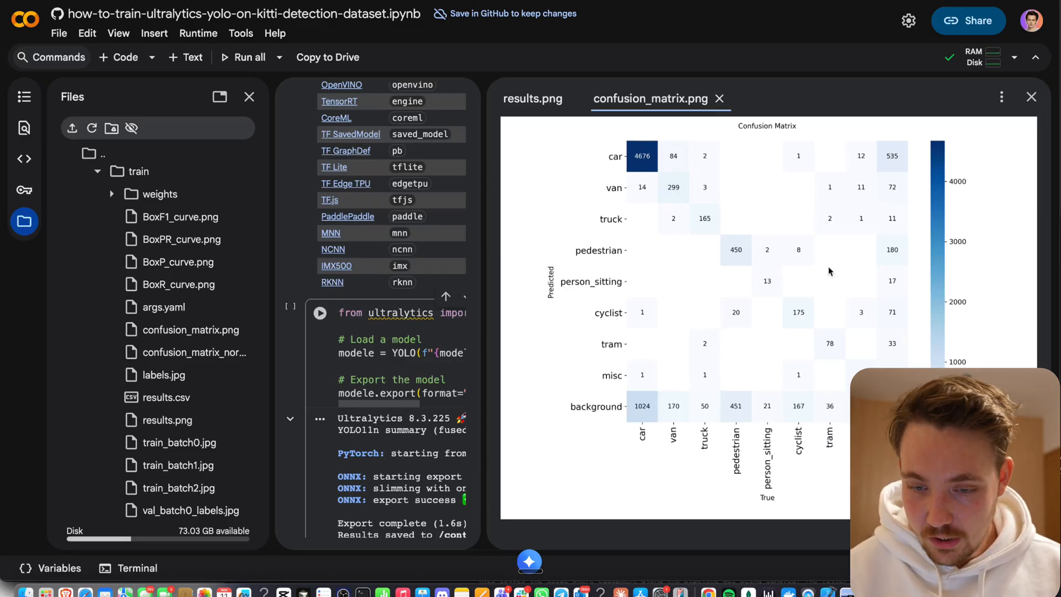
mouse_move(885, 257)
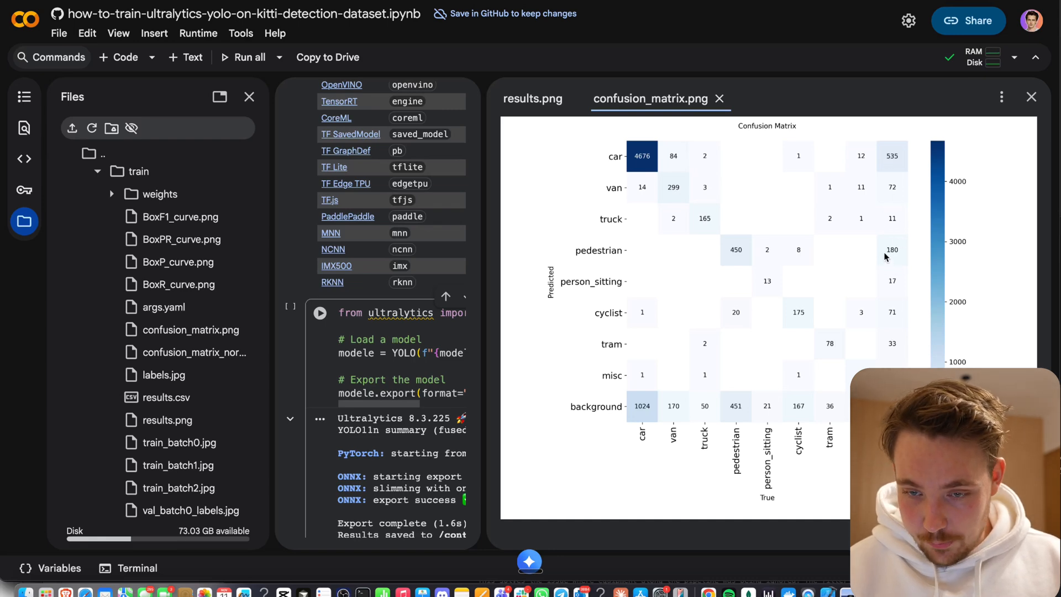
mouse_move(762, 285)
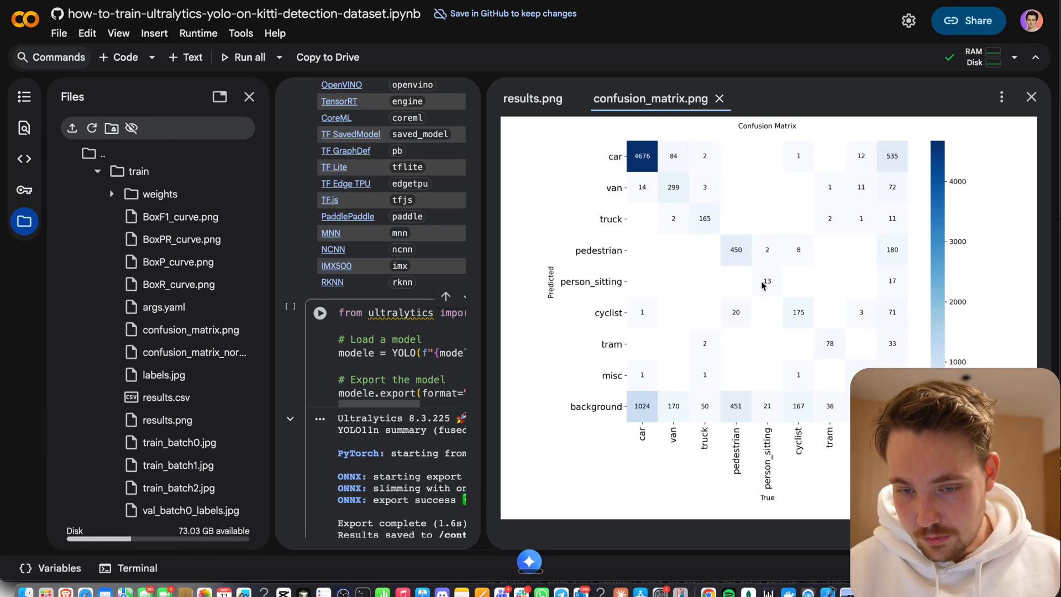
mouse_move(900, 209)
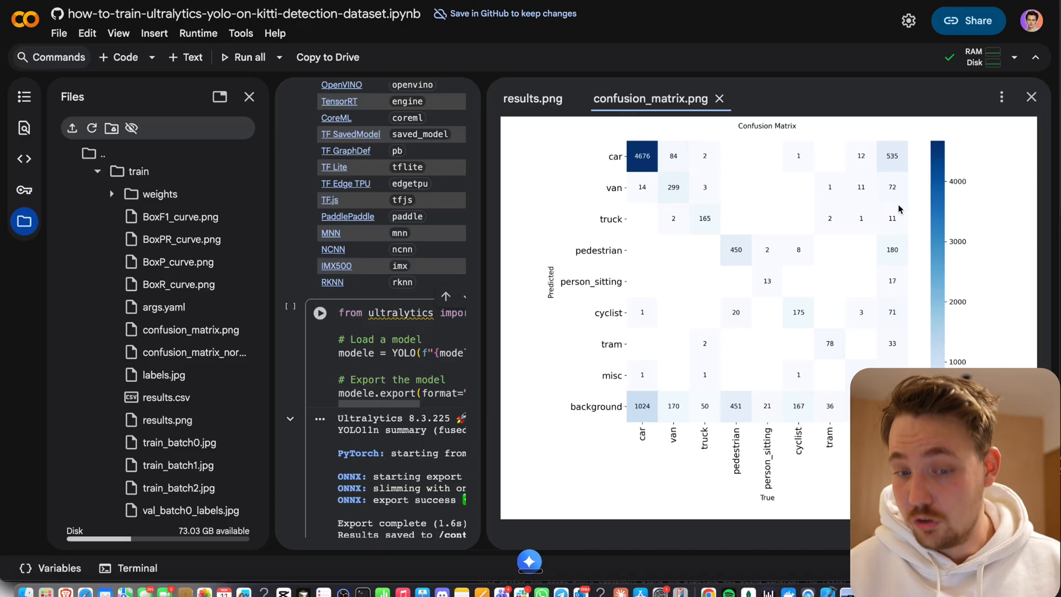
mouse_move(743, 259)
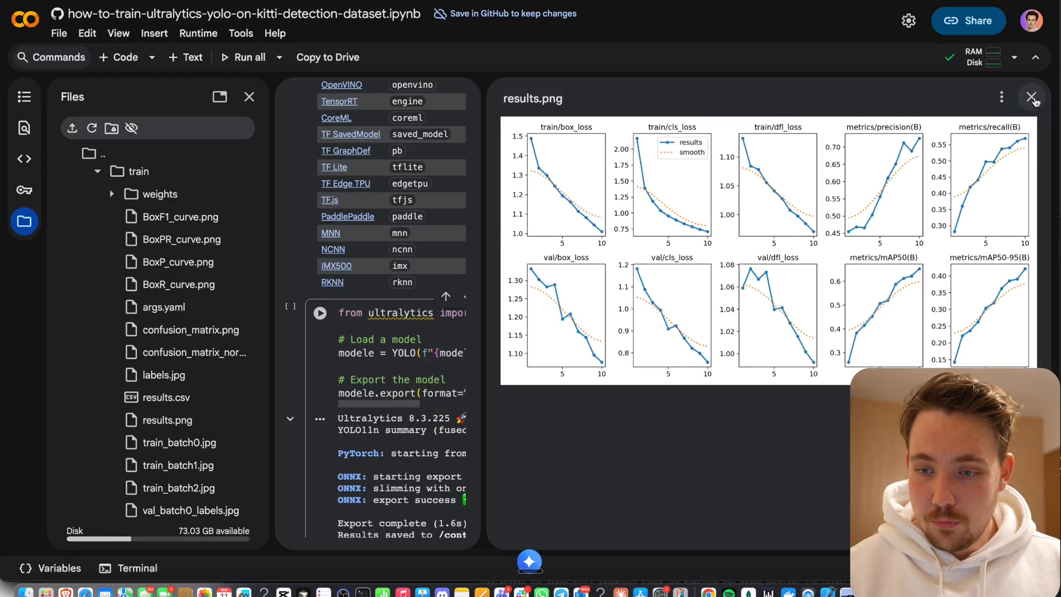
Run the Predict cell on the KITTI sample image, then rerun it including the sample video.
click(1031, 97)
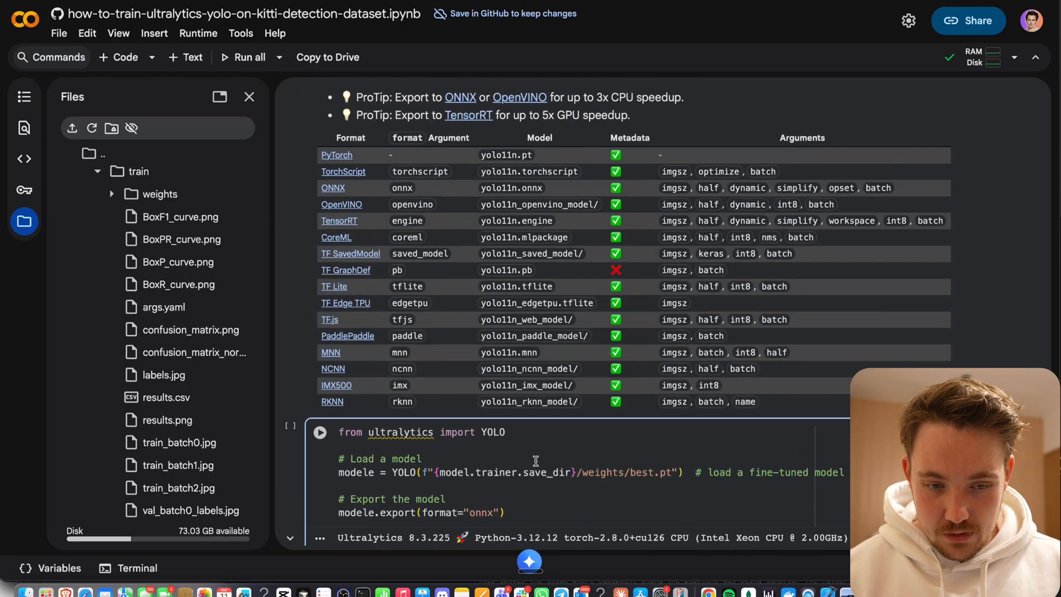
scroll(down, 3)
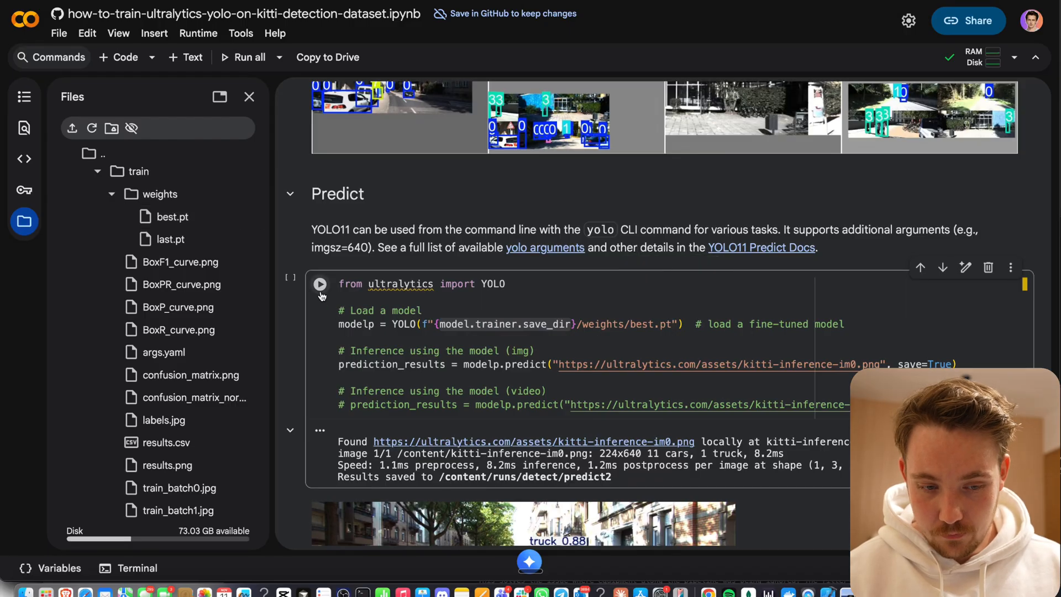
click(320, 284)
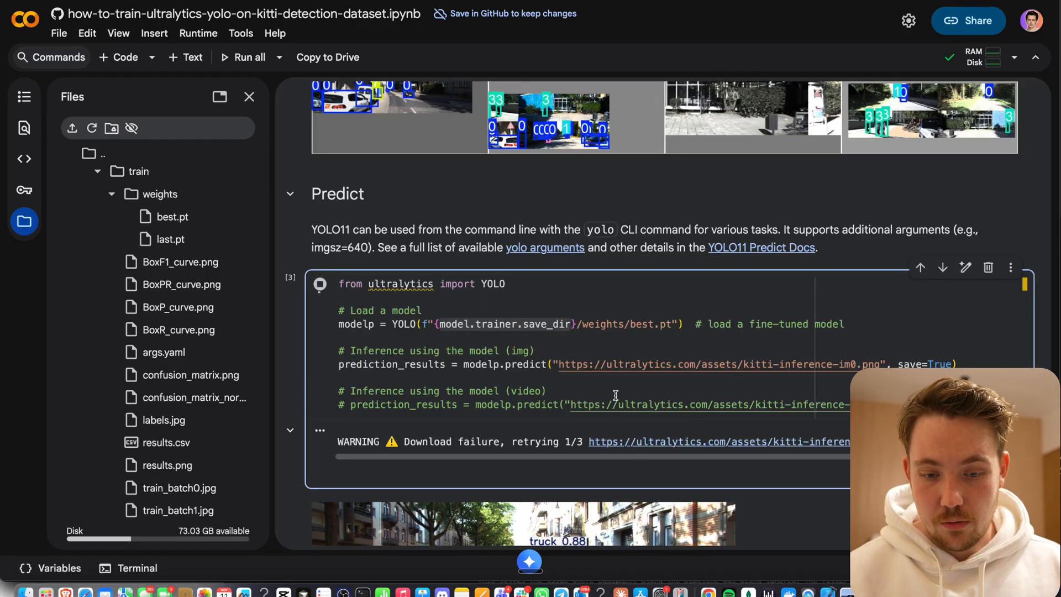
mouse_move(418, 388)
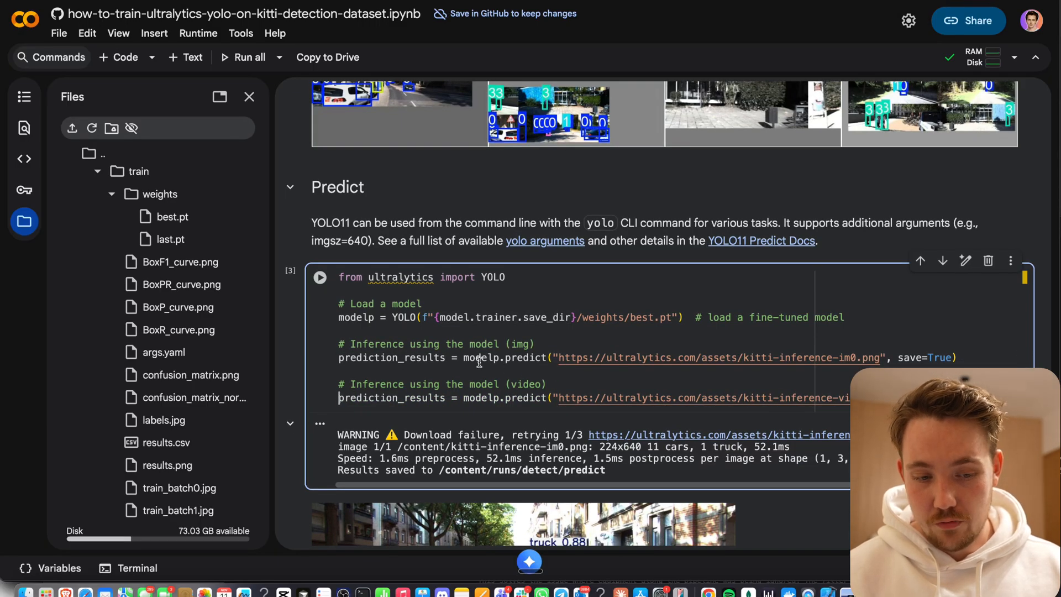
click(319, 276)
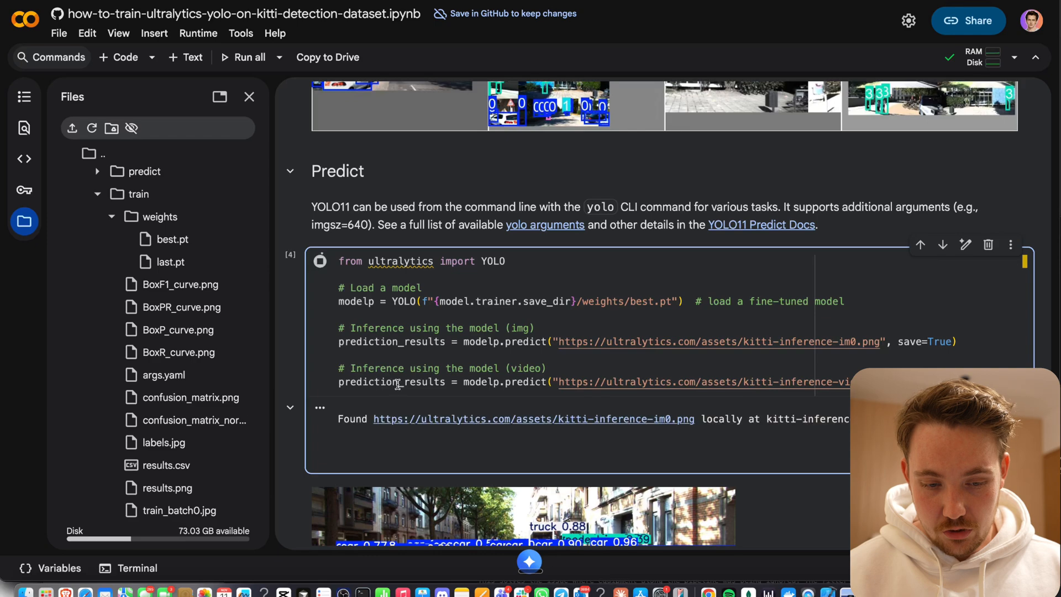
Scroll through the frame-by-frame video output to the results saved in predict2.
scroll(up, 3)
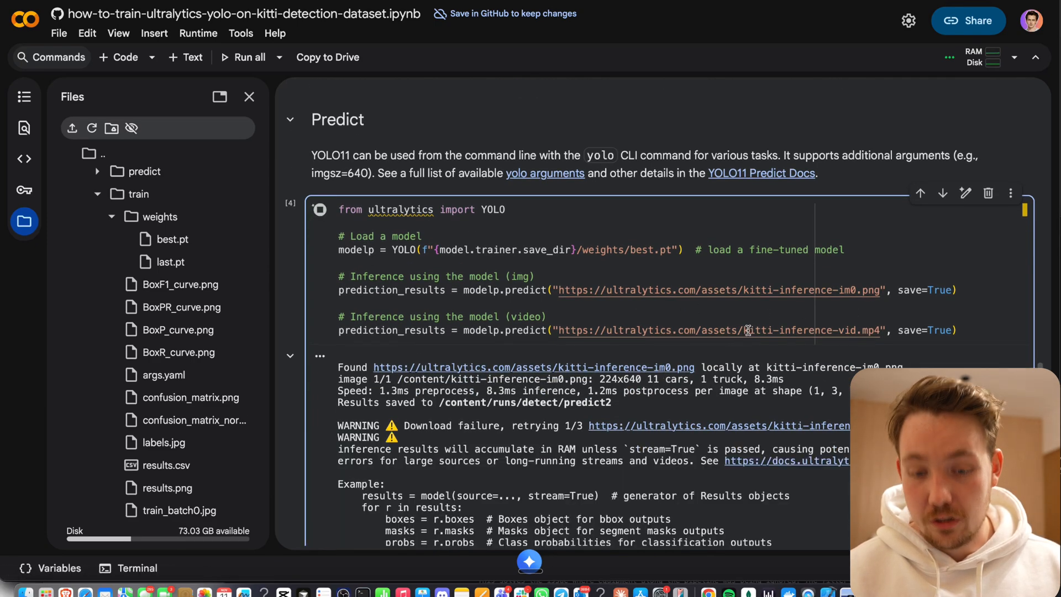
scroll(down, 3)
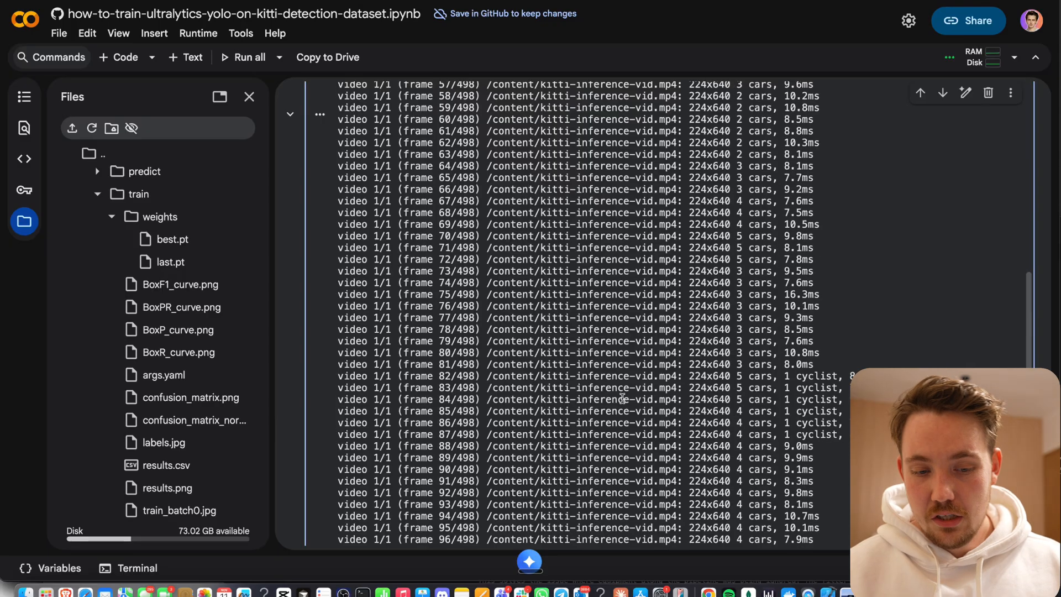
scroll(up, 3)
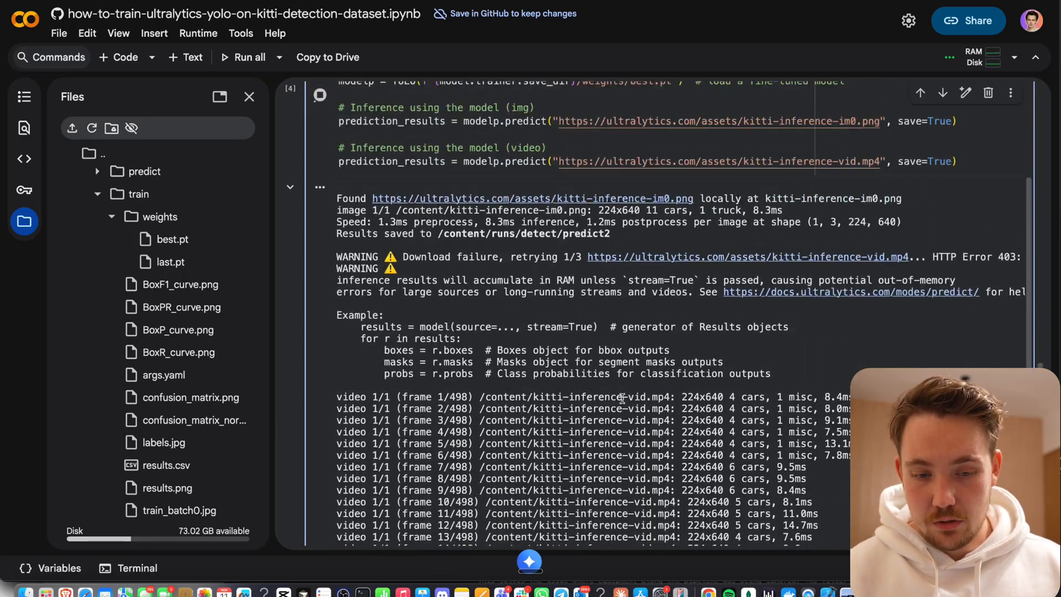
scroll(up, 3)
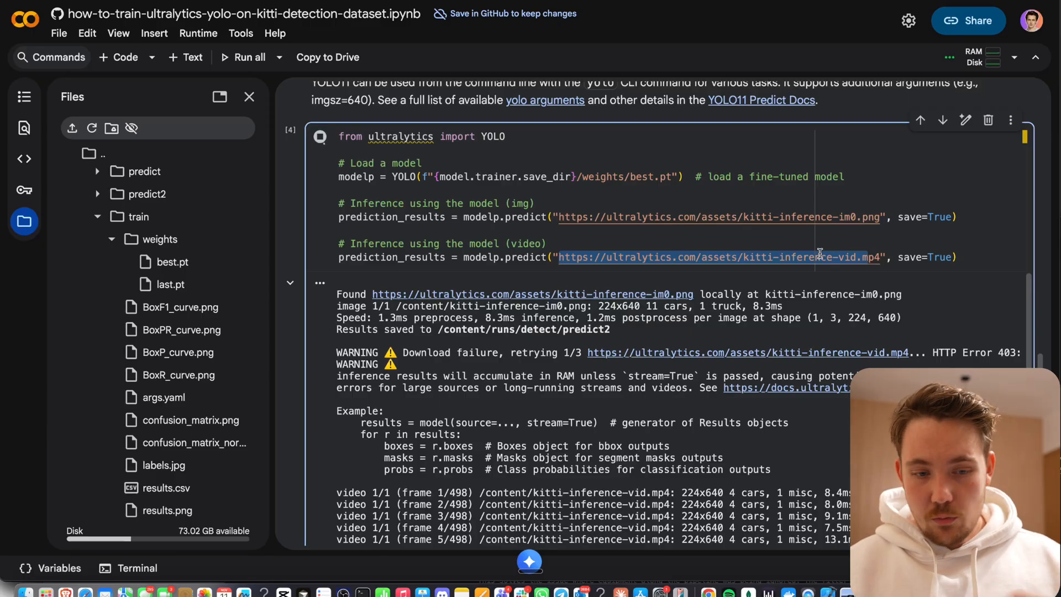
scroll(down, 3)
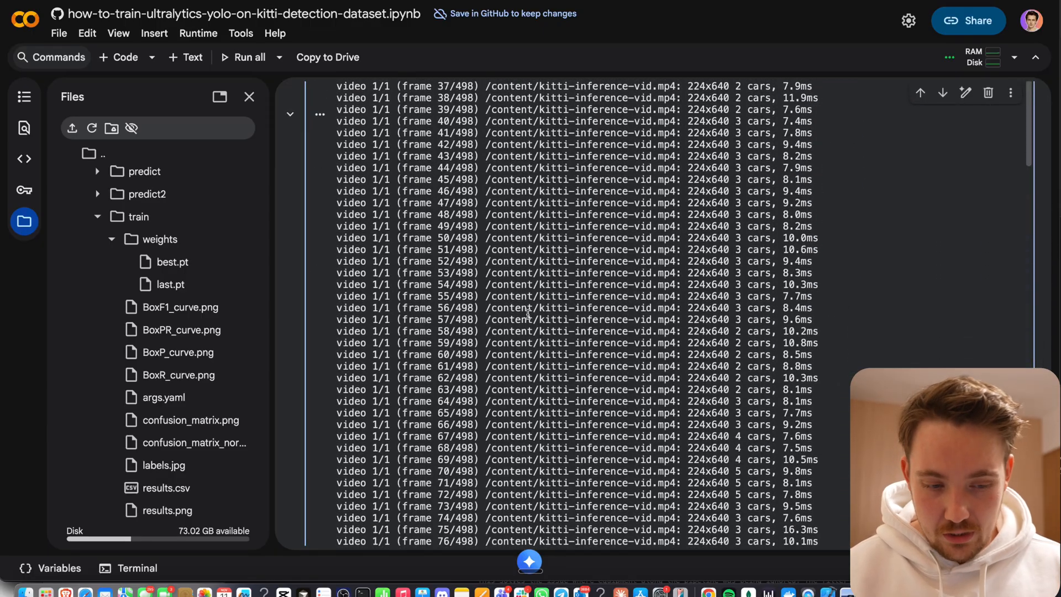
scroll(down, 3)
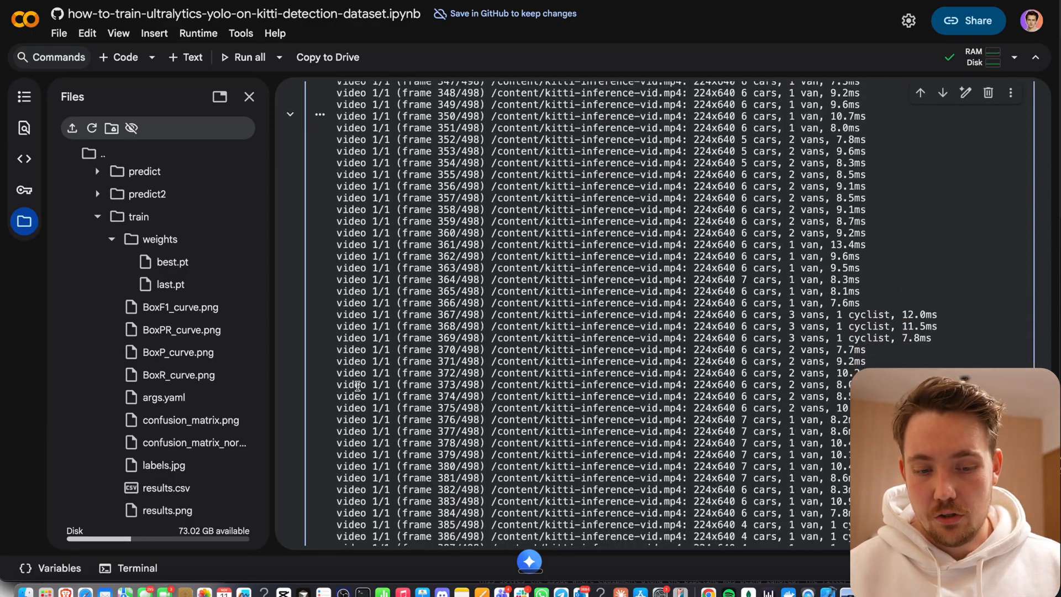
scroll(down, 3)
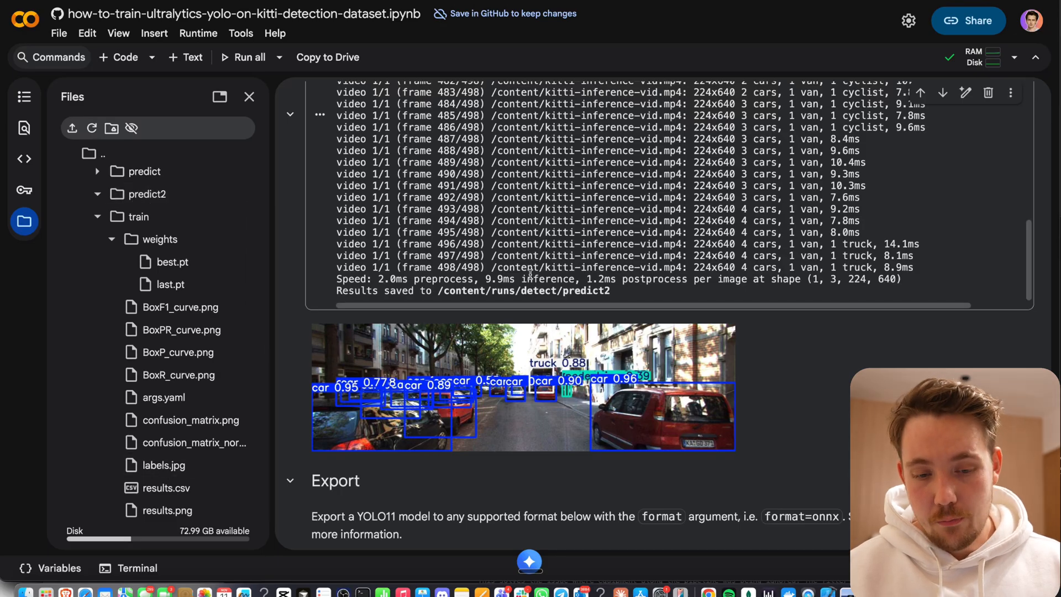
mouse_move(162, 217)
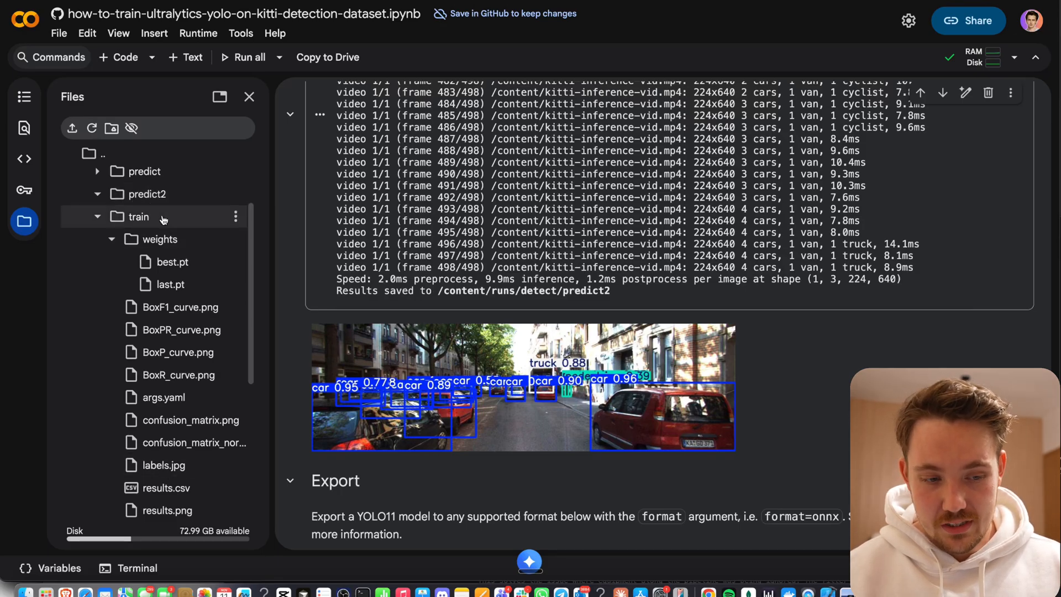
Run the model.export(format="onnx") cell in the Export section.
scroll(down, 3)
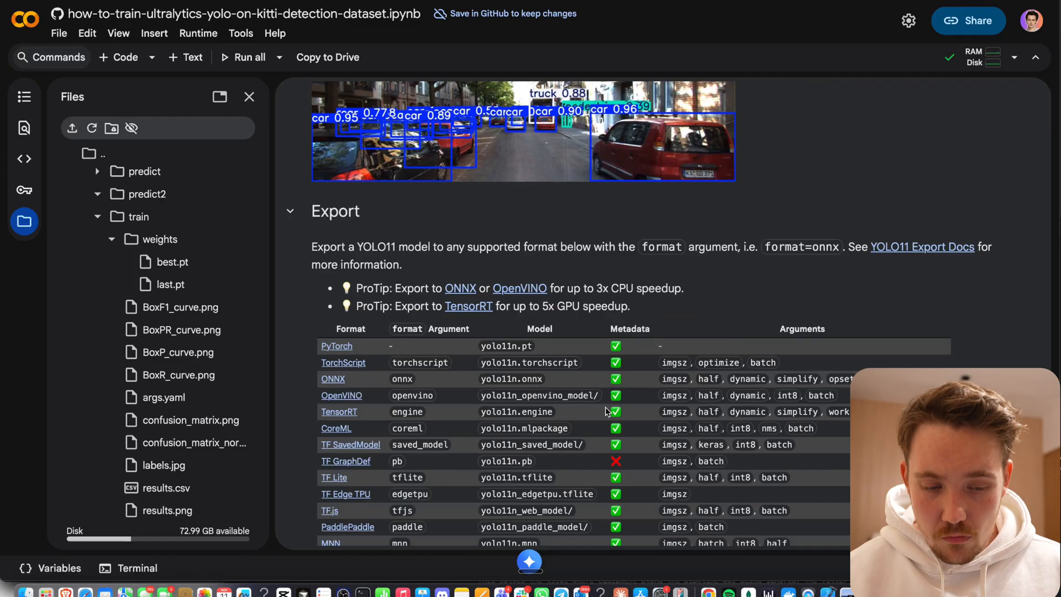
scroll(down, 3)
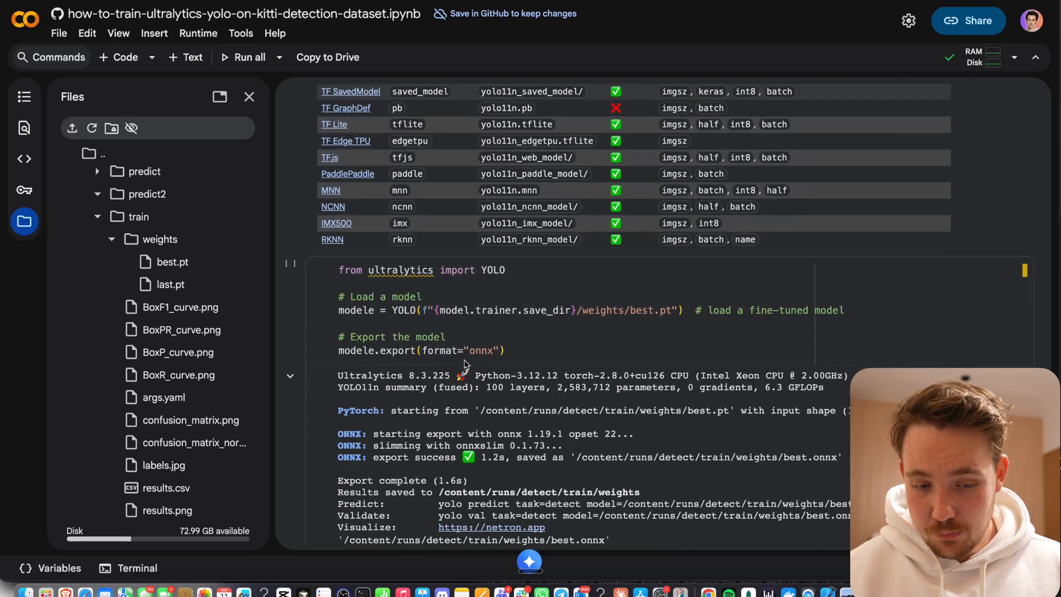
scroll(up, 3)
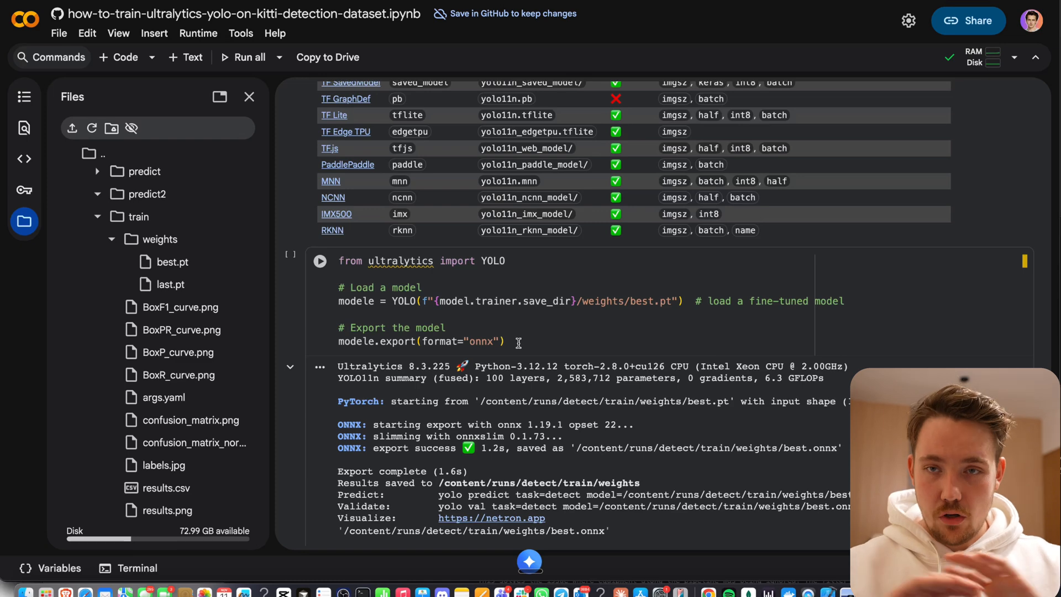
scroll(up, 3)
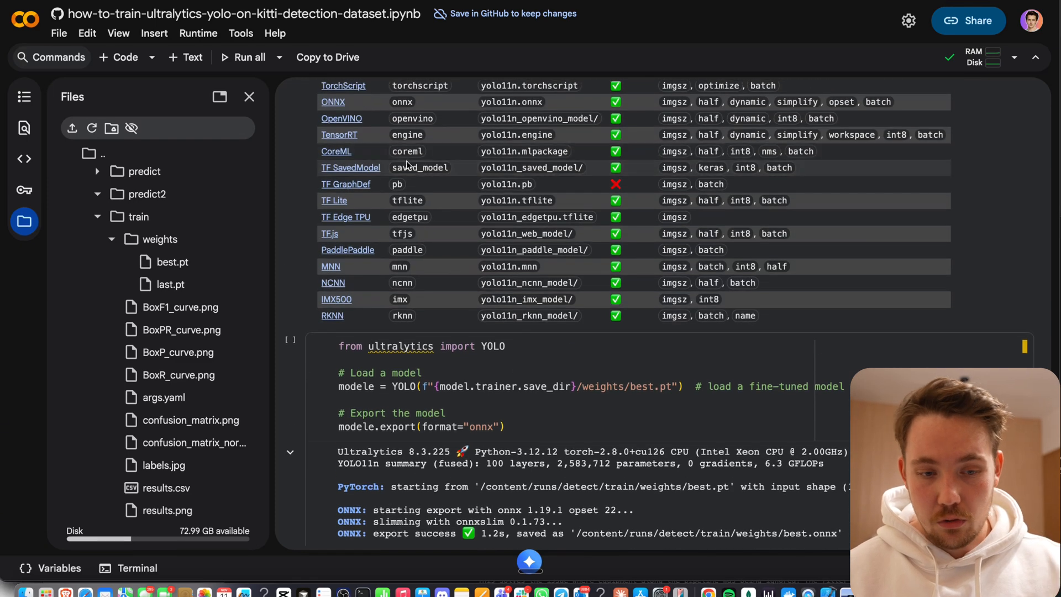
scroll(down, 3)
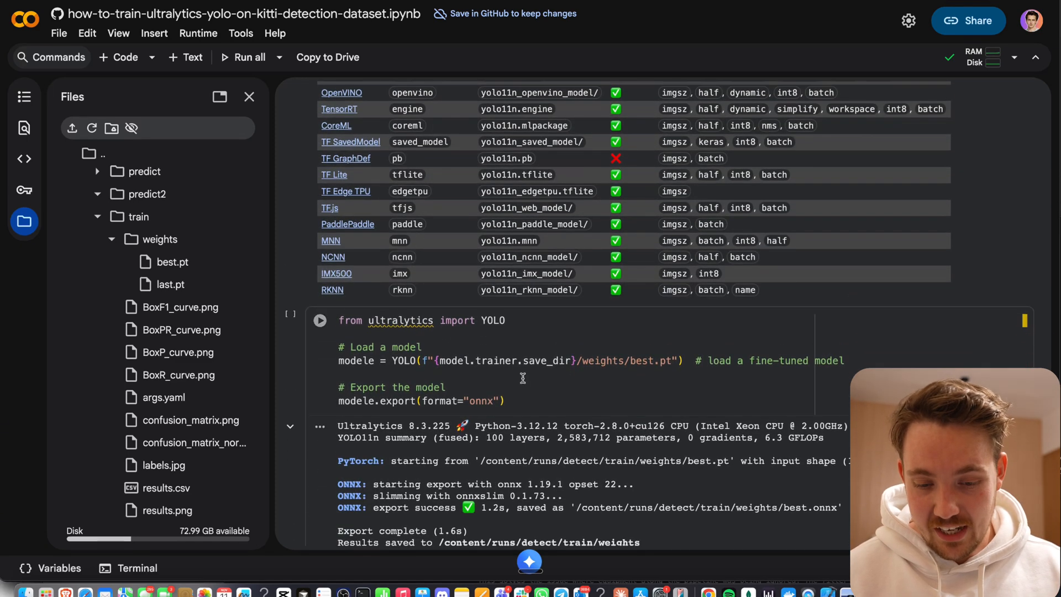
scroll(down, 3)
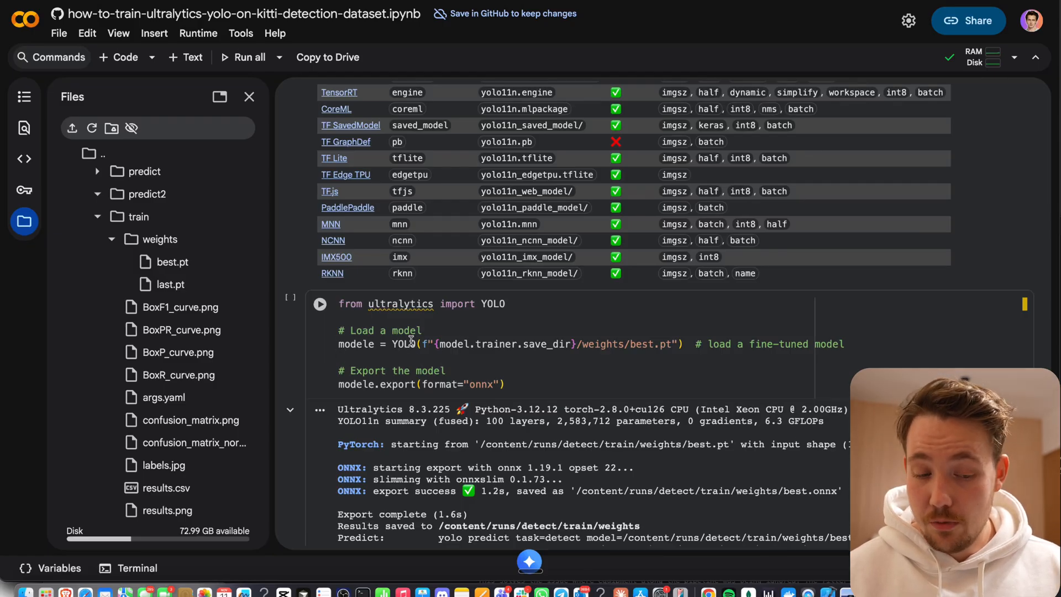
click(319, 304)
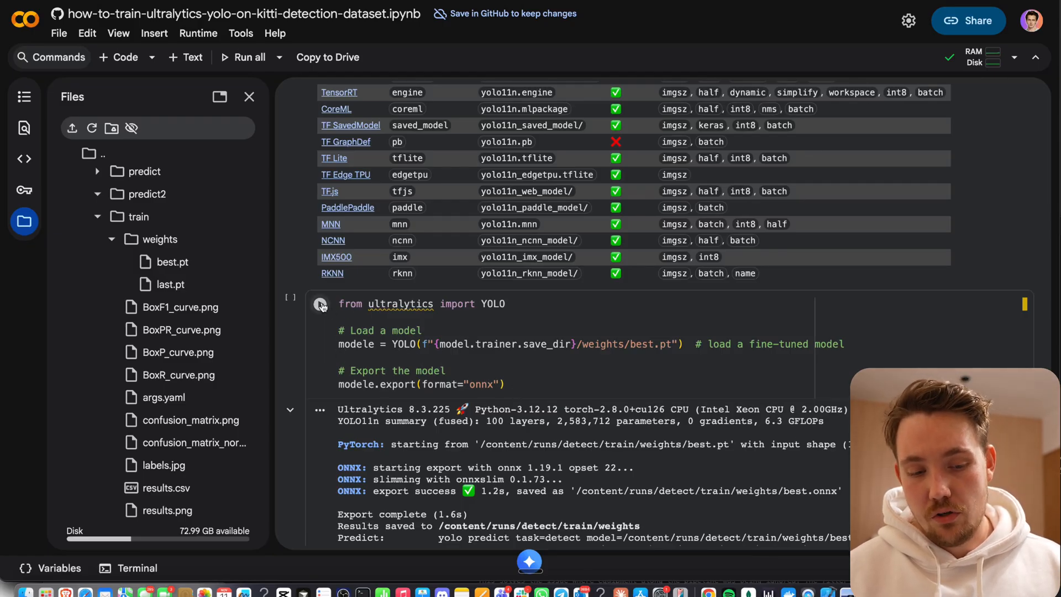
click(319, 298)
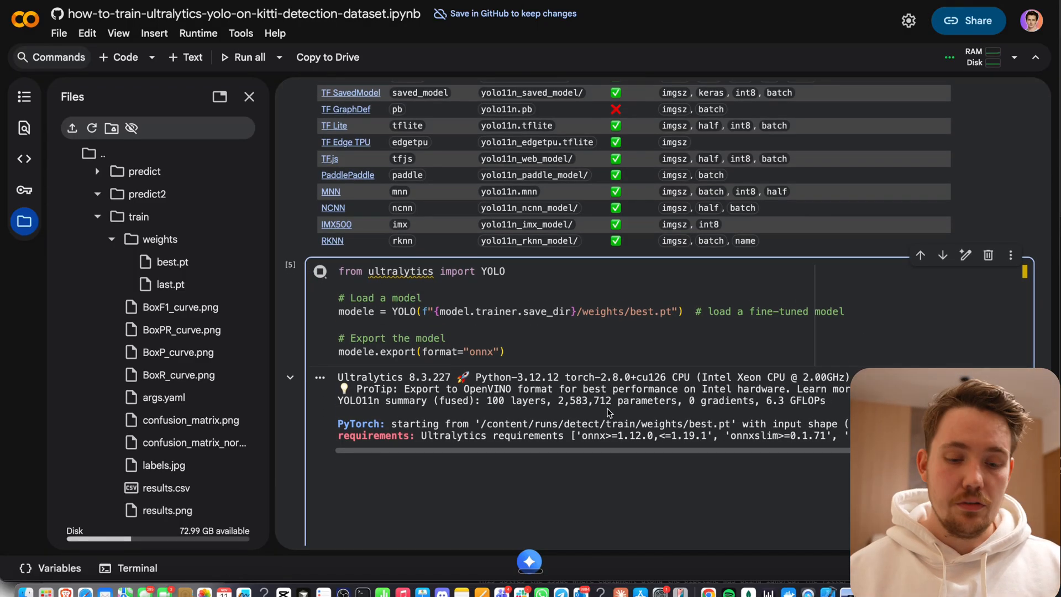
Check the Files browser weights folder for the exported best.onnx (10.1 MB).
scroll(down, 3)
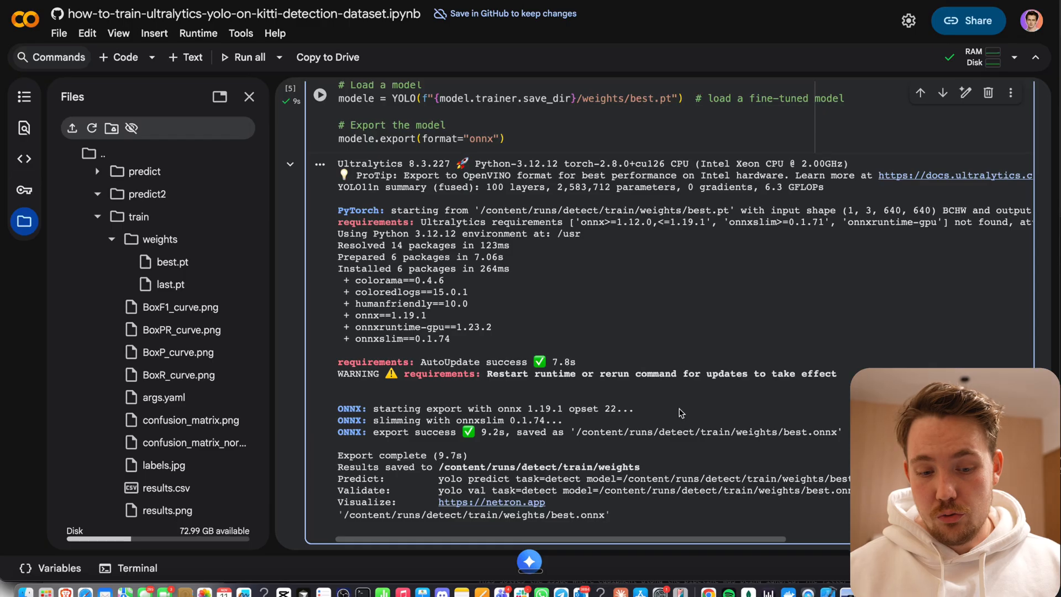
scroll(up, 3)
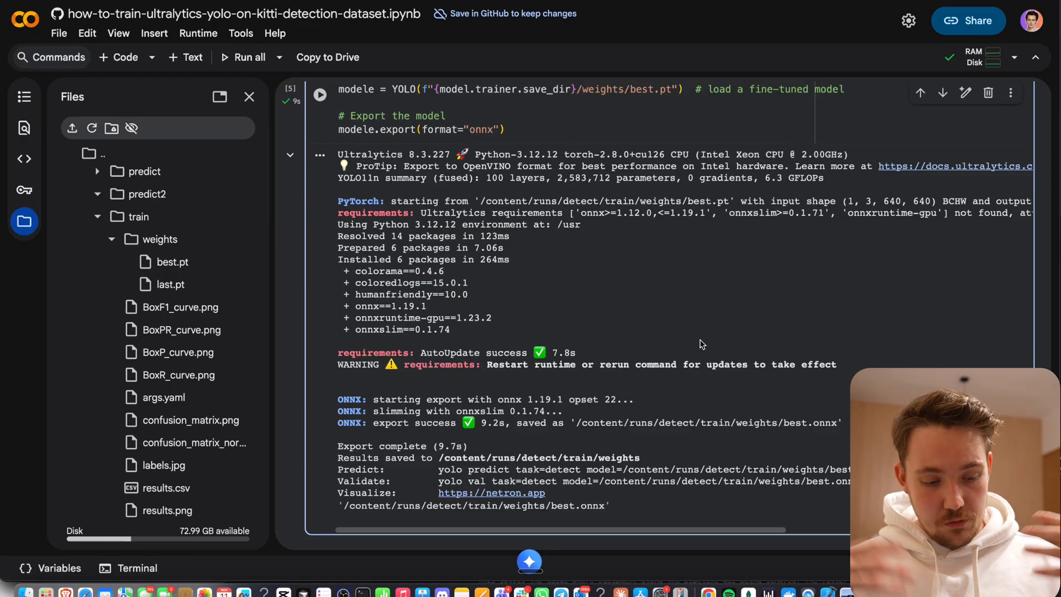
click(97, 194)
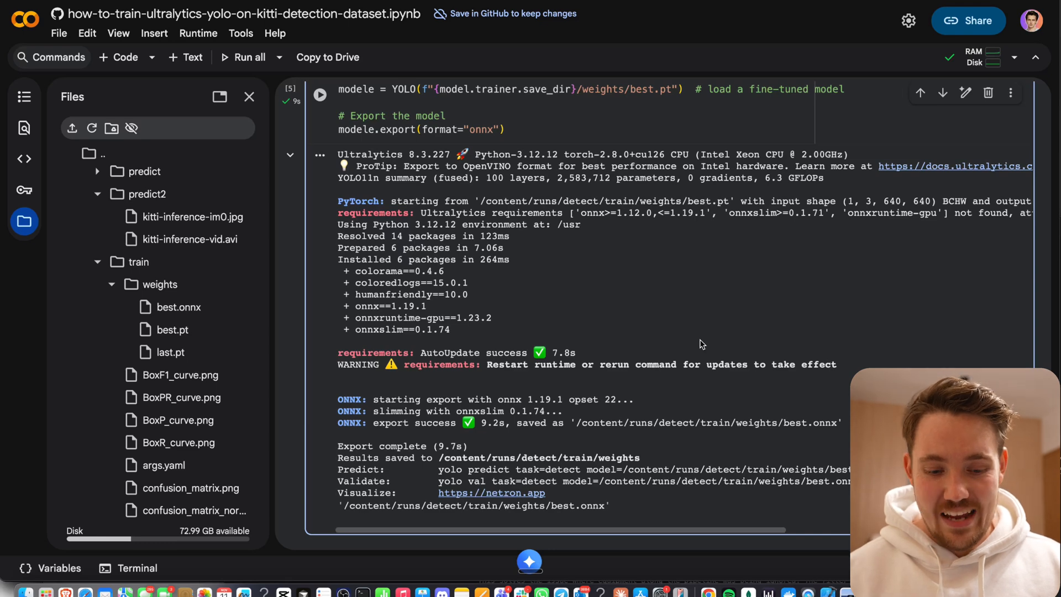
scroll(down, 3)
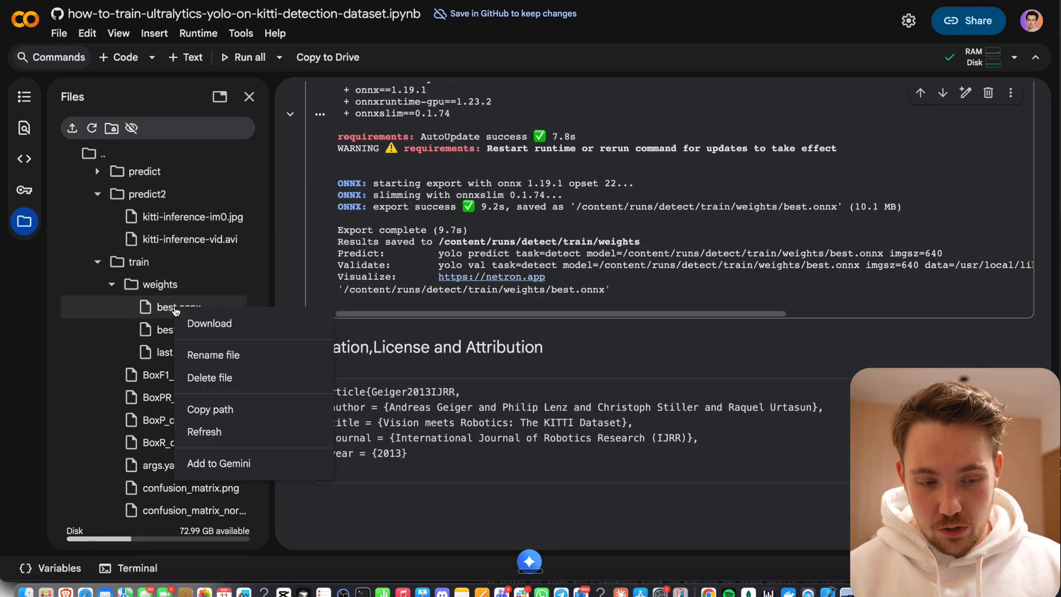
mouse_move(749, 358)
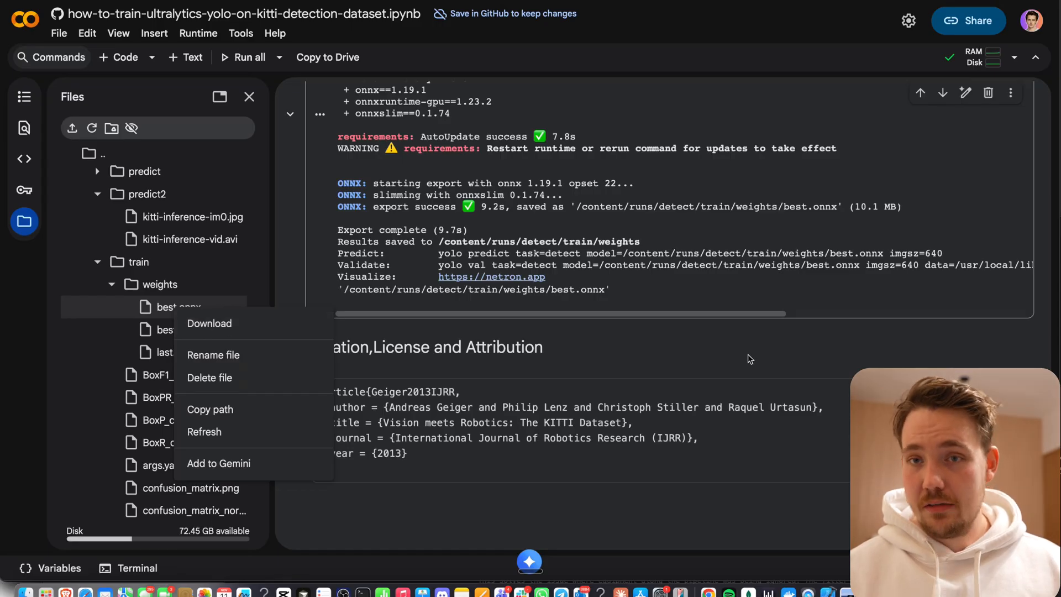